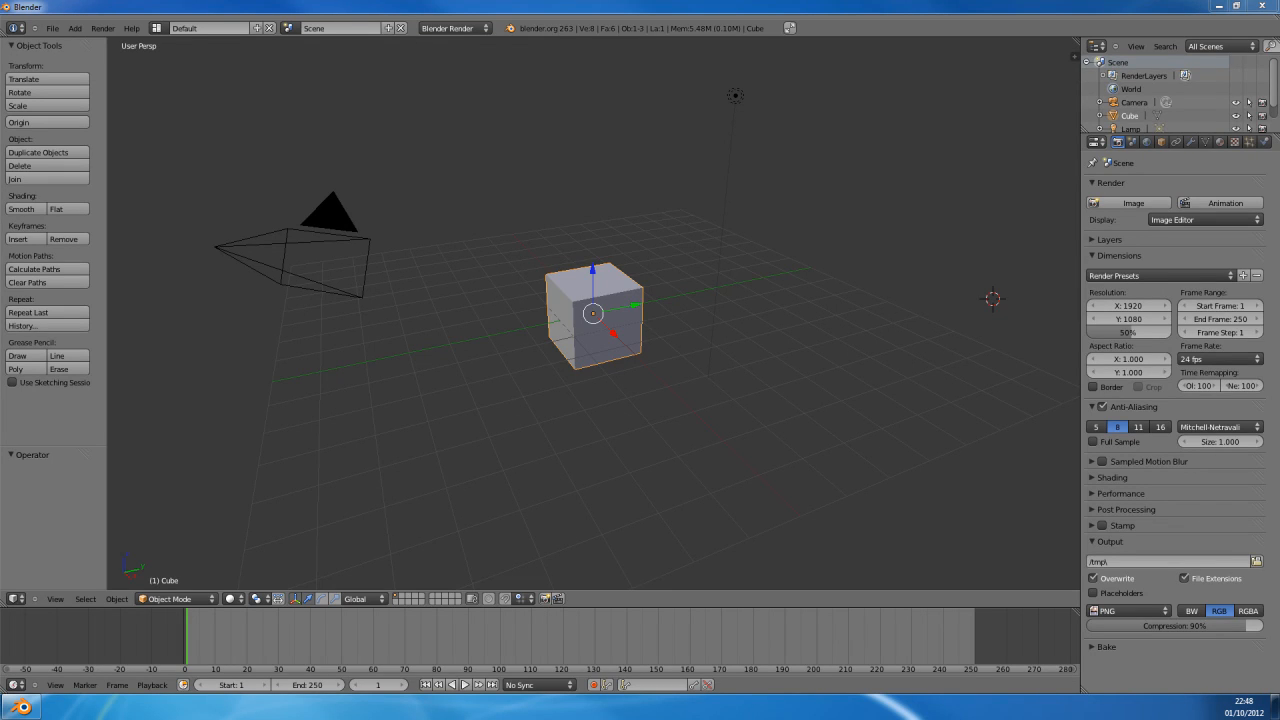
# Step: Add a plane mesh and enlarge it into a wide floor beneath the default cube
pyautogui.click(708, 390)
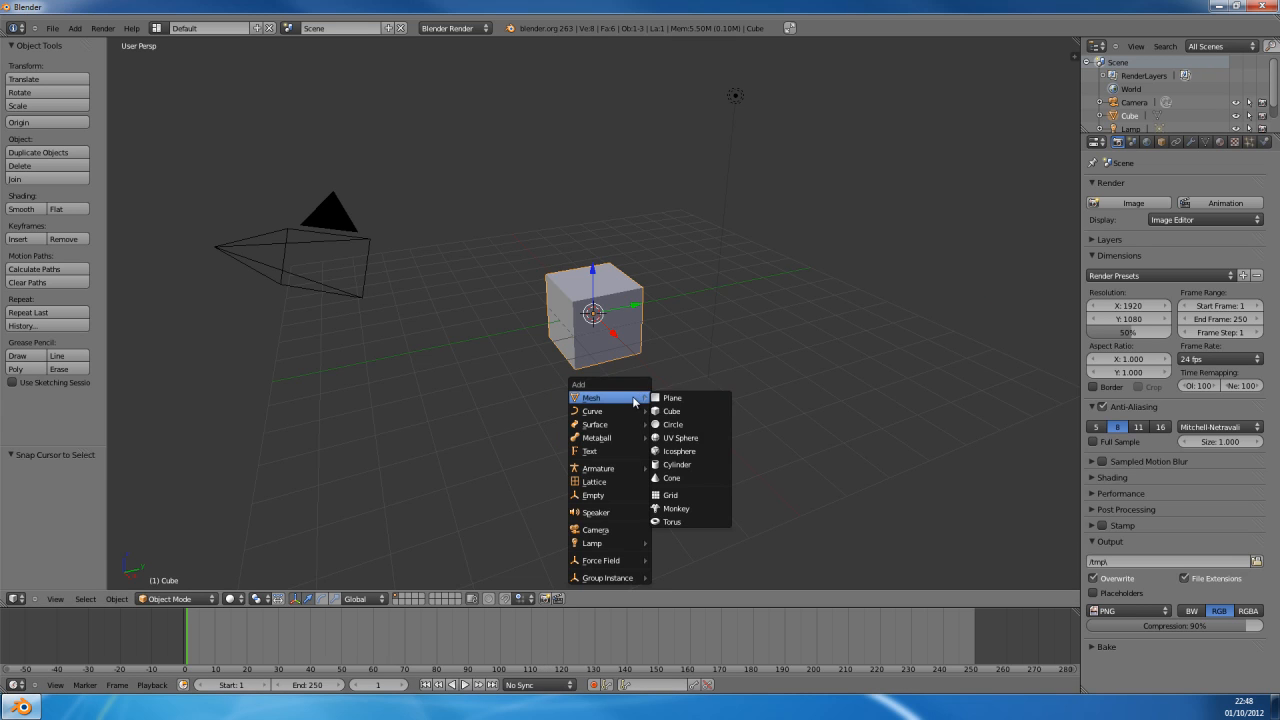
pyautogui.click(672, 396)
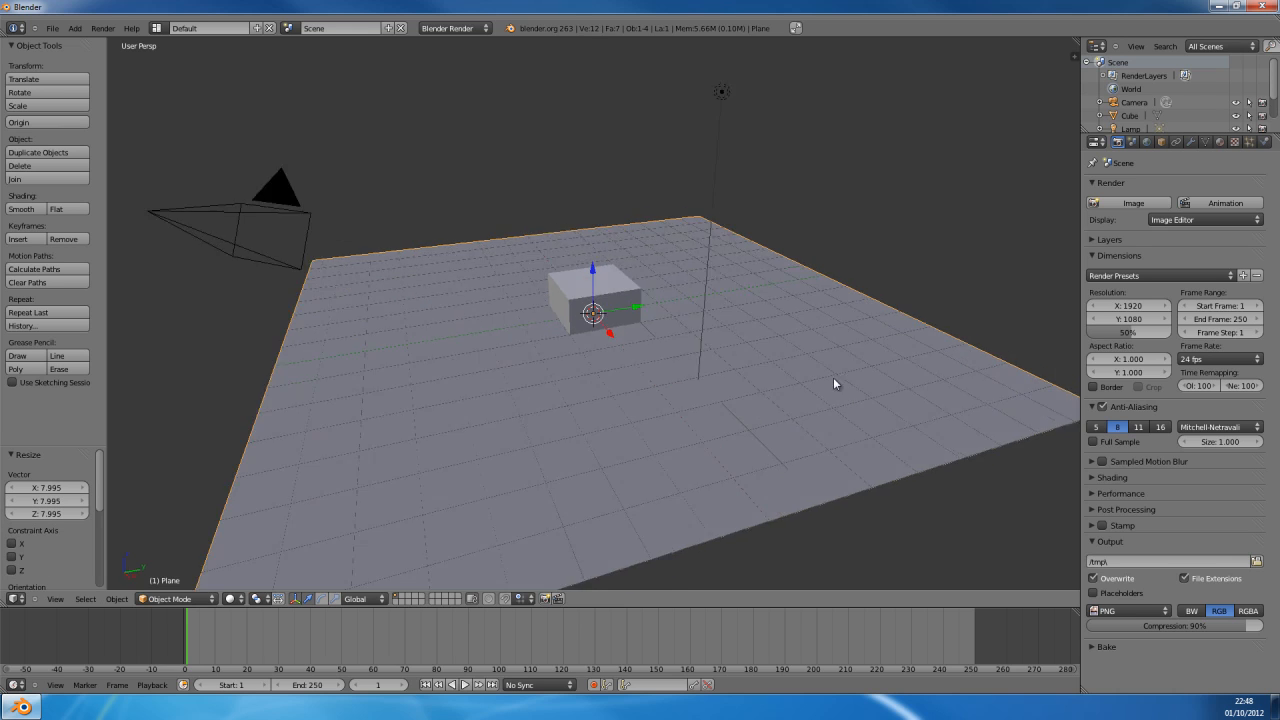
pyautogui.moveTo(836, 384); pyautogui.dragTo(784, 374)
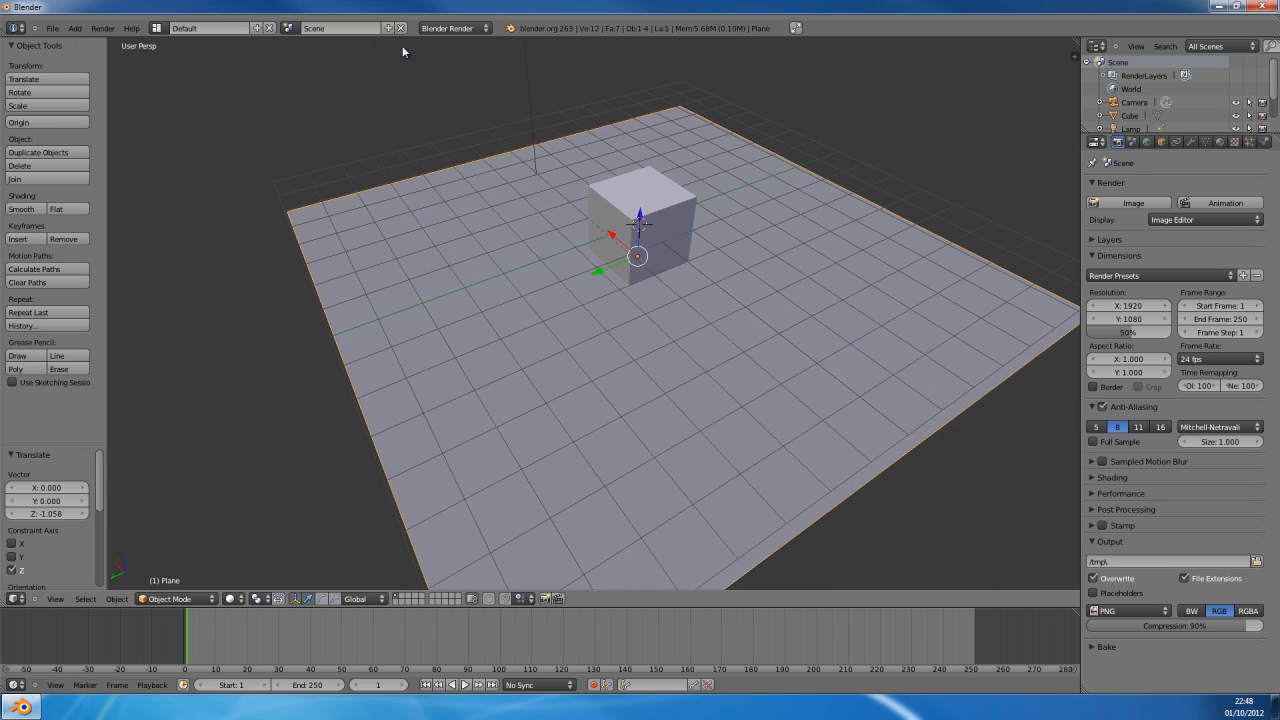
pyautogui.click(340, 28)
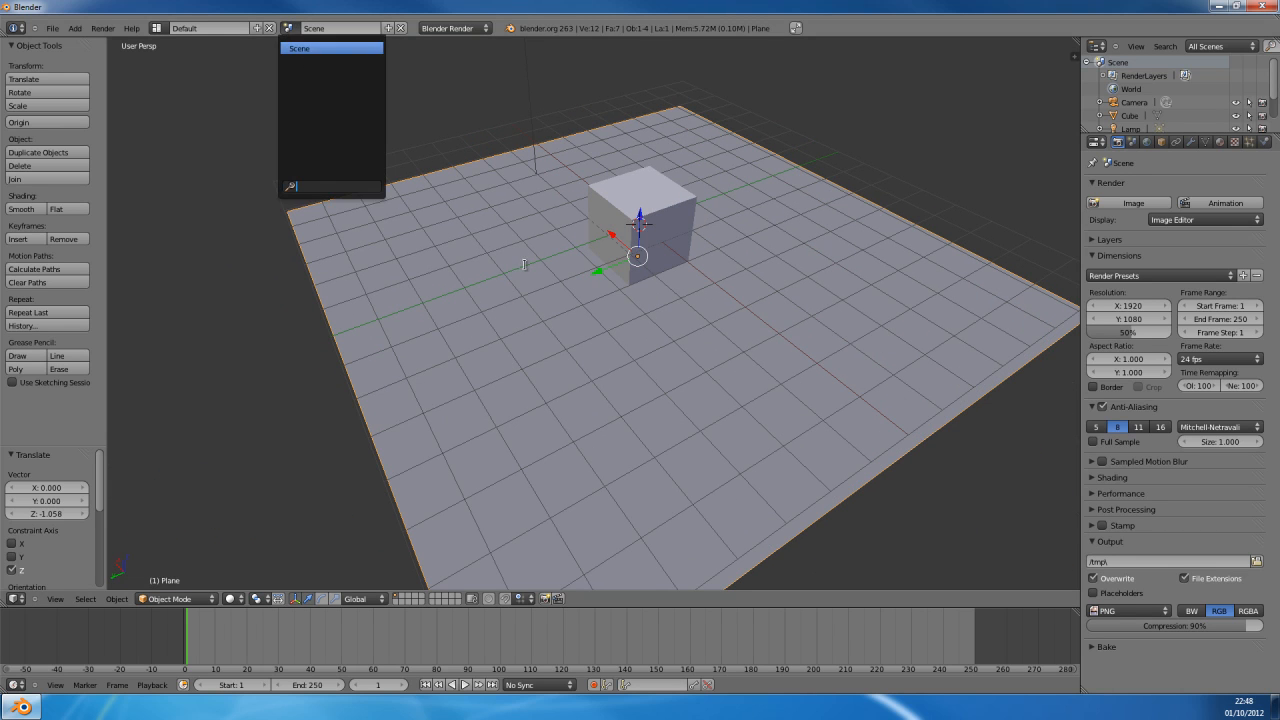
# Step: Switch the screen layout to Game Logic to expose the logic brick editor
pyautogui.click(208, 28)
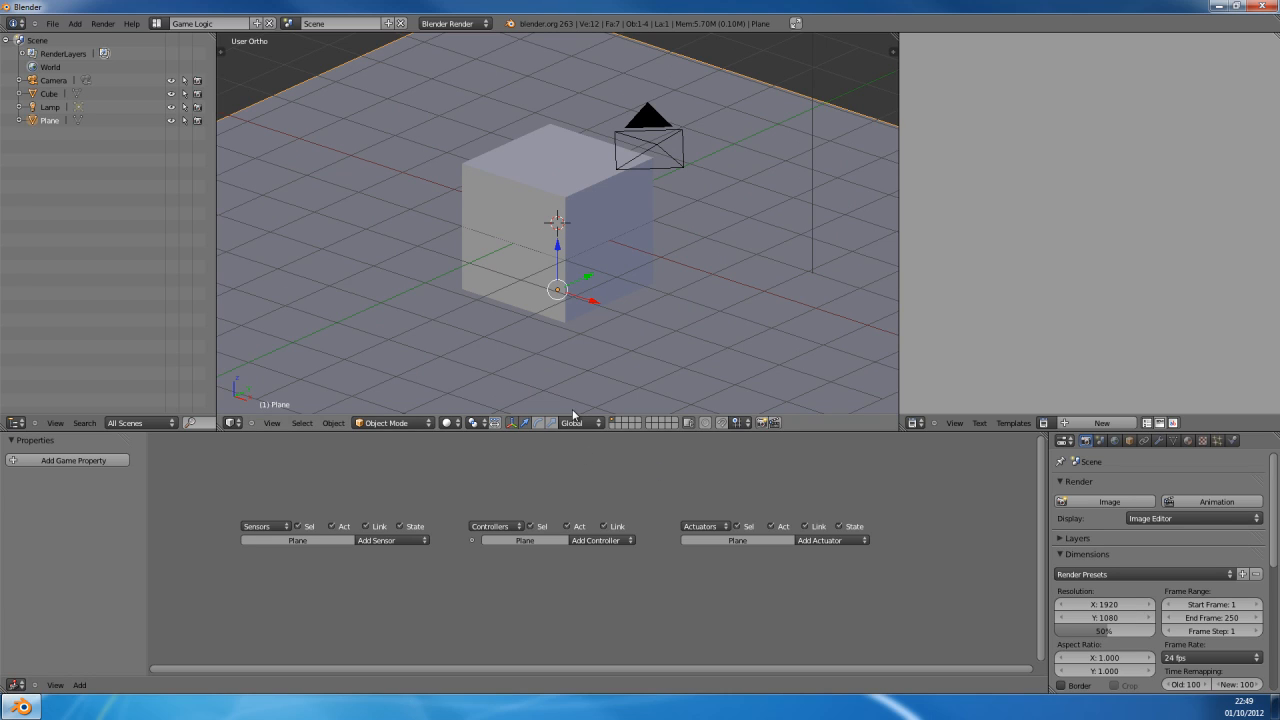
pyautogui.moveTo(558, 312)
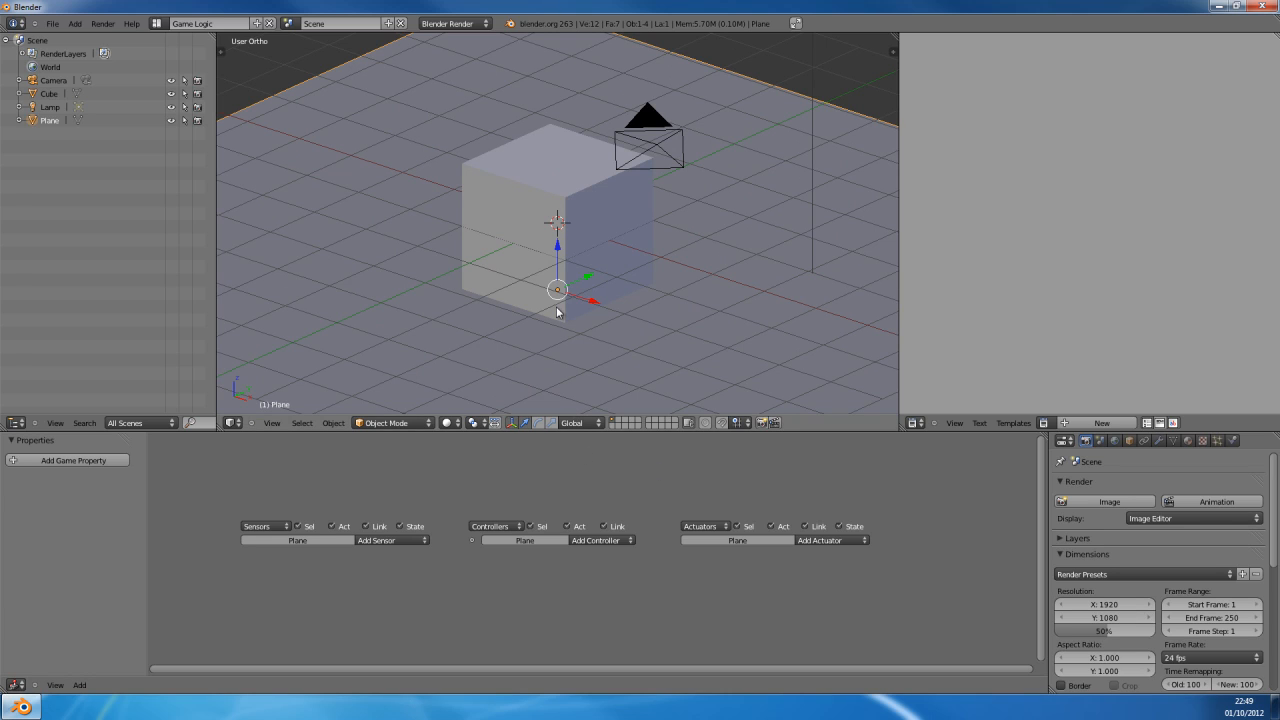
pyautogui.moveTo(800, 140)
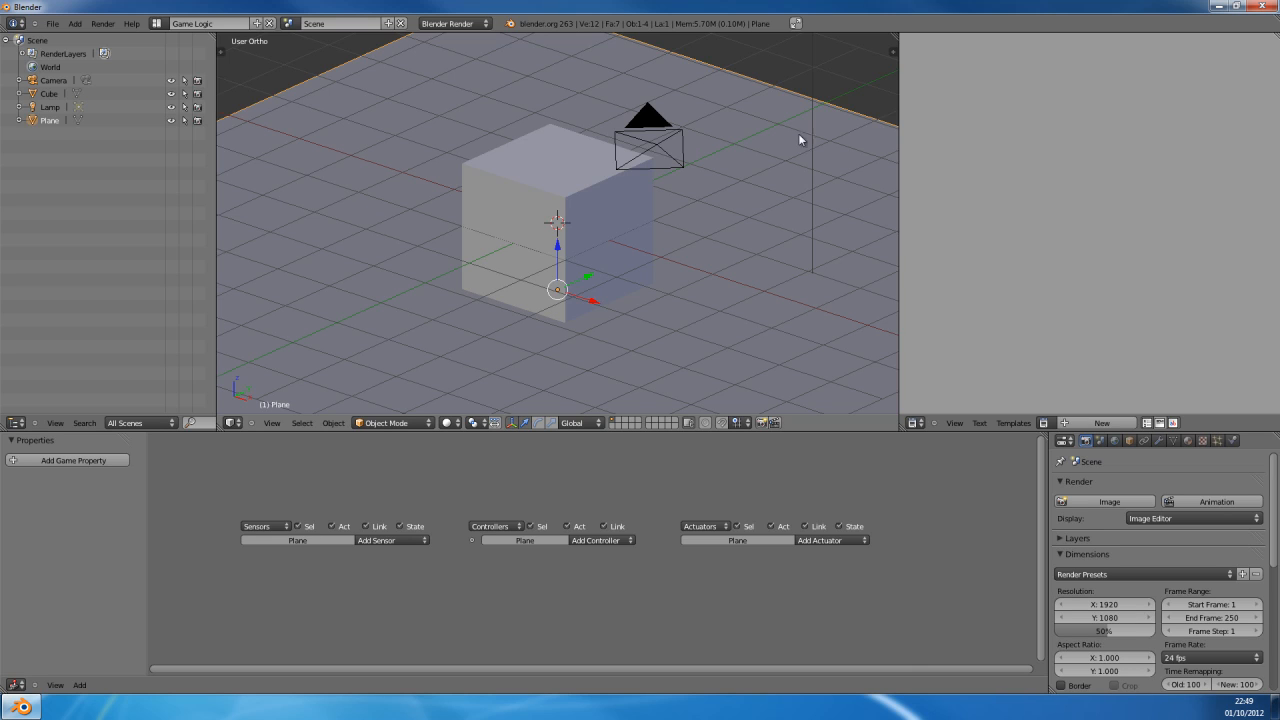
pyautogui.moveTo(644, 540)
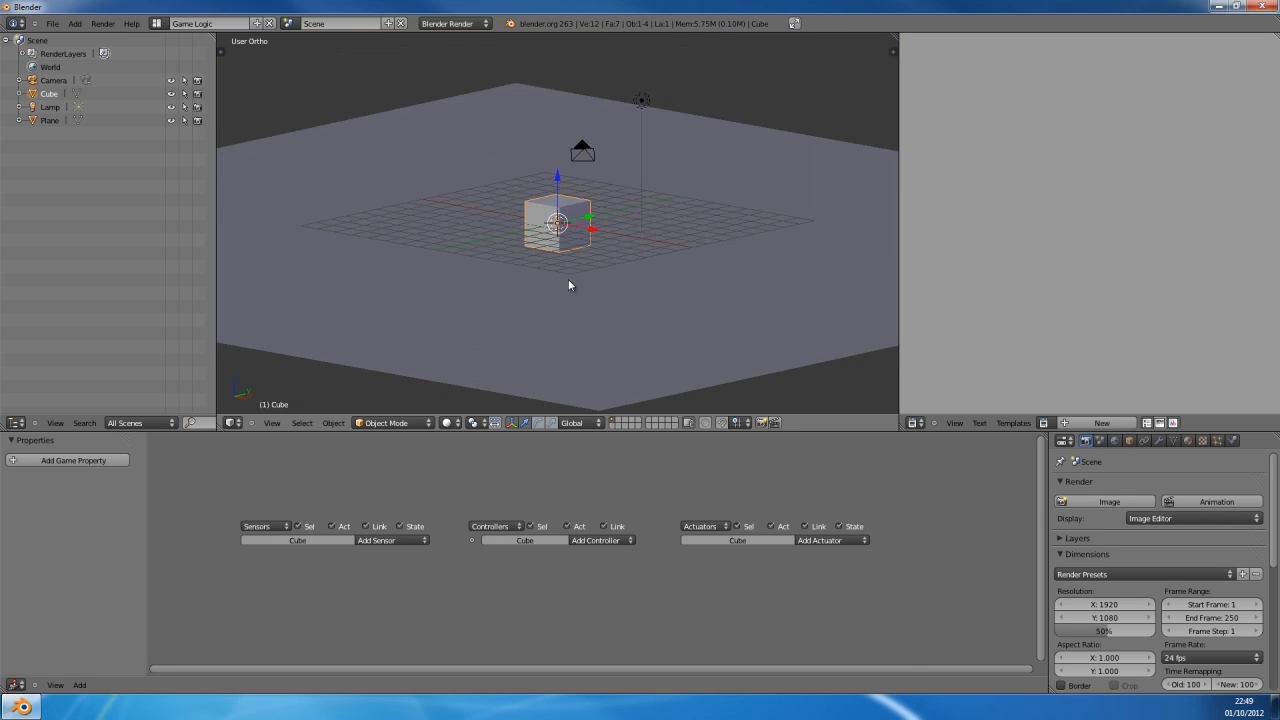
# Step: Give the cube an Always sensor and a controller, then reach for a new actuator
pyautogui.click(472, 540)
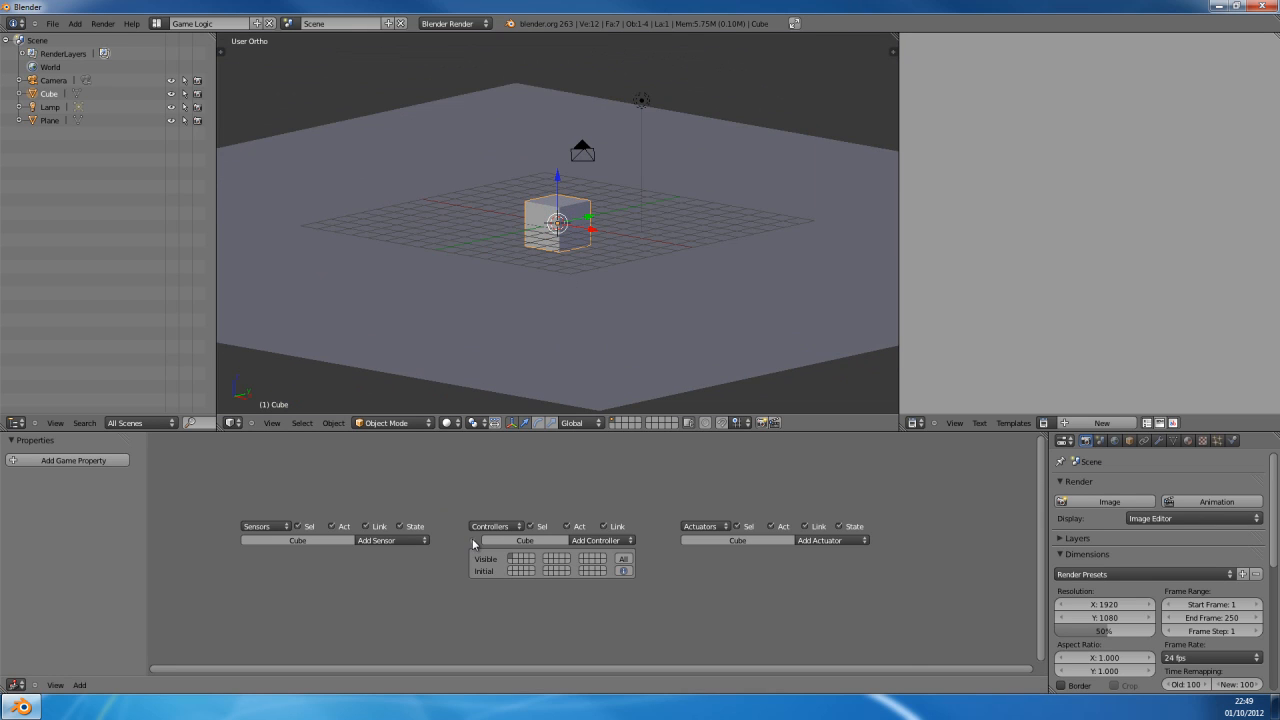
pyautogui.moveTo(662, 624)
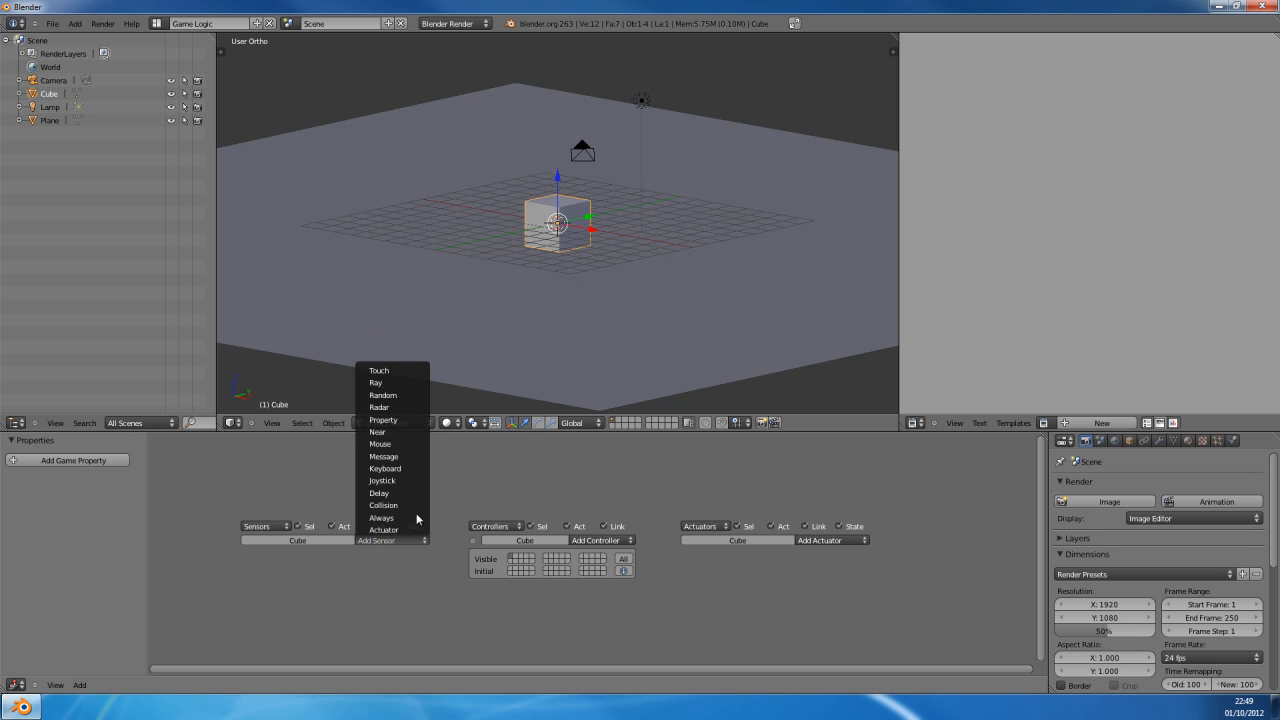
pyautogui.click(380, 518)
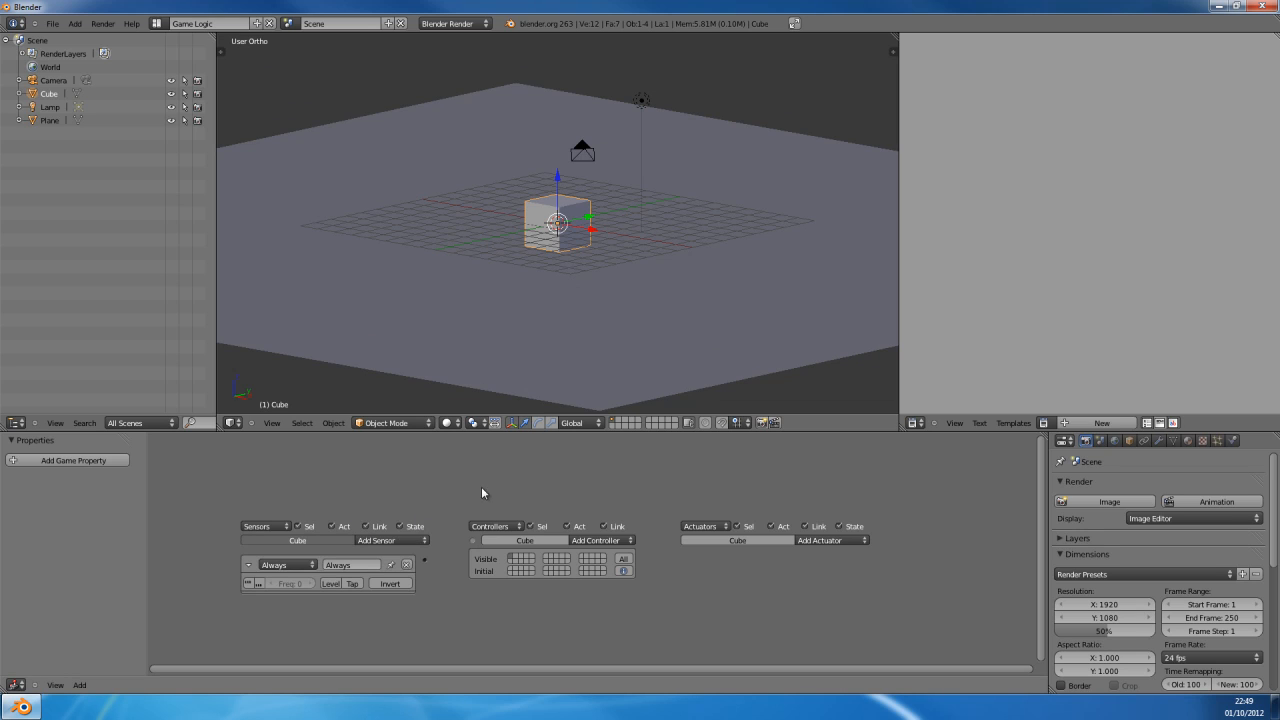
pyautogui.moveTo(582, 536)
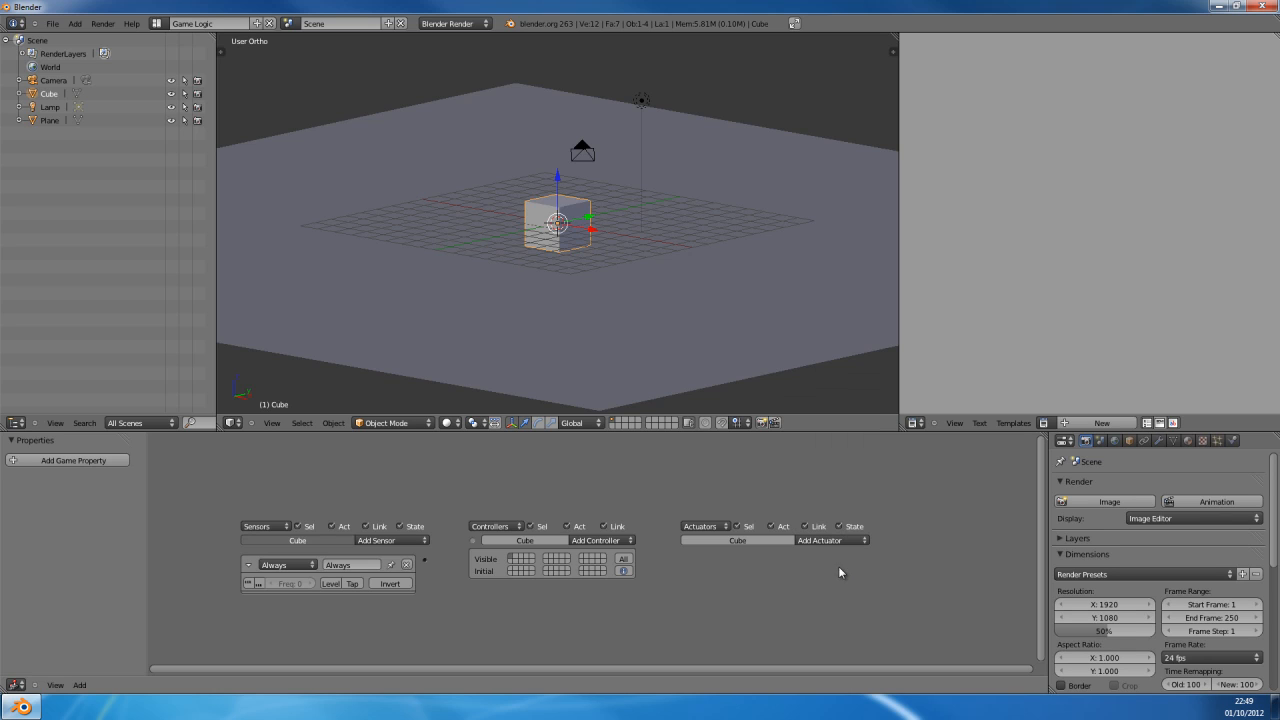
pyautogui.click(832, 540)
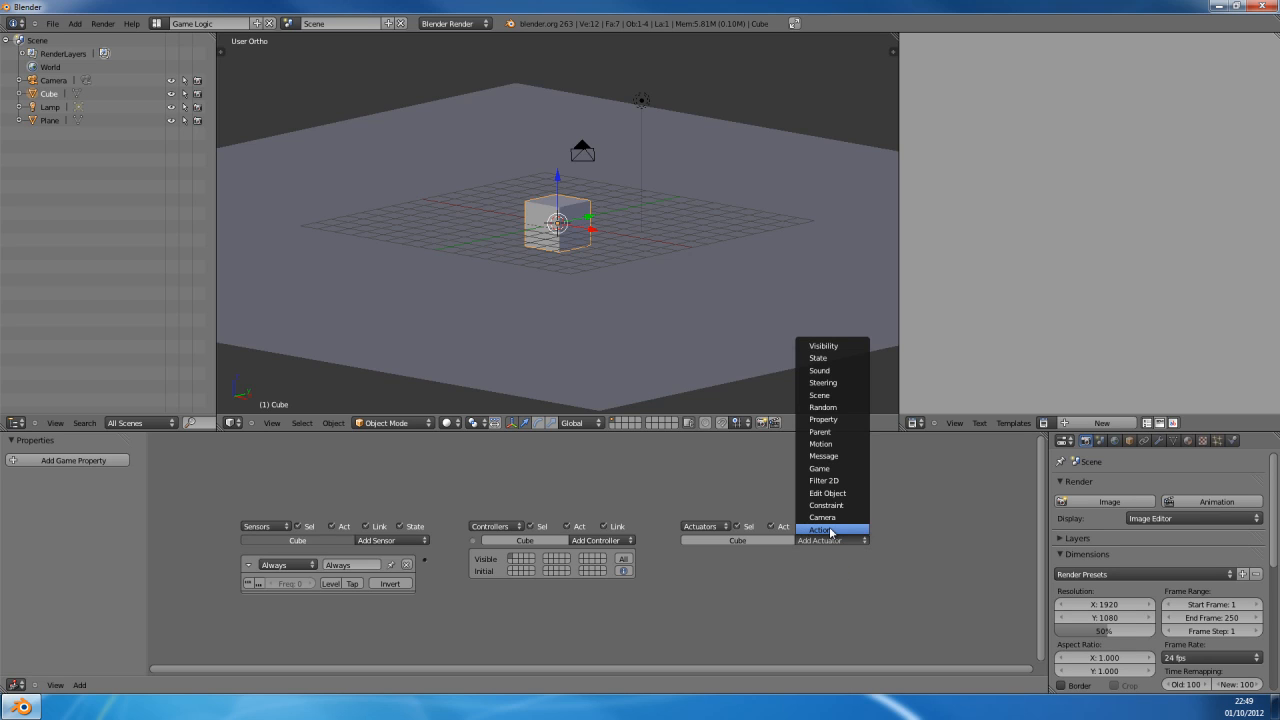
pyautogui.moveTo(830, 408)
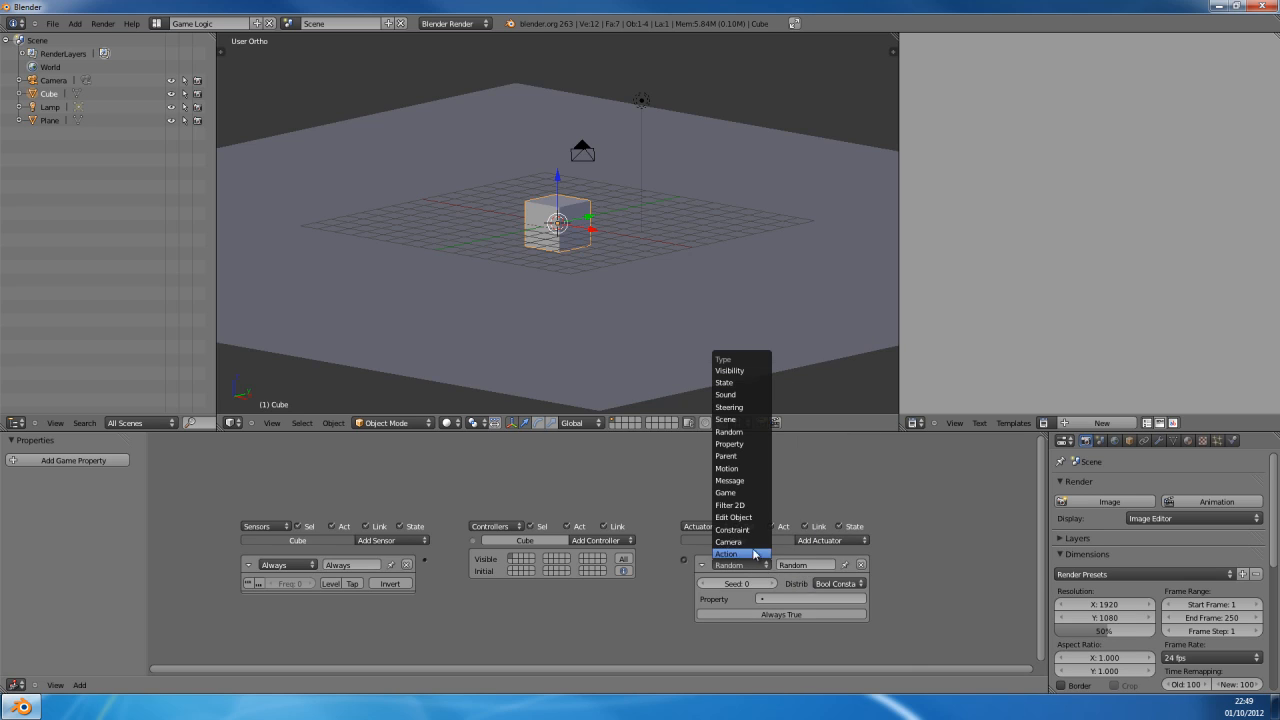
pyautogui.moveTo(740, 528)
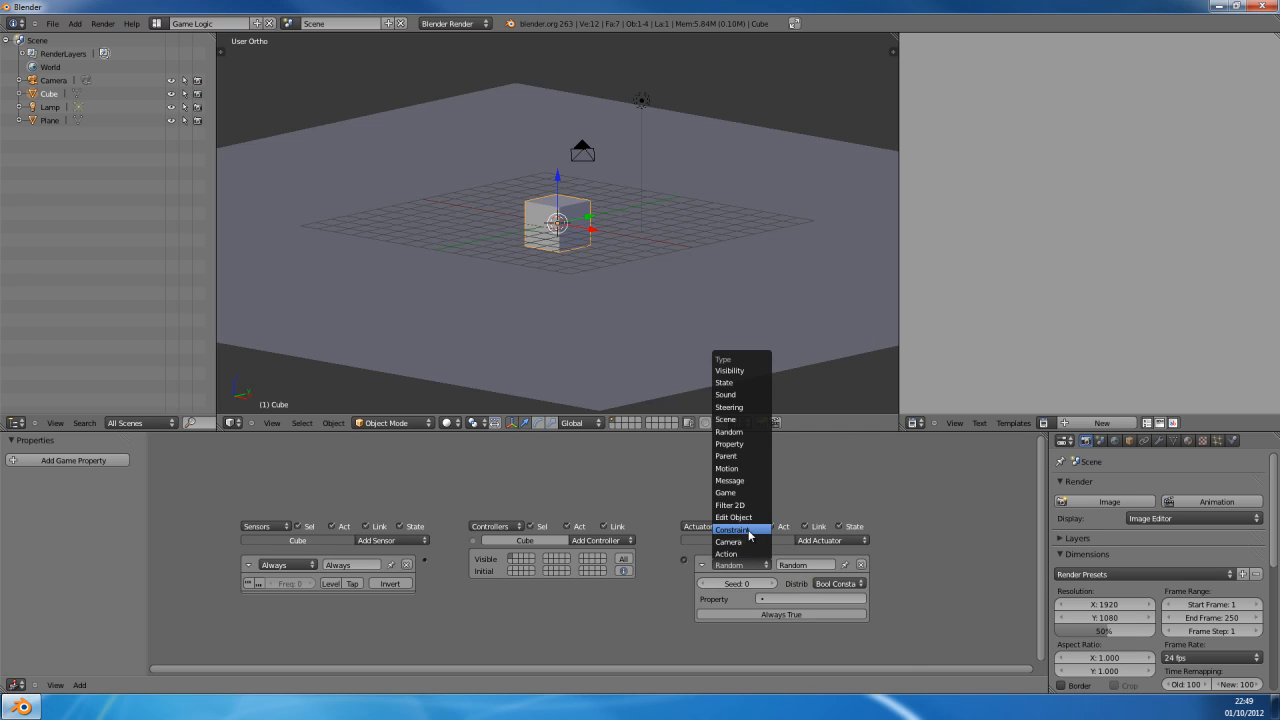
pyautogui.moveTo(740, 456)
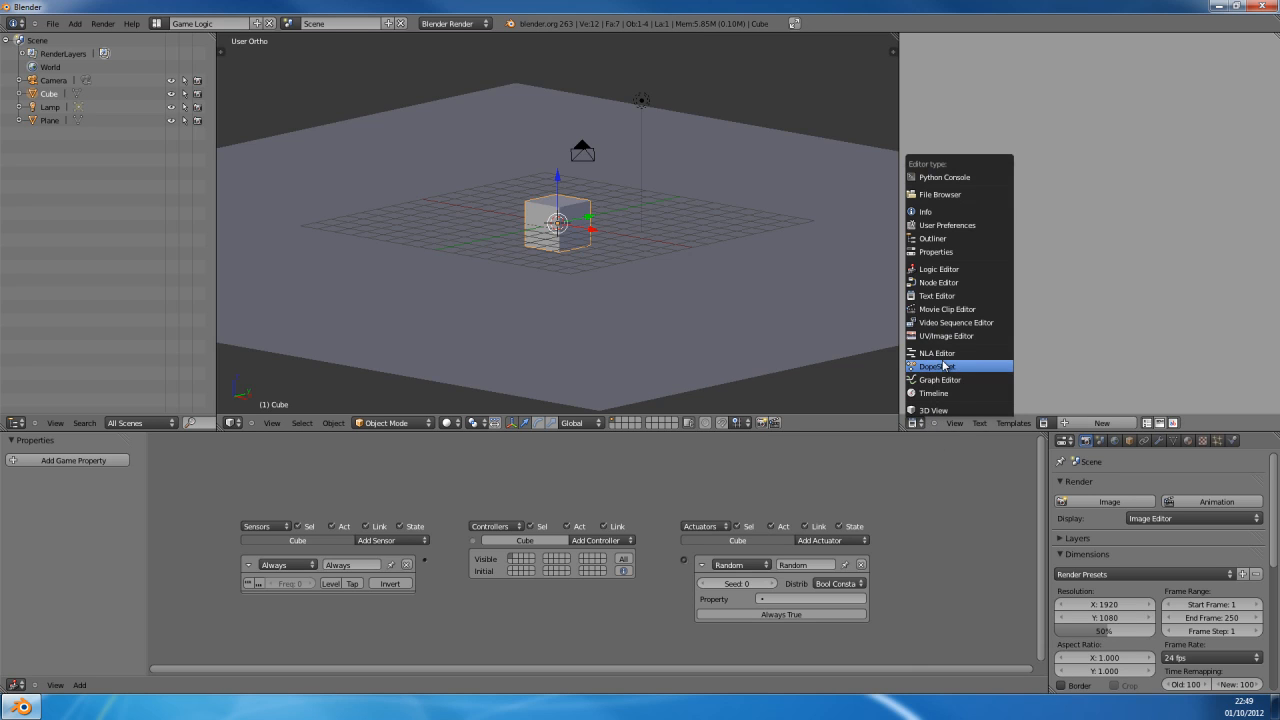
# Step: Turn the right area into a Dope Sheet in Action Editor mode showing the cube's rotation action
pyautogui.click(936, 364)
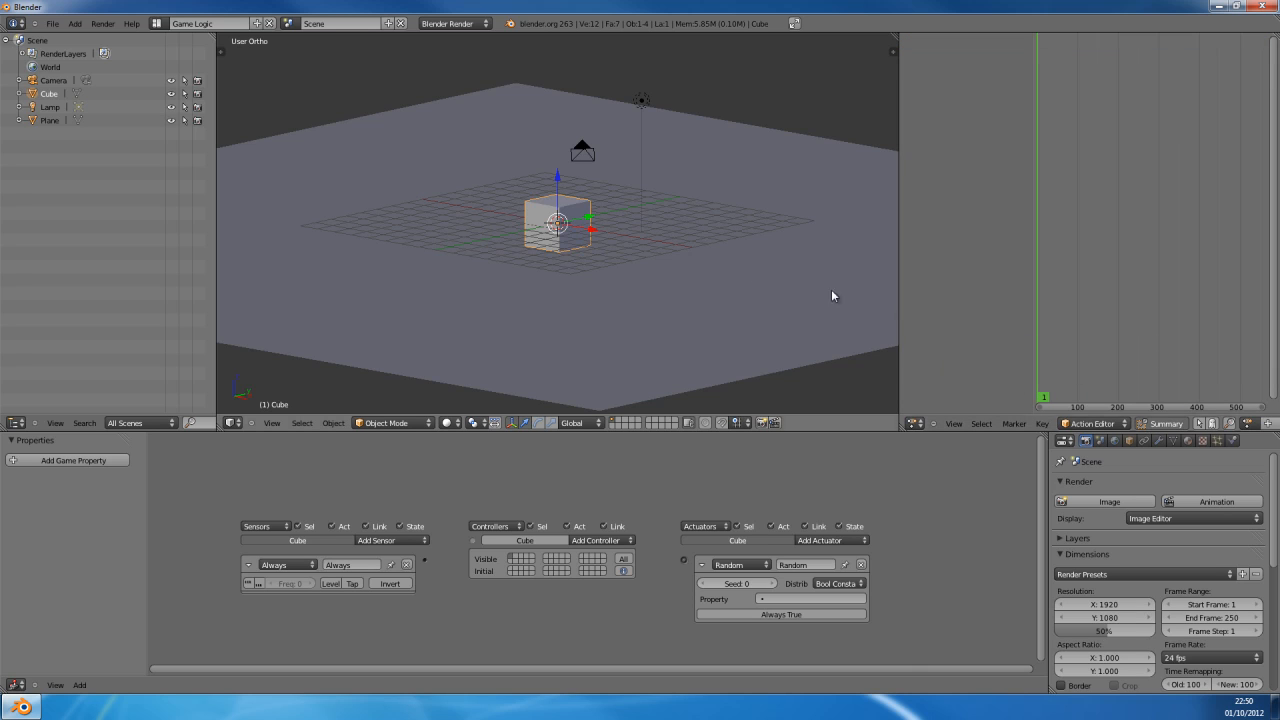
pyautogui.moveTo(558, 228)
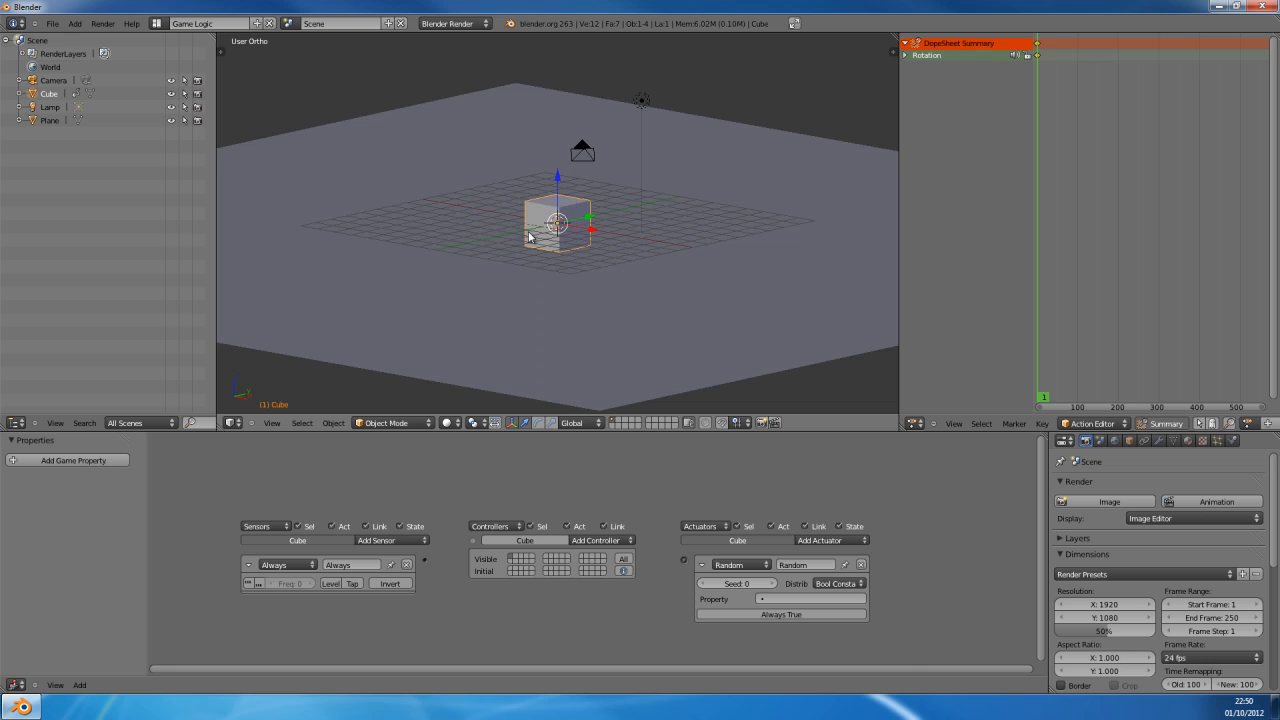
pyautogui.click(190, 24)
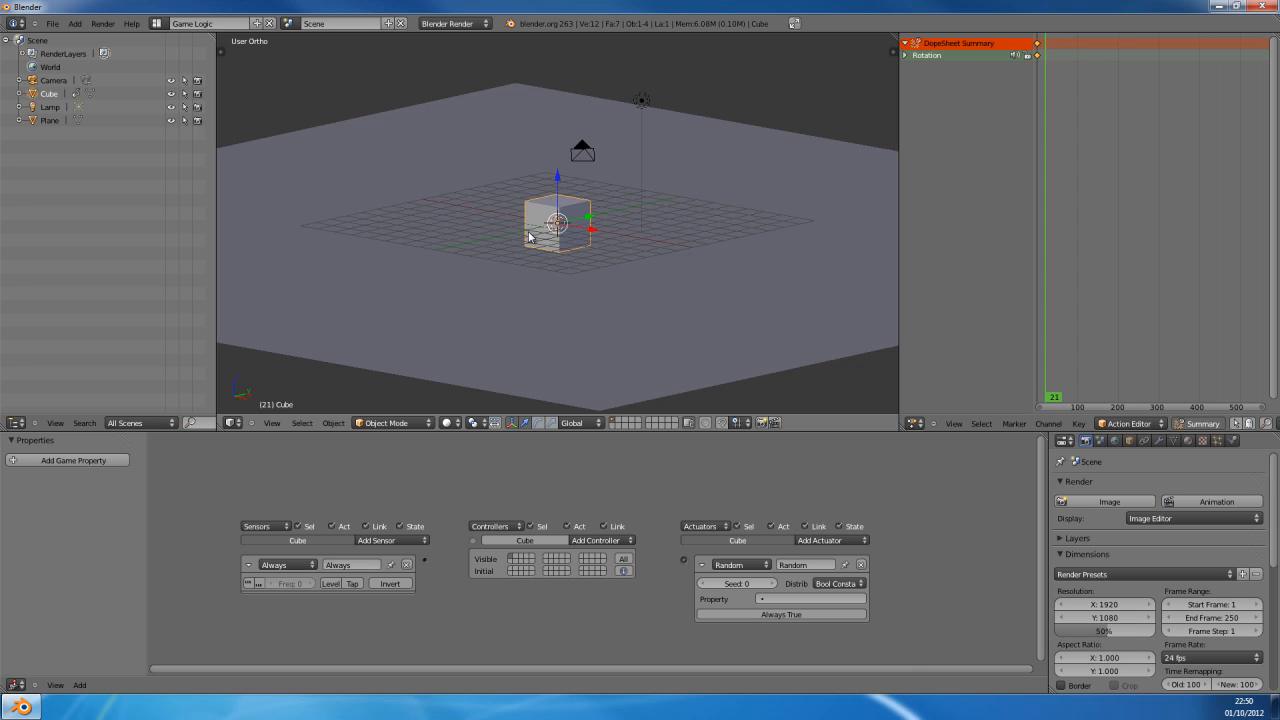
pyautogui.moveTo(484, 220)
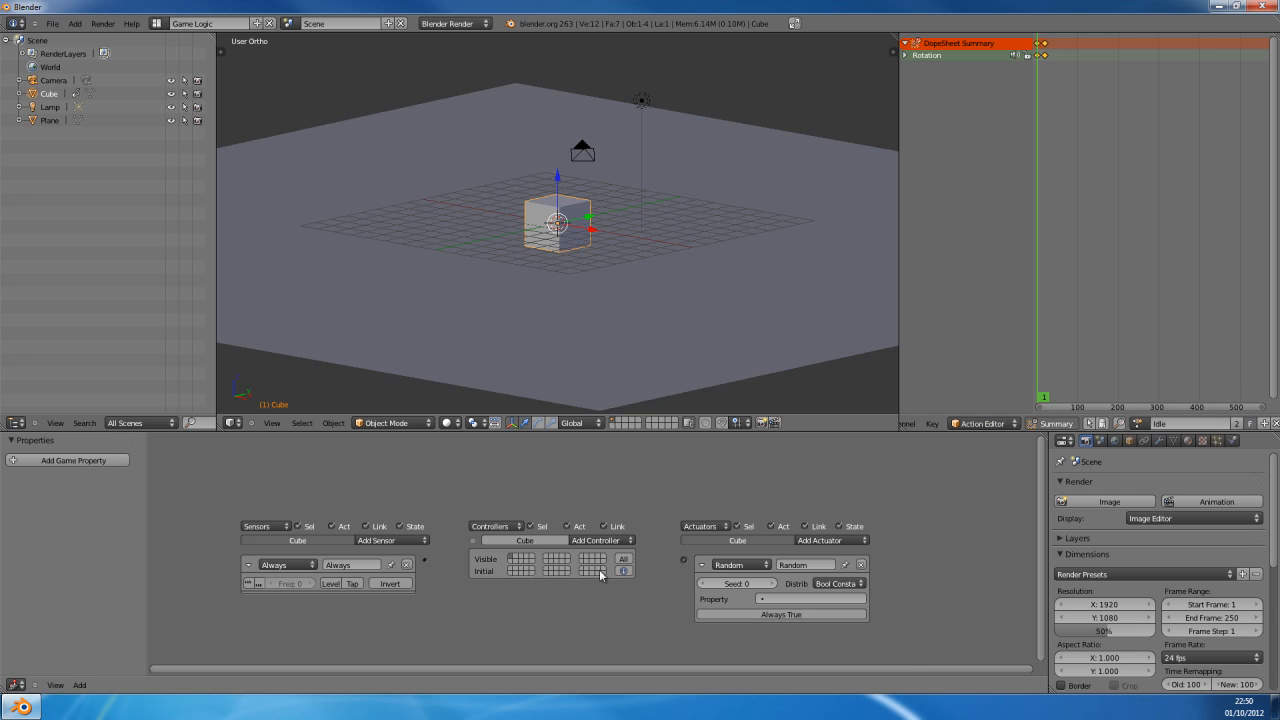
# Step: Change the cube's Random actuator to an Action actuator
pyautogui.click(740, 564)
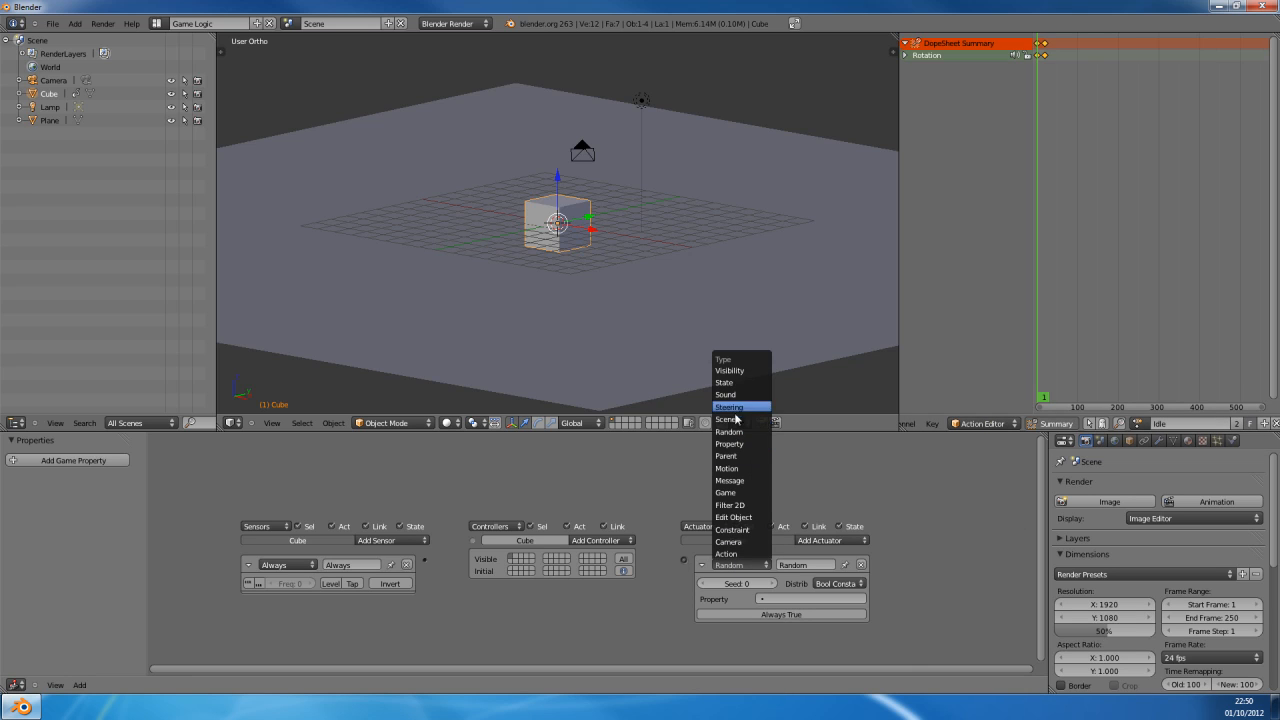
pyautogui.click(726, 552)
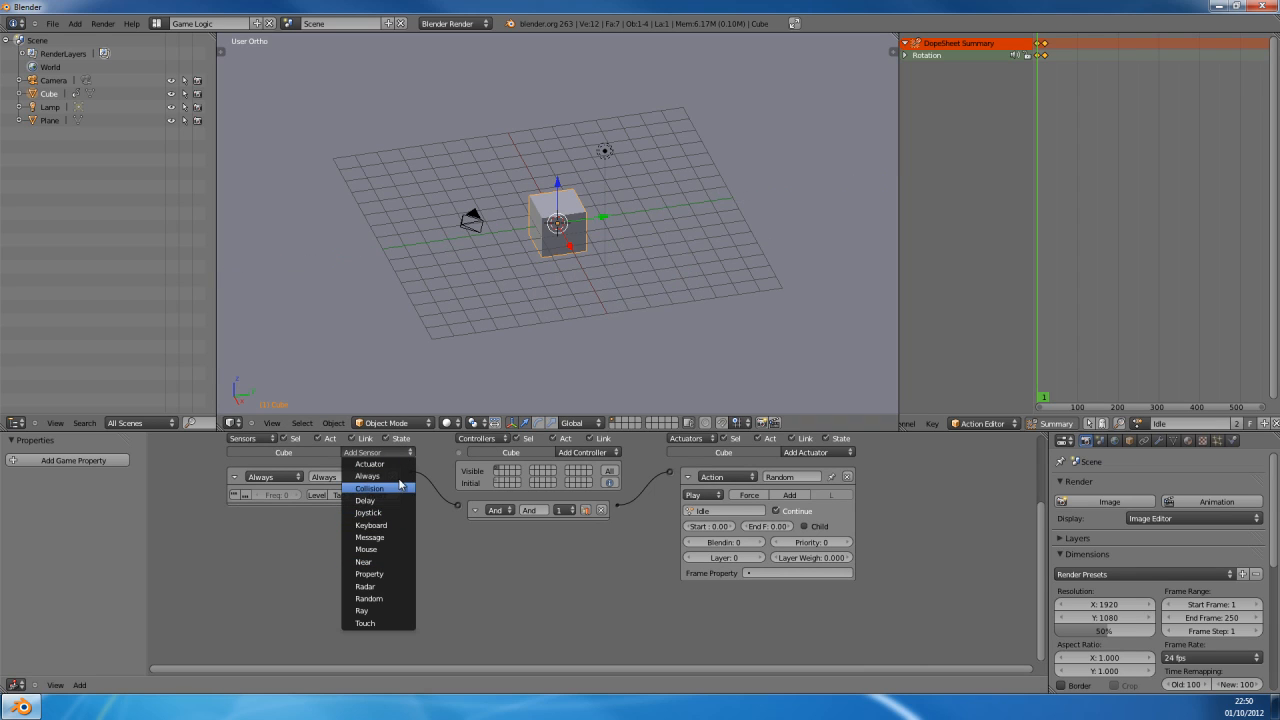
# Step: Add a Radar sensor to the cube and set its axis and cone opening angle
pyautogui.click(364, 586)
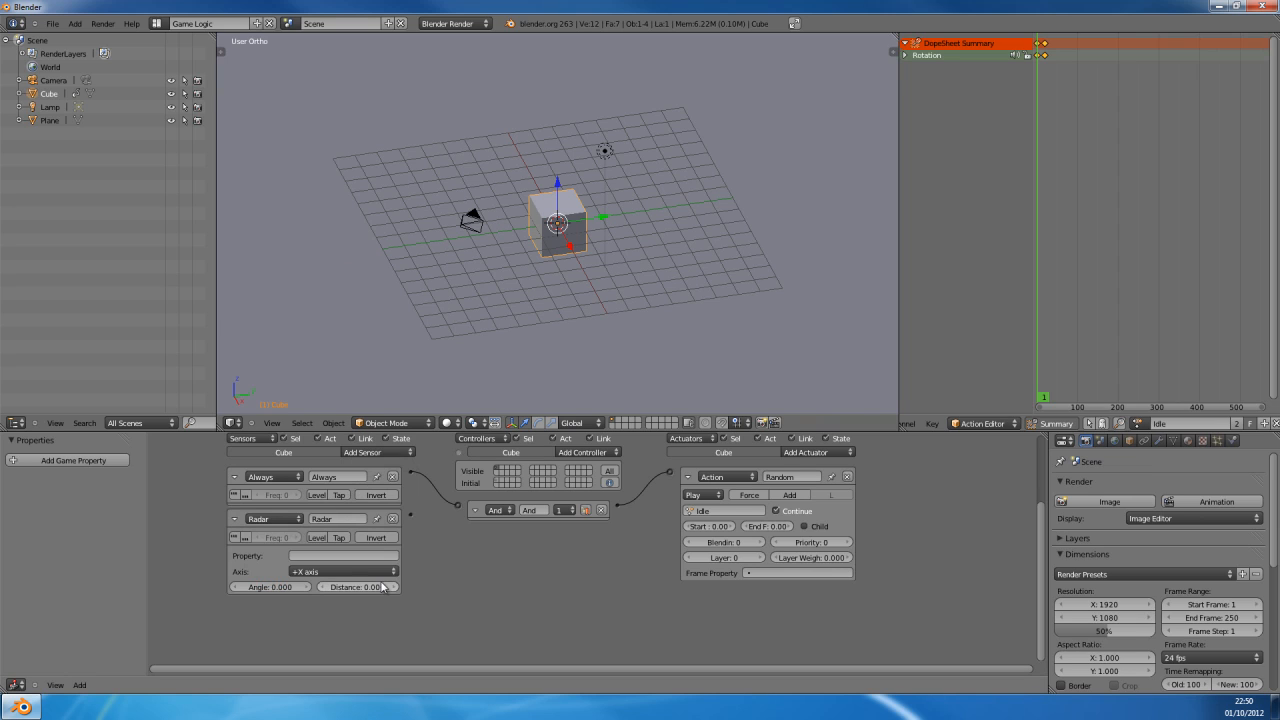
pyautogui.click(344, 572)
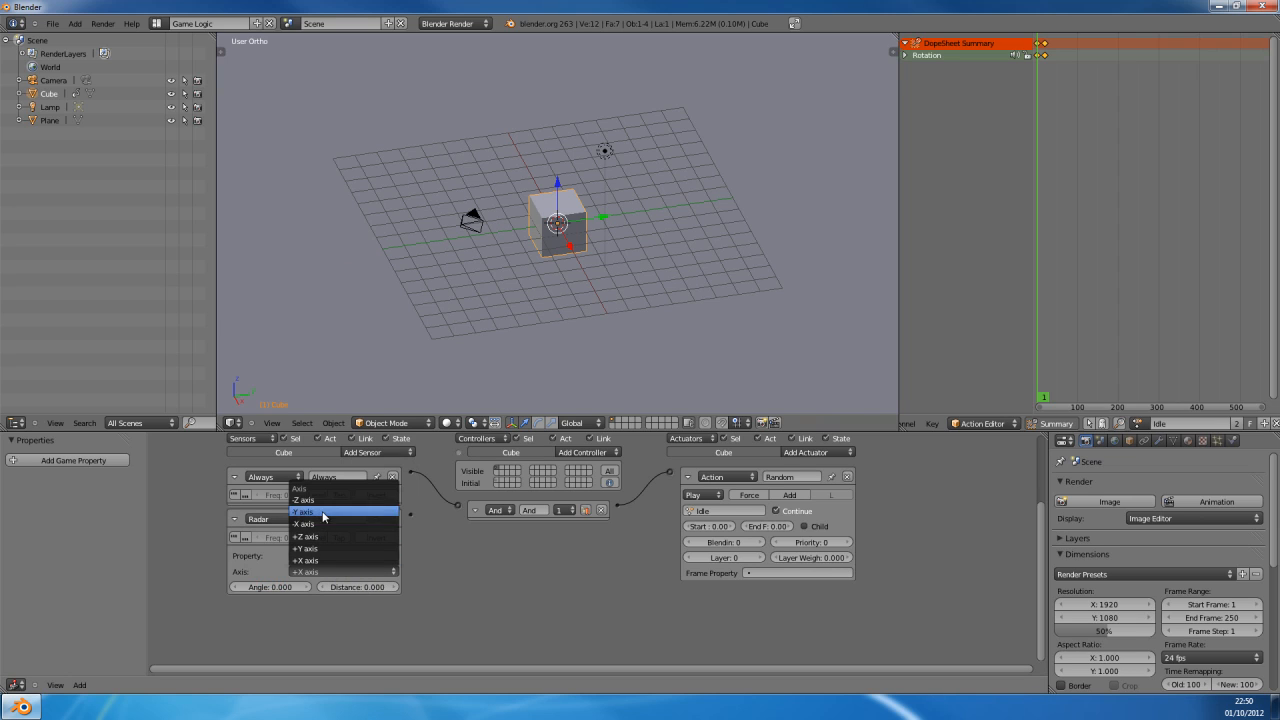
pyautogui.click(306, 548)
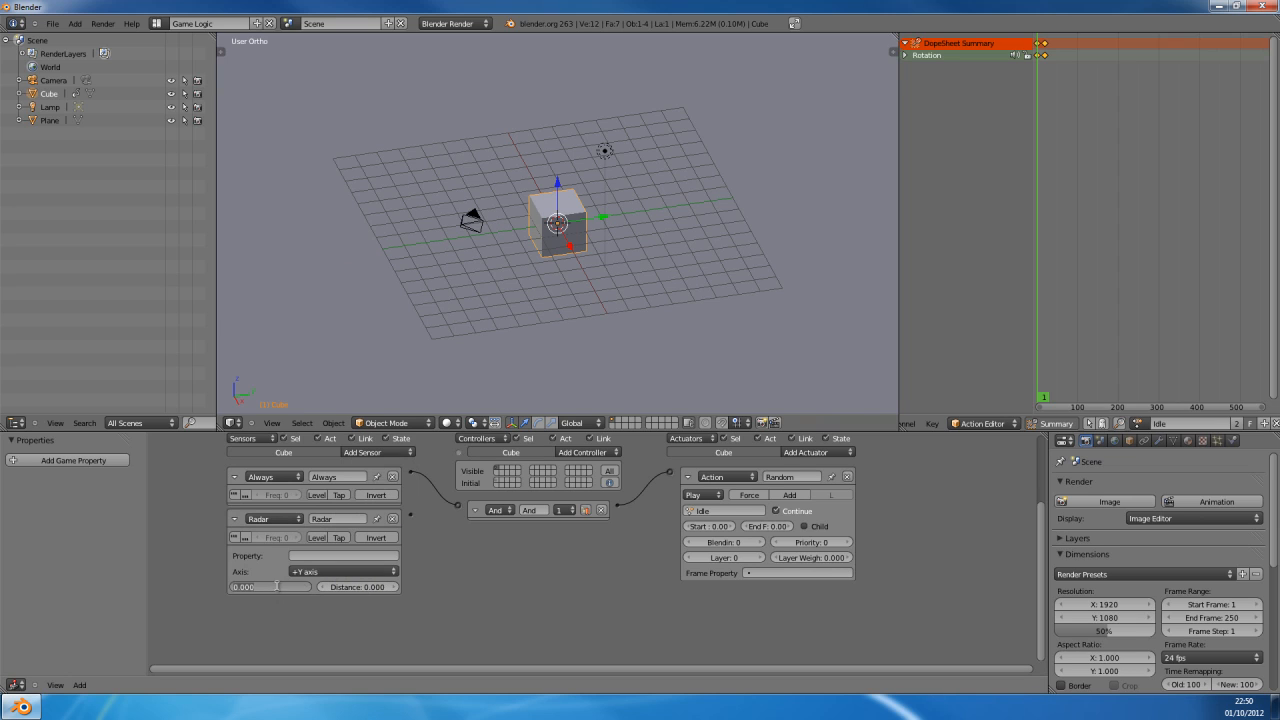
pyautogui.moveTo(270, 588)
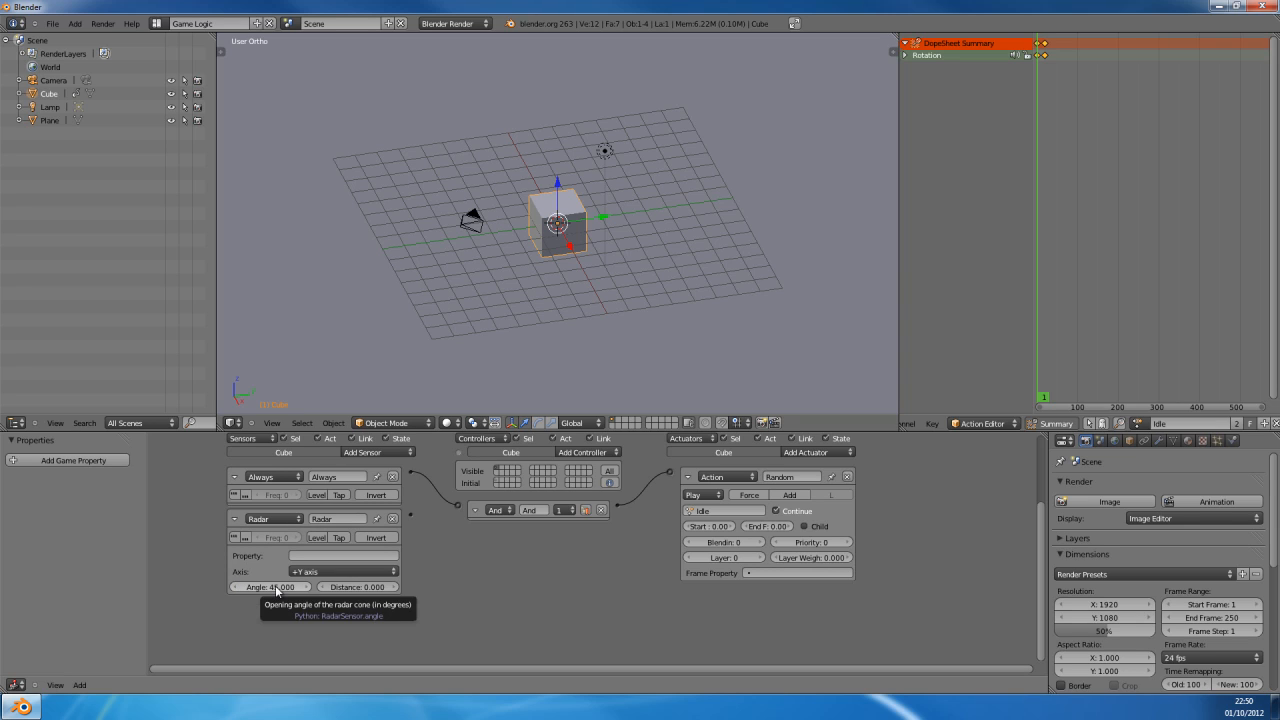
pyautogui.click(356, 586)
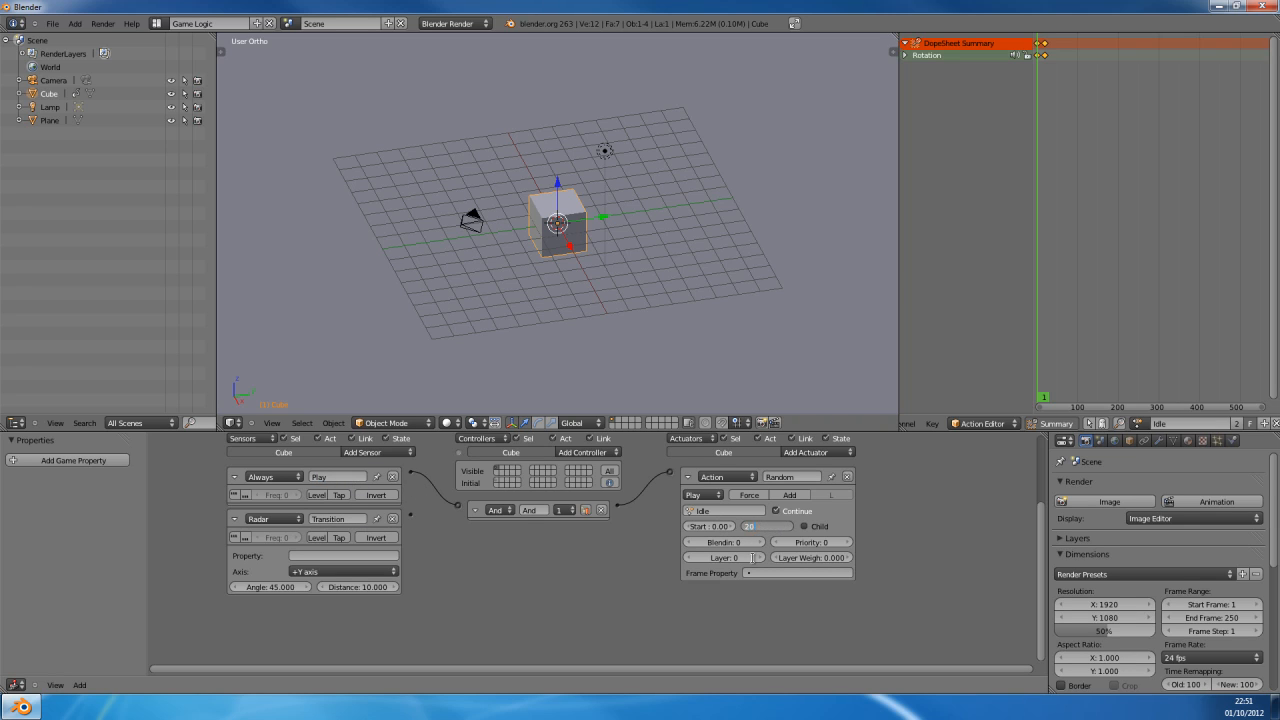
# Step: Set the cube's Action actuator to play in Ping Pong mode
pyautogui.click(728, 476)
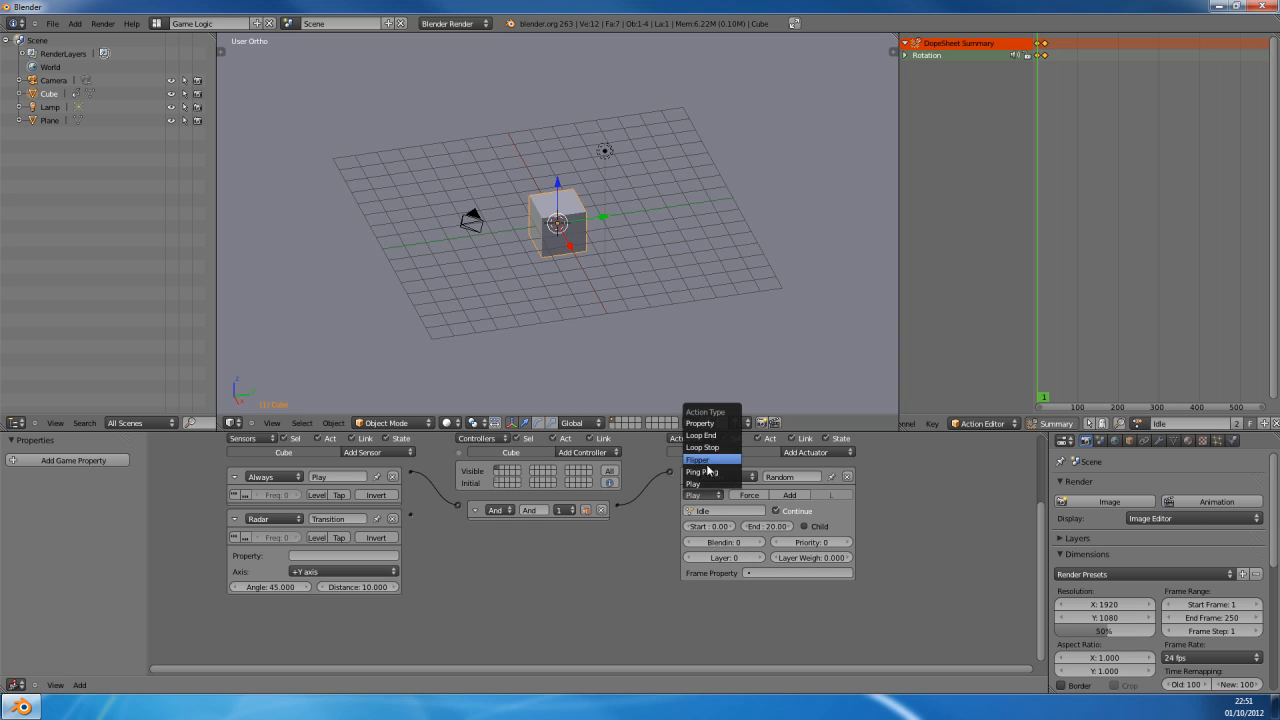
pyautogui.click(700, 458)
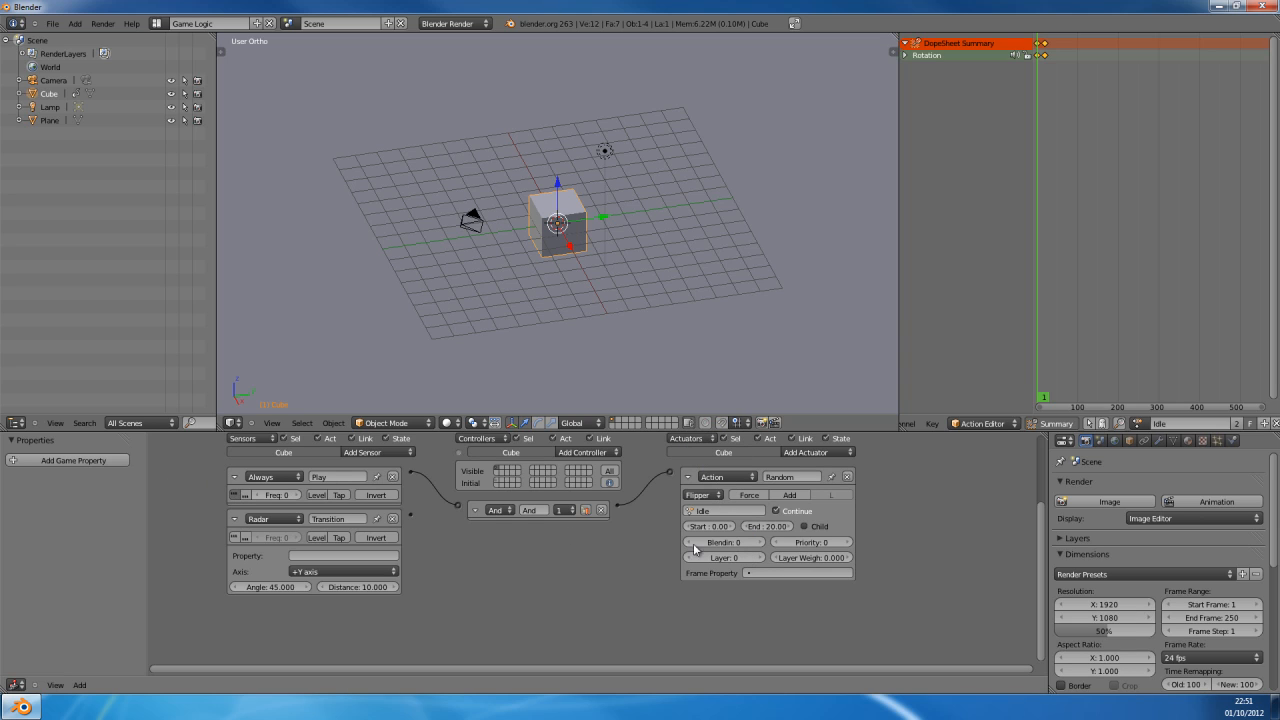
pyautogui.click(730, 476)
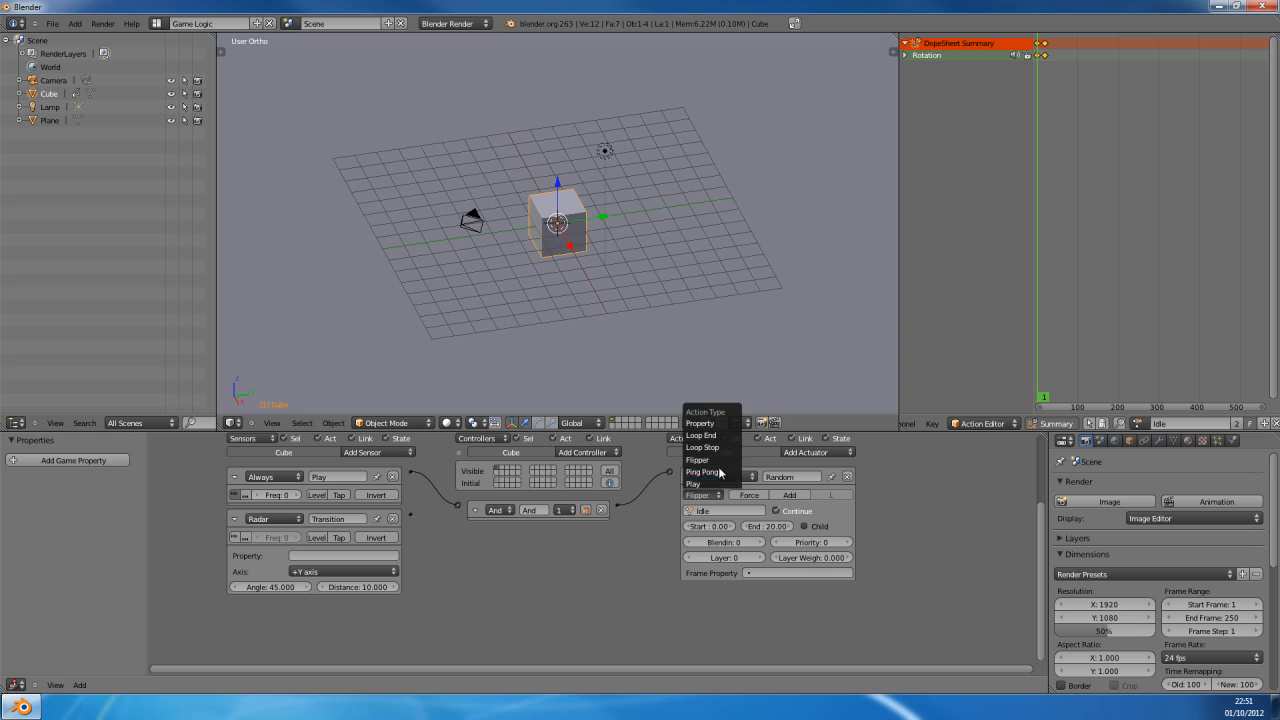
pyautogui.click(704, 472)
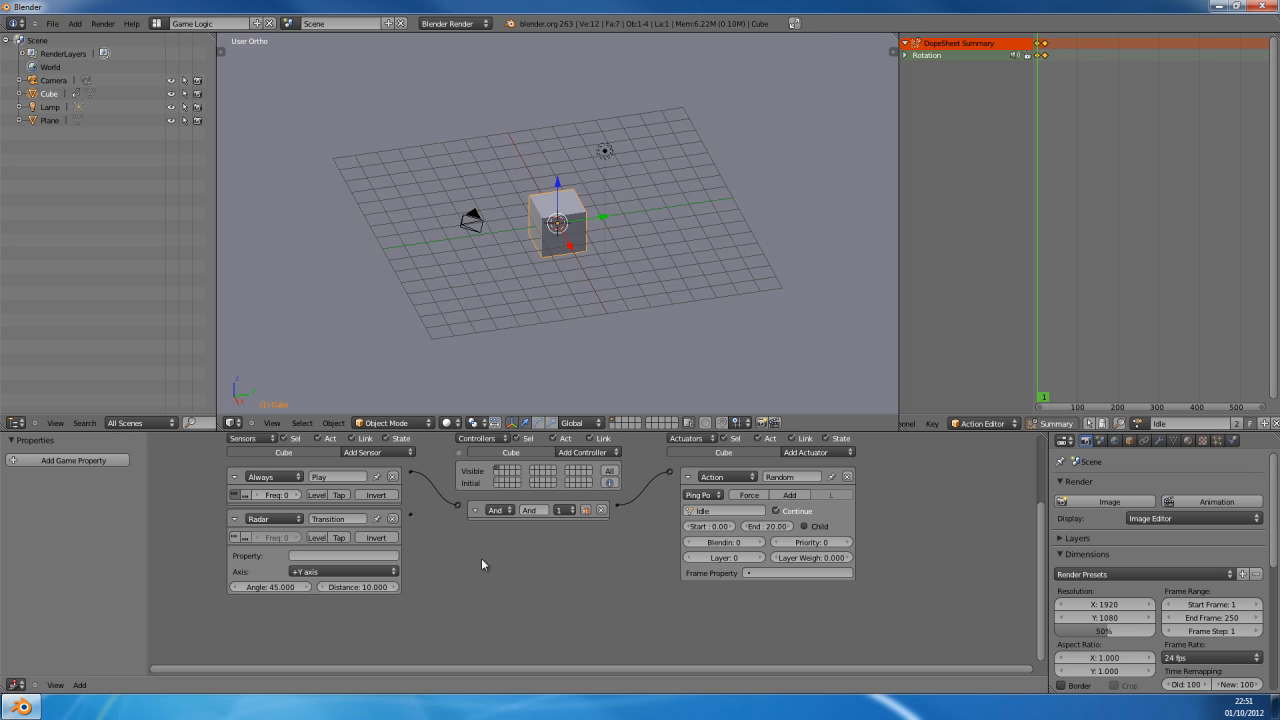
pyautogui.moveTo(330, 536)
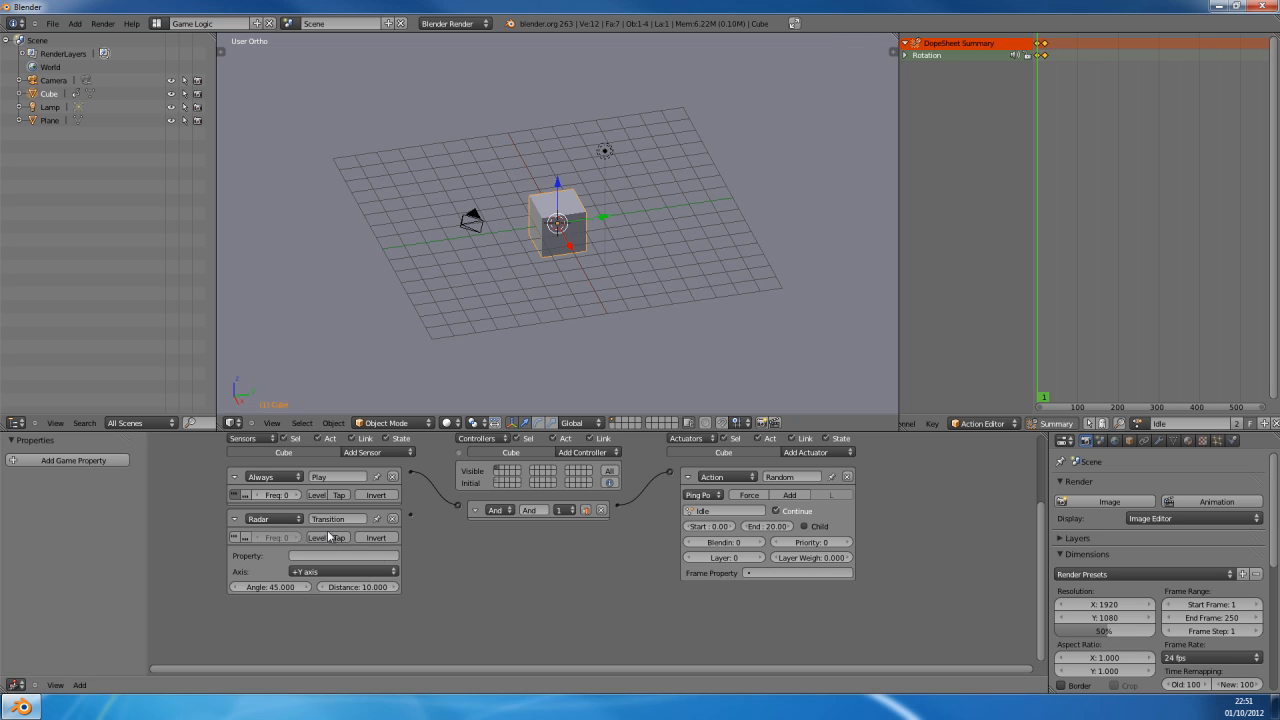
# Step: Make the Radar sensor detect objects carrying the property 'Enemy'
pyautogui.click(344, 556)
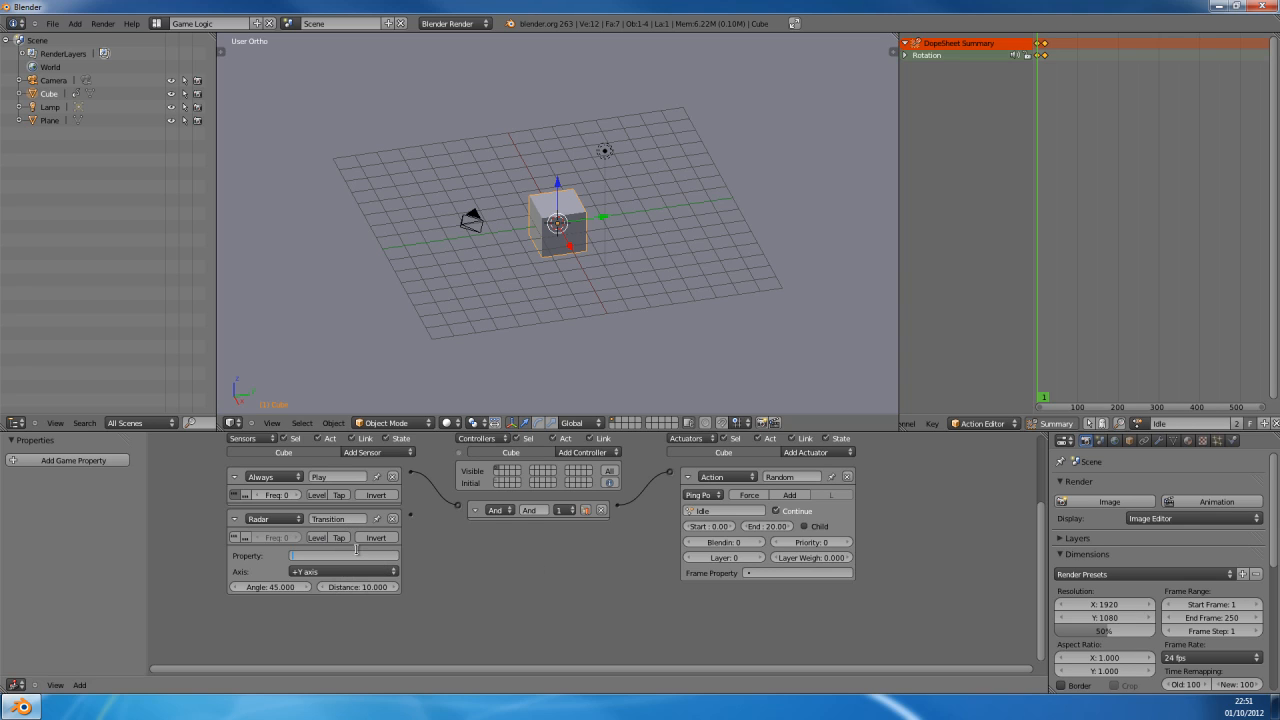
pyautogui.write('Enemy')
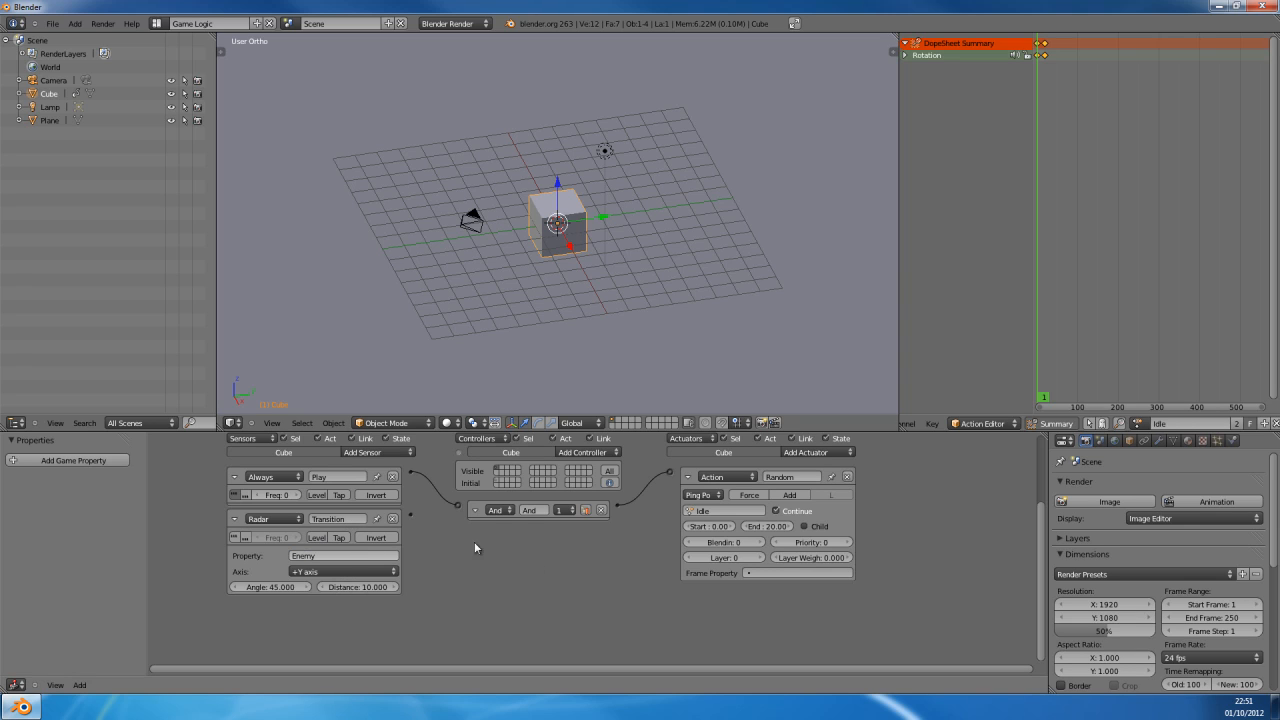
# Step: Add a State actuator to the cube and choose its state-change operation
pyautogui.click(816, 452)
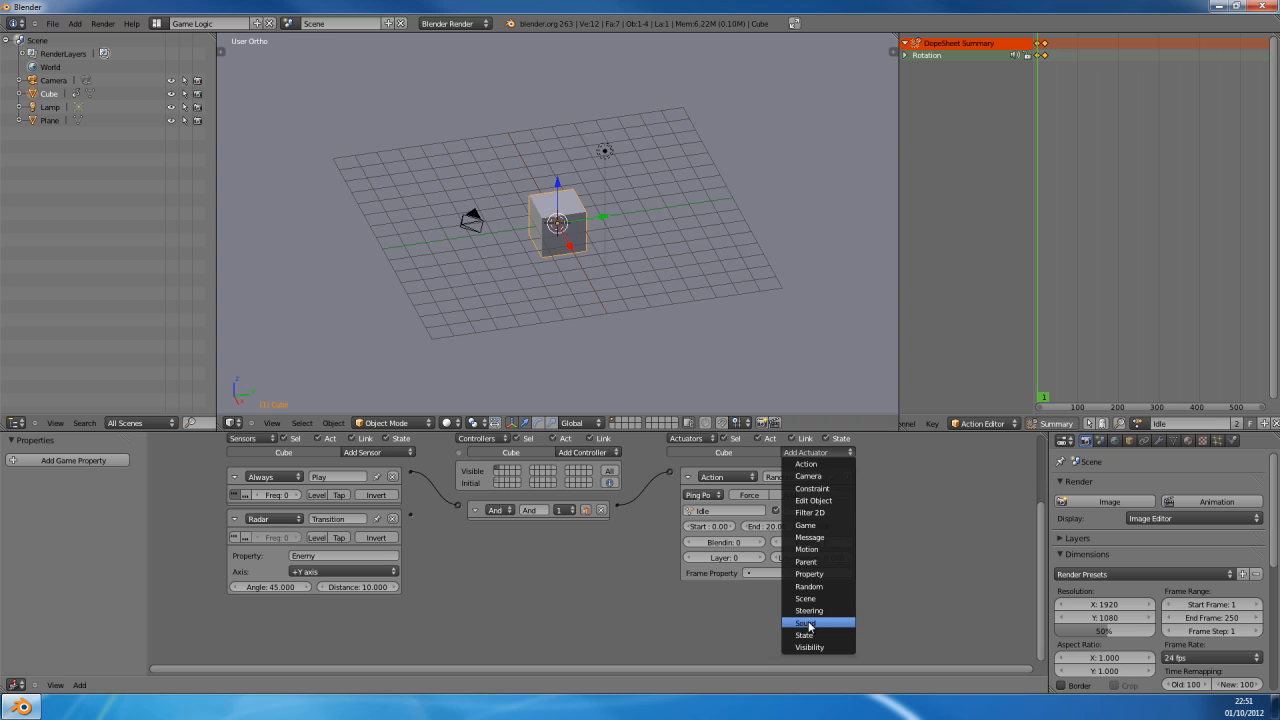
pyautogui.click(804, 636)
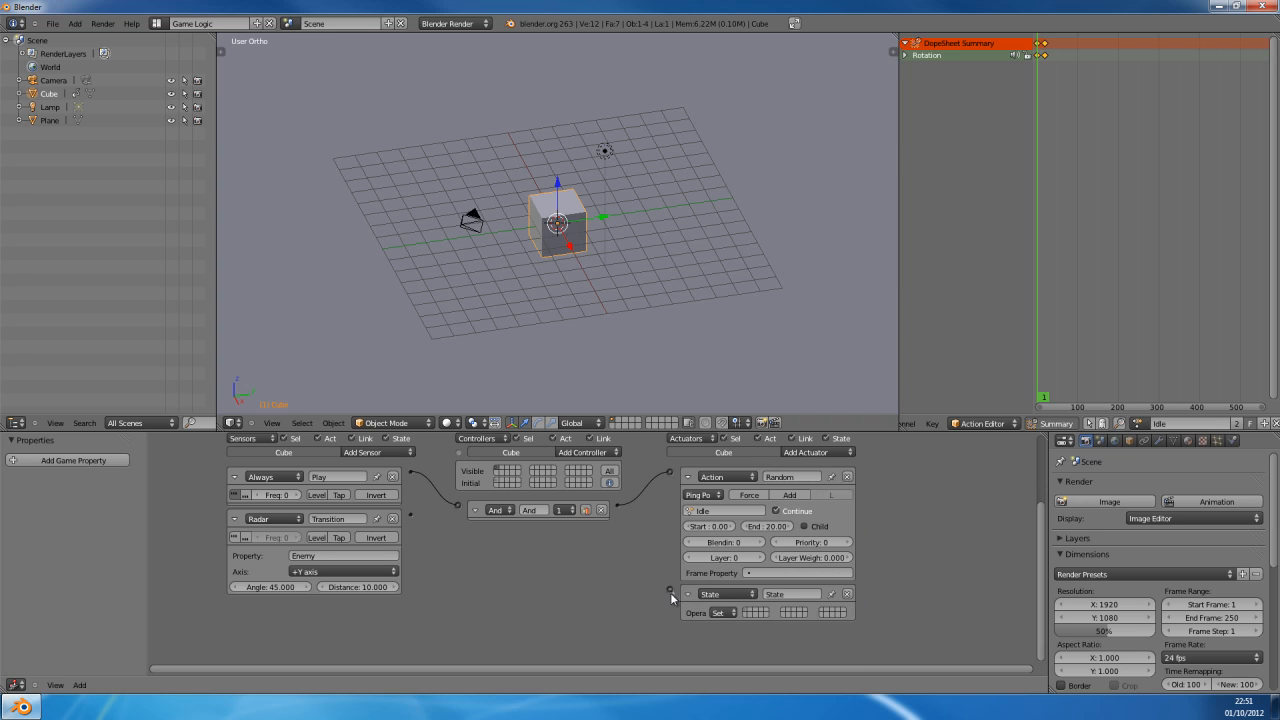
pyautogui.scroll(-3)
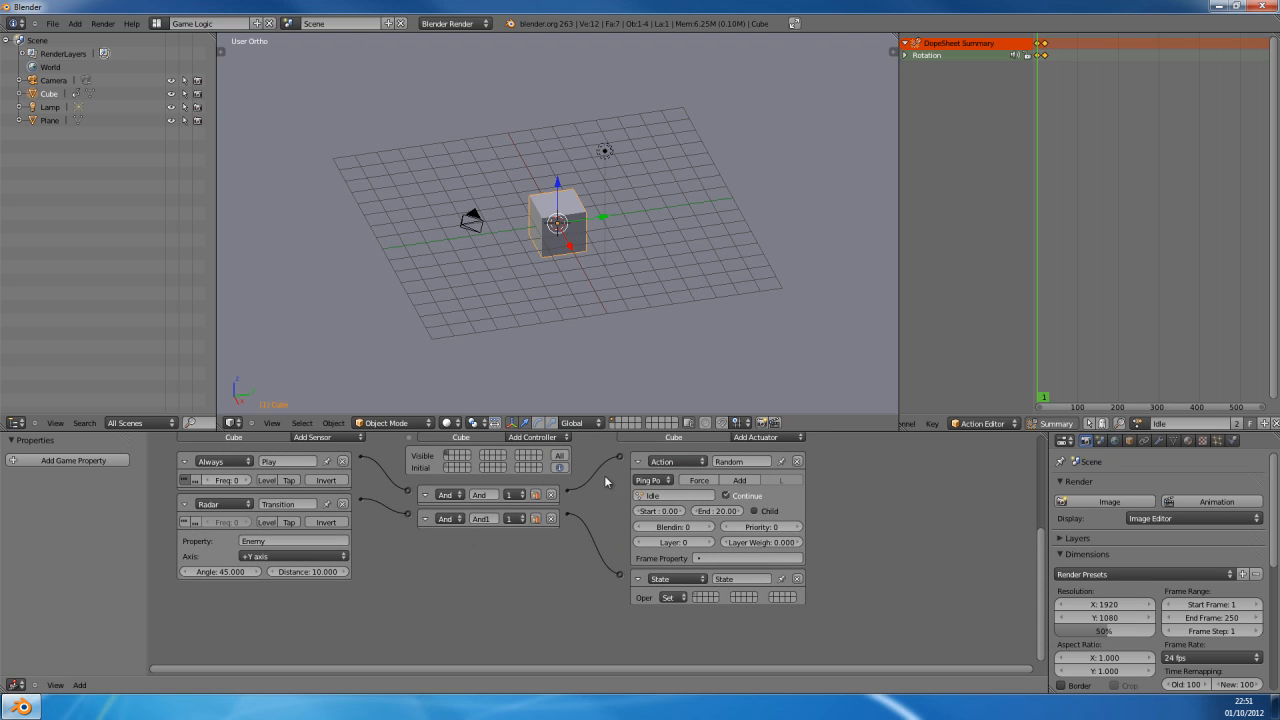
pyautogui.moveTo(704, 600)
pyautogui.write('Alert')
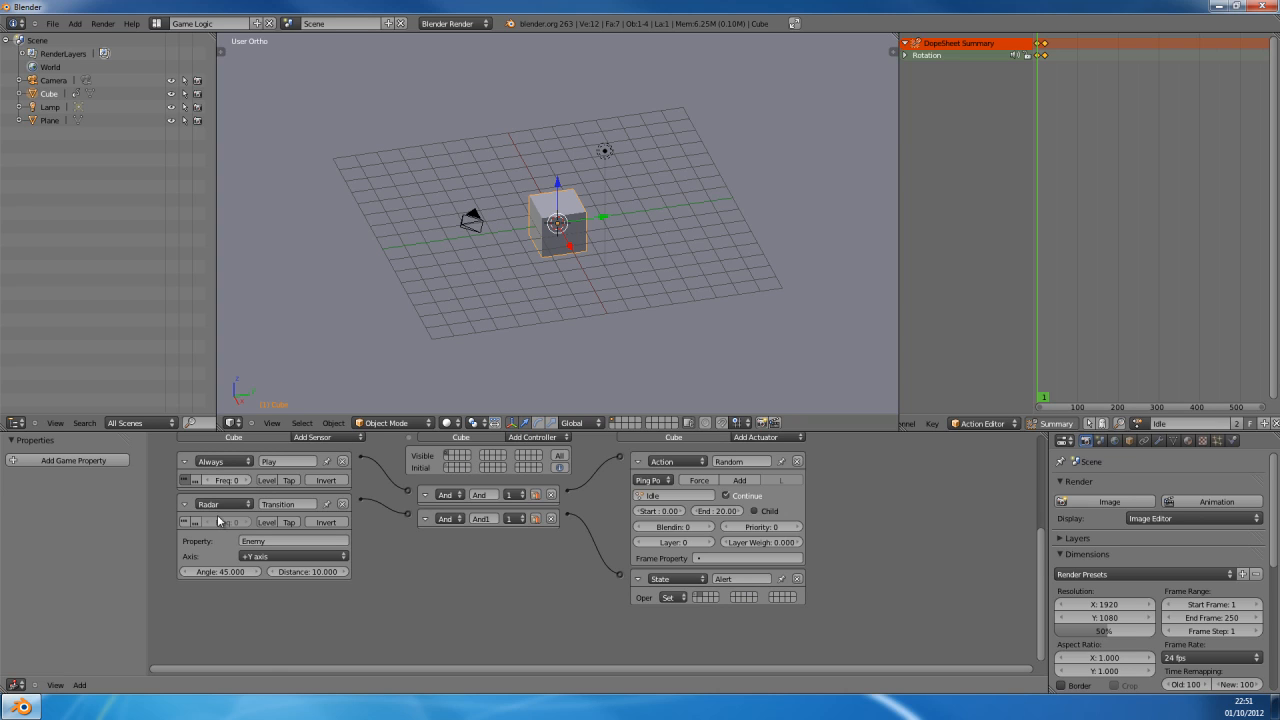
pyautogui.moveTo(668, 284)
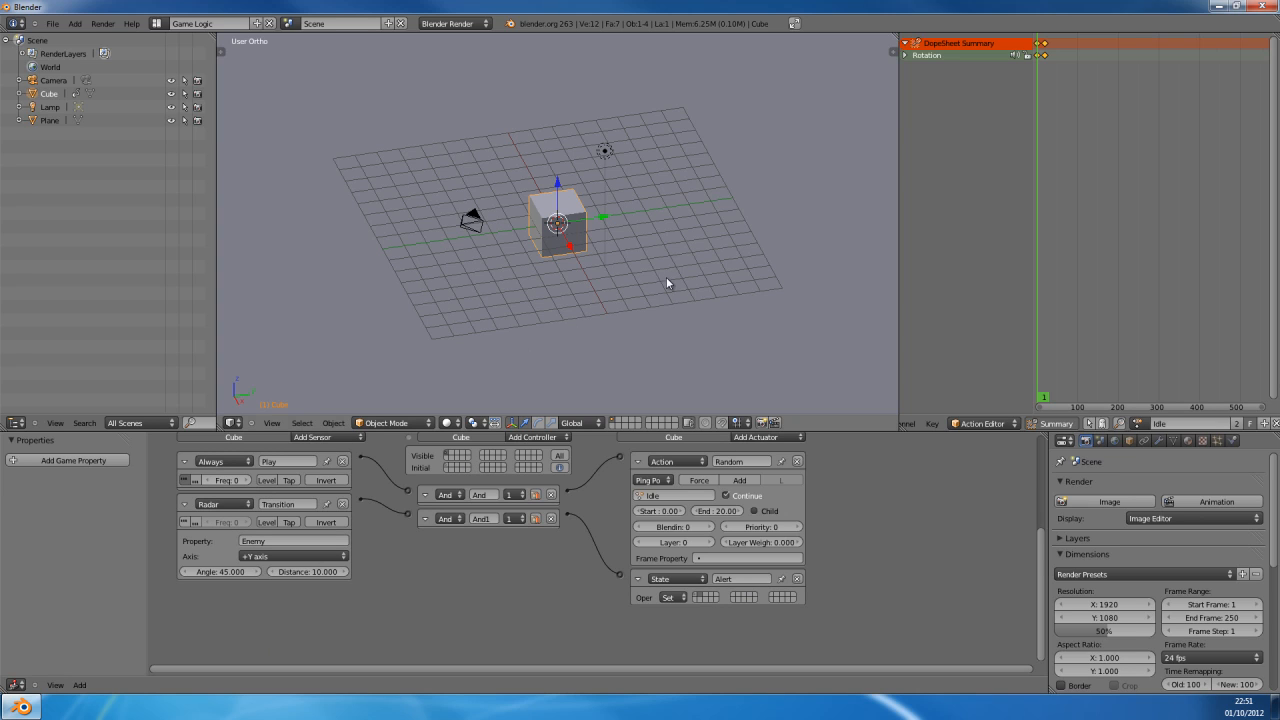
pyautogui.click(676, 596)
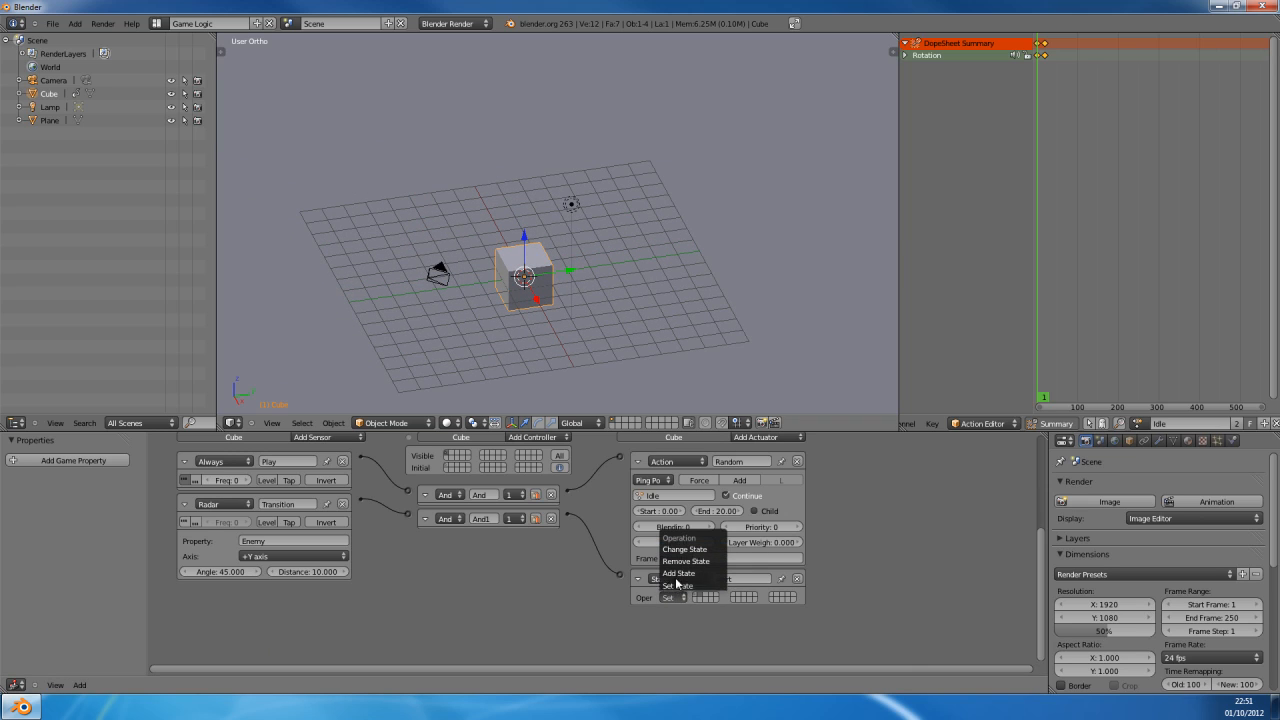
pyautogui.click(680, 584)
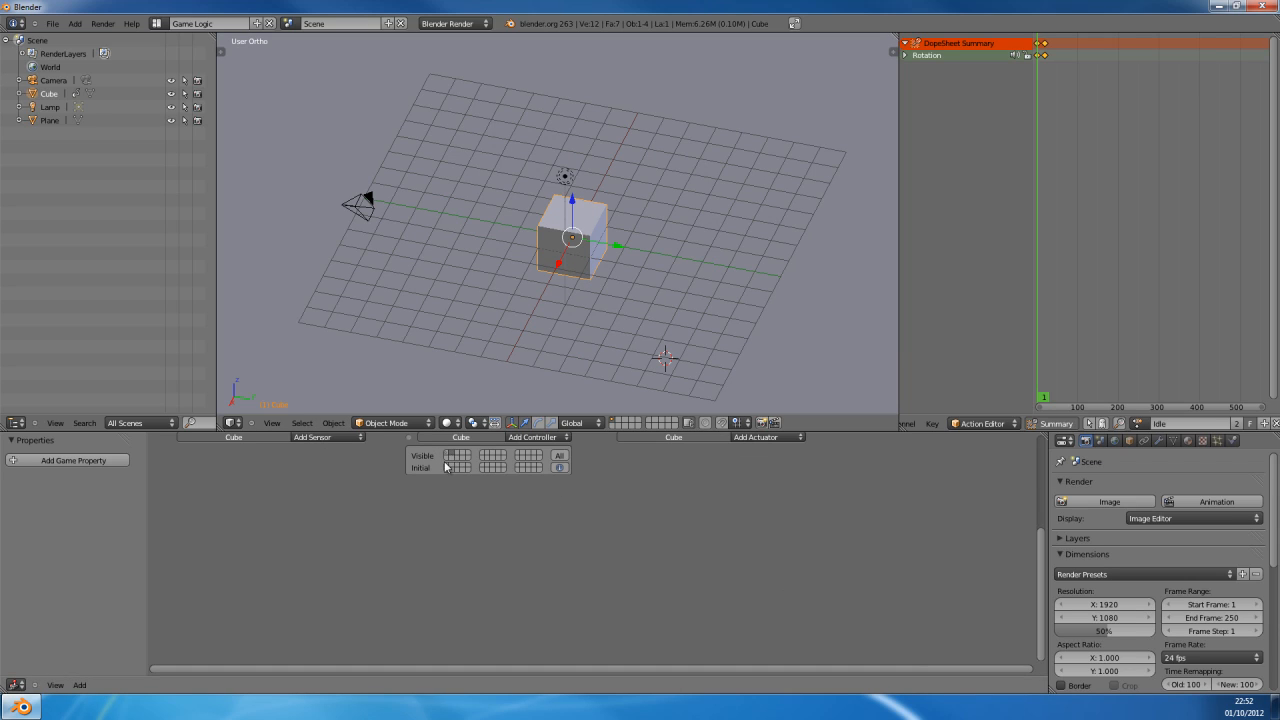
pyautogui.moveTo(508, 530)
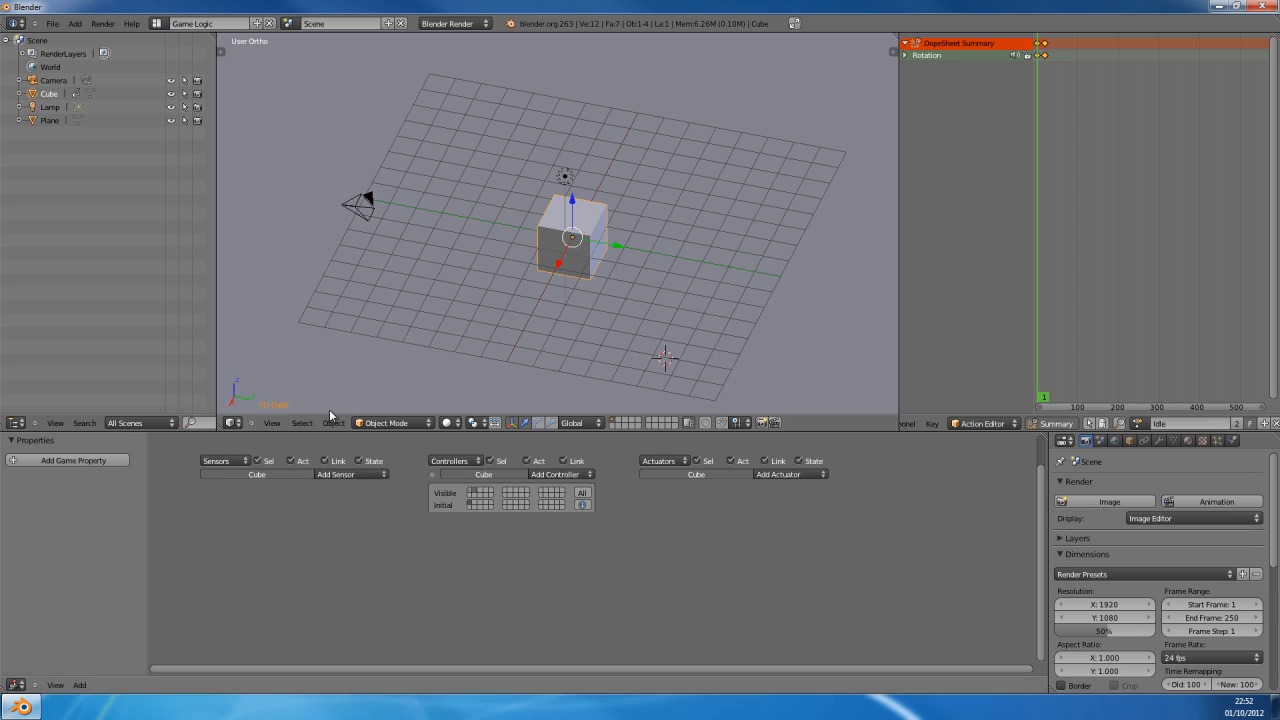
# Step: Add a Steering actuator to the cube and a Monkey head mesh to the scene
pyautogui.click(784, 474)
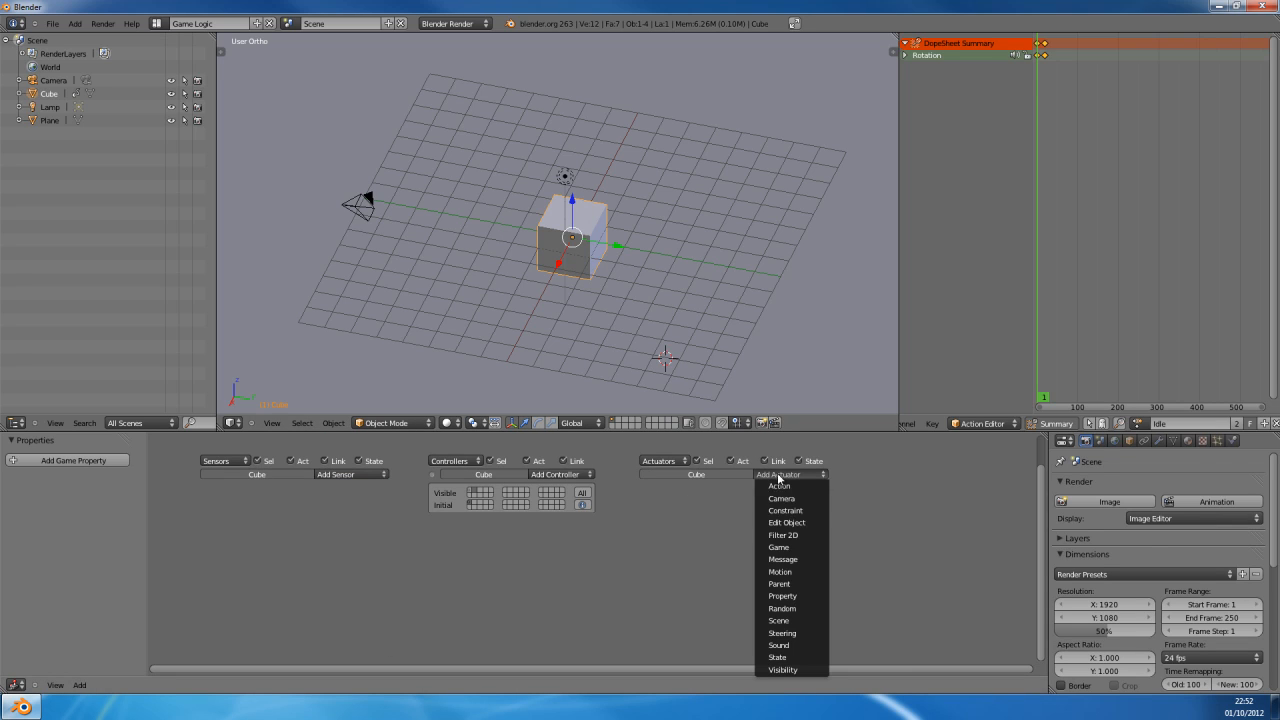
pyautogui.moveTo(790, 644)
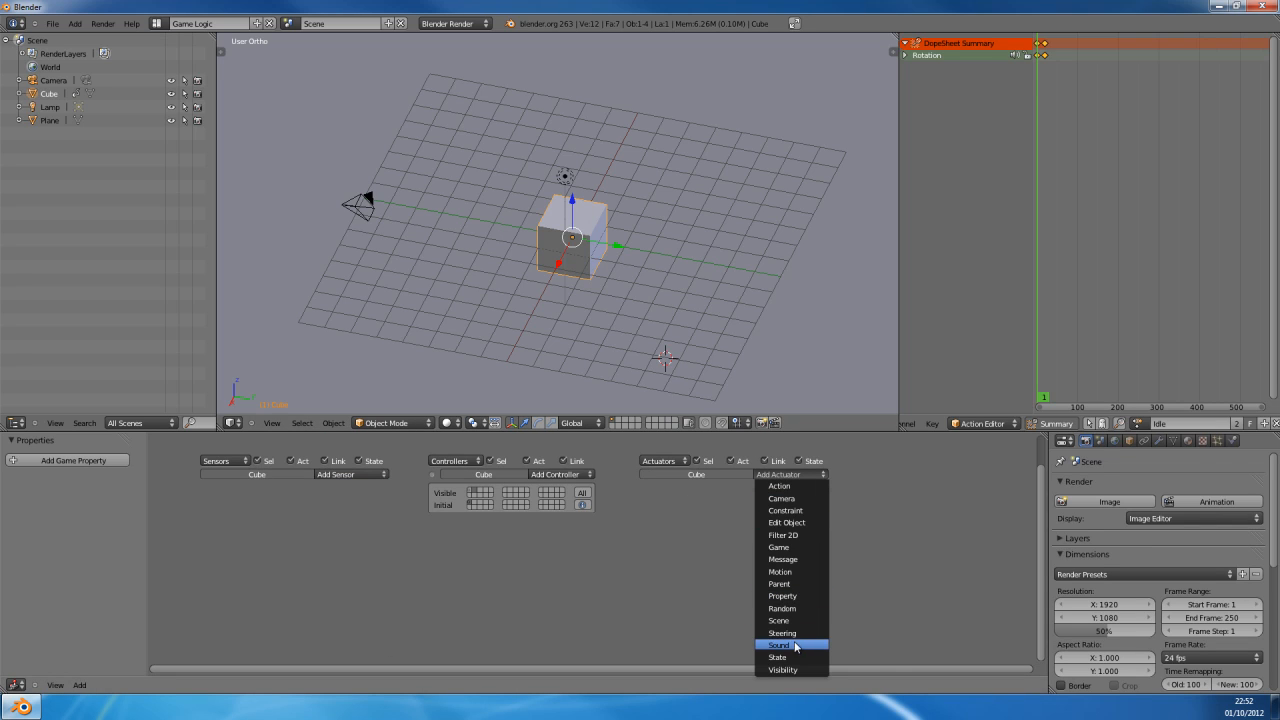
pyautogui.click(782, 632)
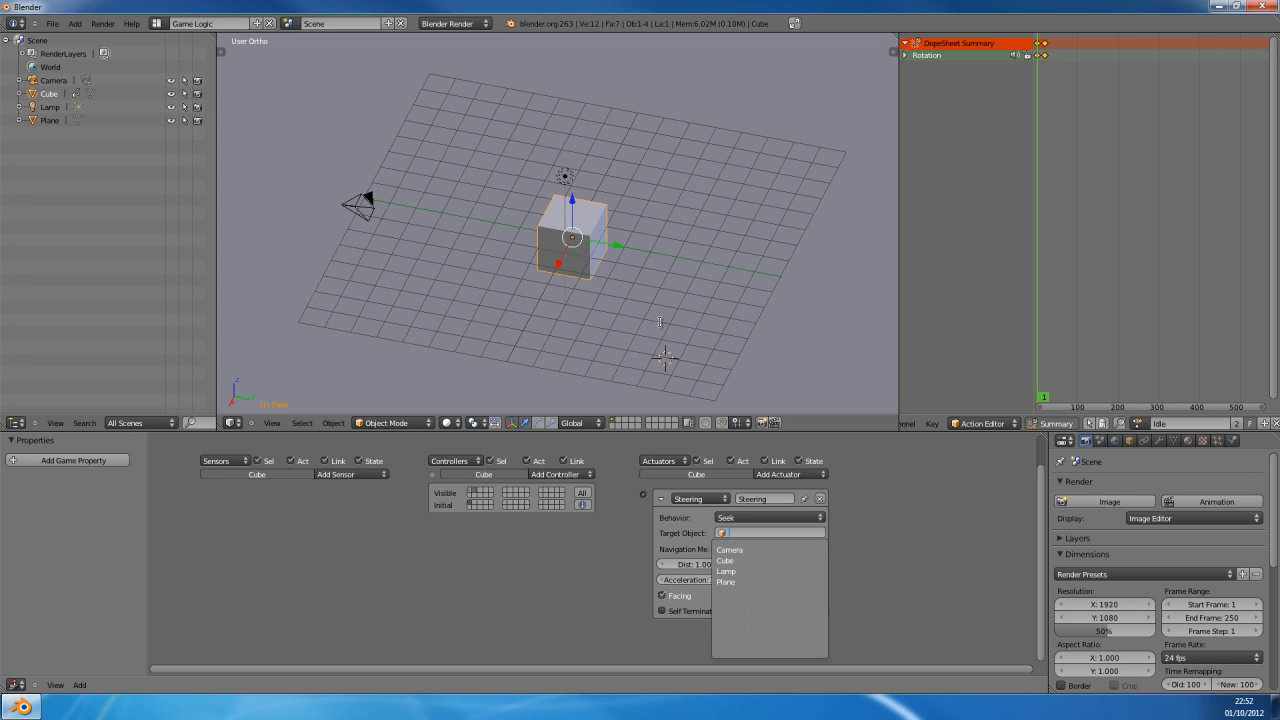
pyautogui.press('shift+a')
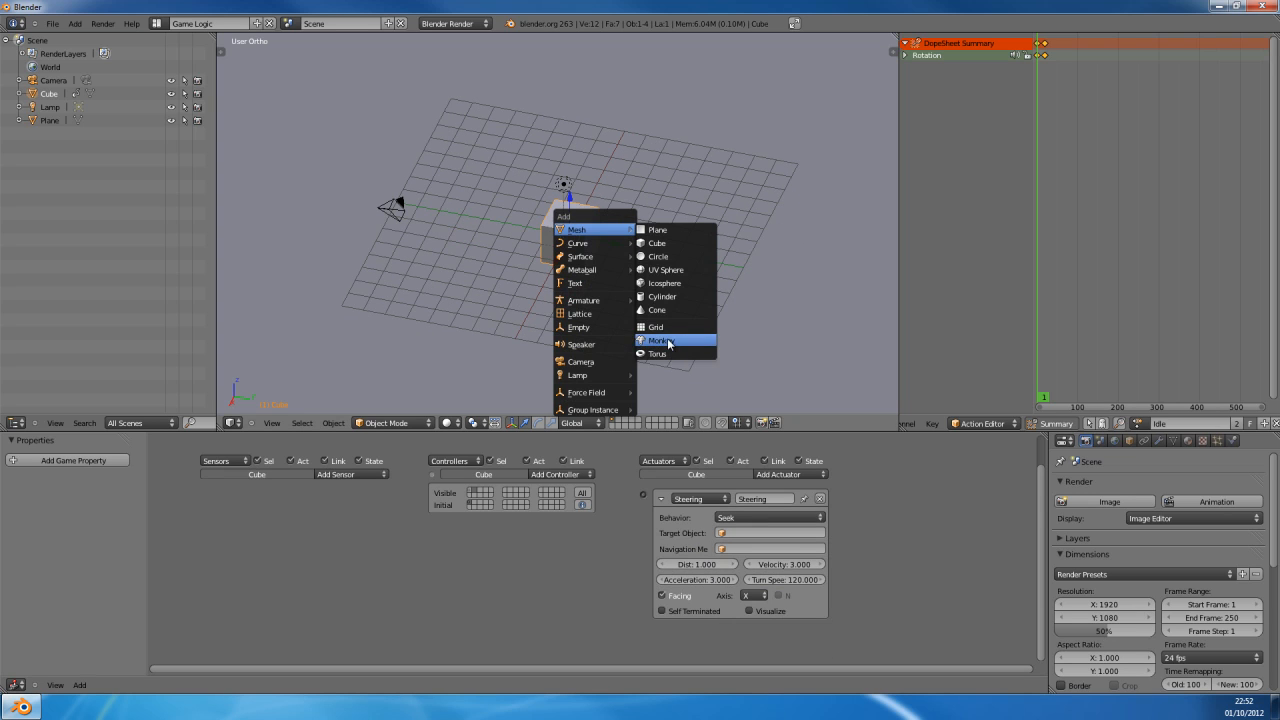
pyautogui.click(660, 340)
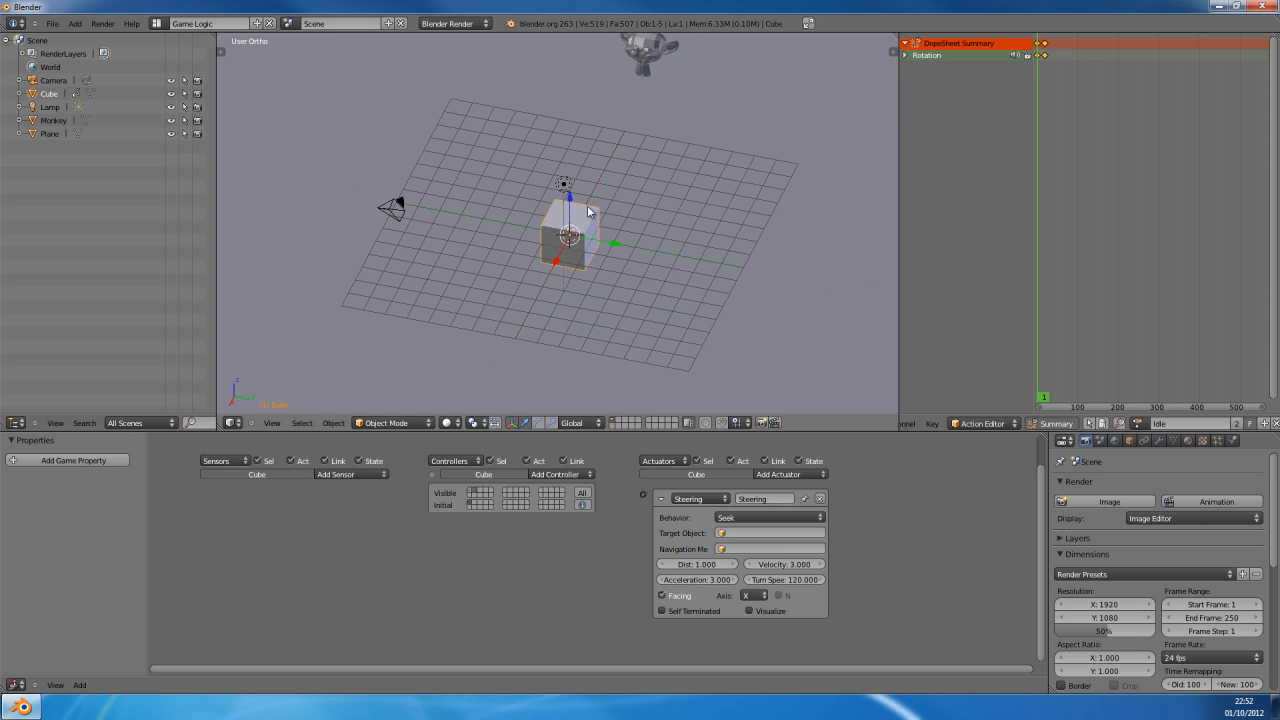
# Step: Make the Monkey the Steering actuator's target and wire it to the Always sensor
pyautogui.click(770, 532)
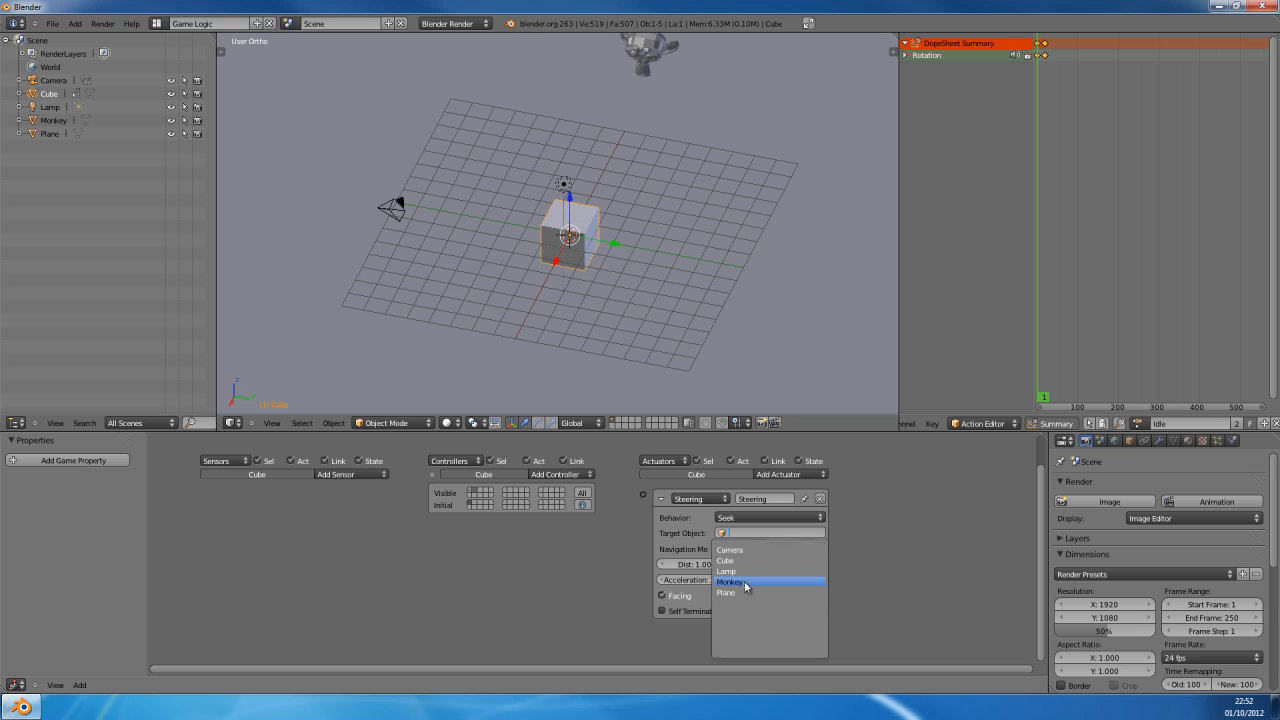
pyautogui.click(732, 580)
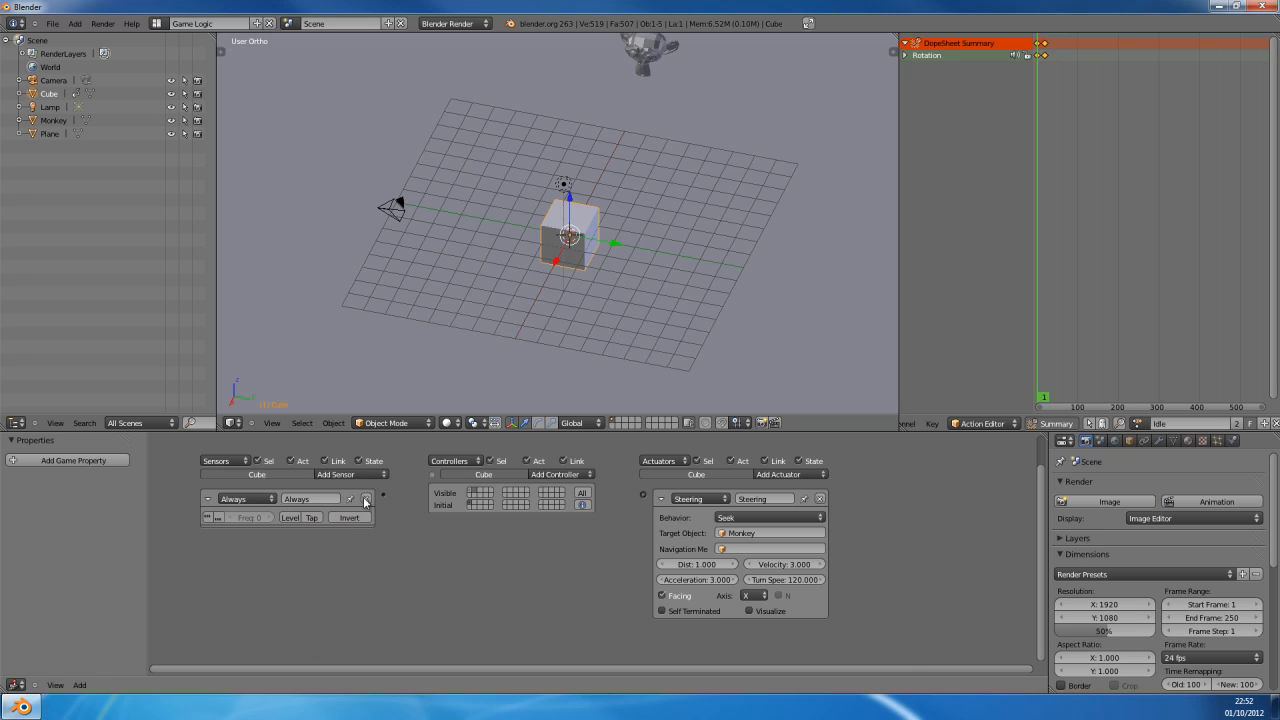
pyautogui.click(560, 474)
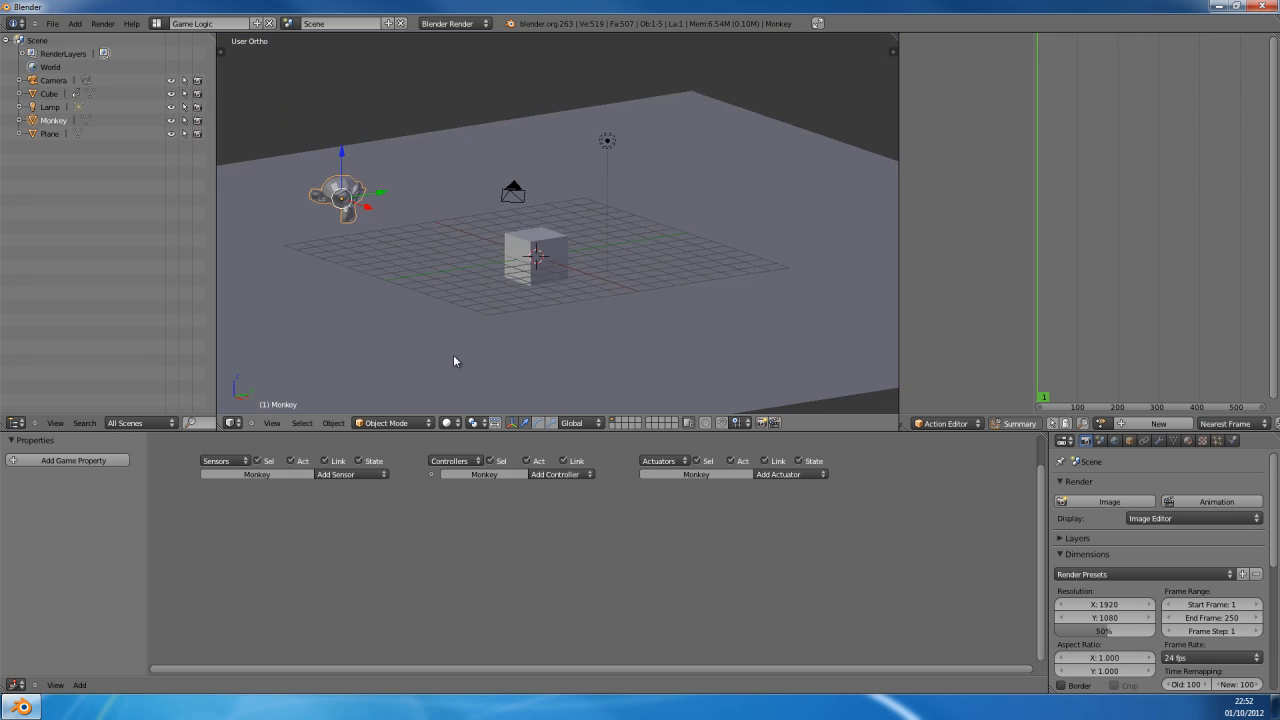
# Step: Give the Monkey a Keyboard sensor, a Motion actuator and a game property
pyautogui.click(336, 474)
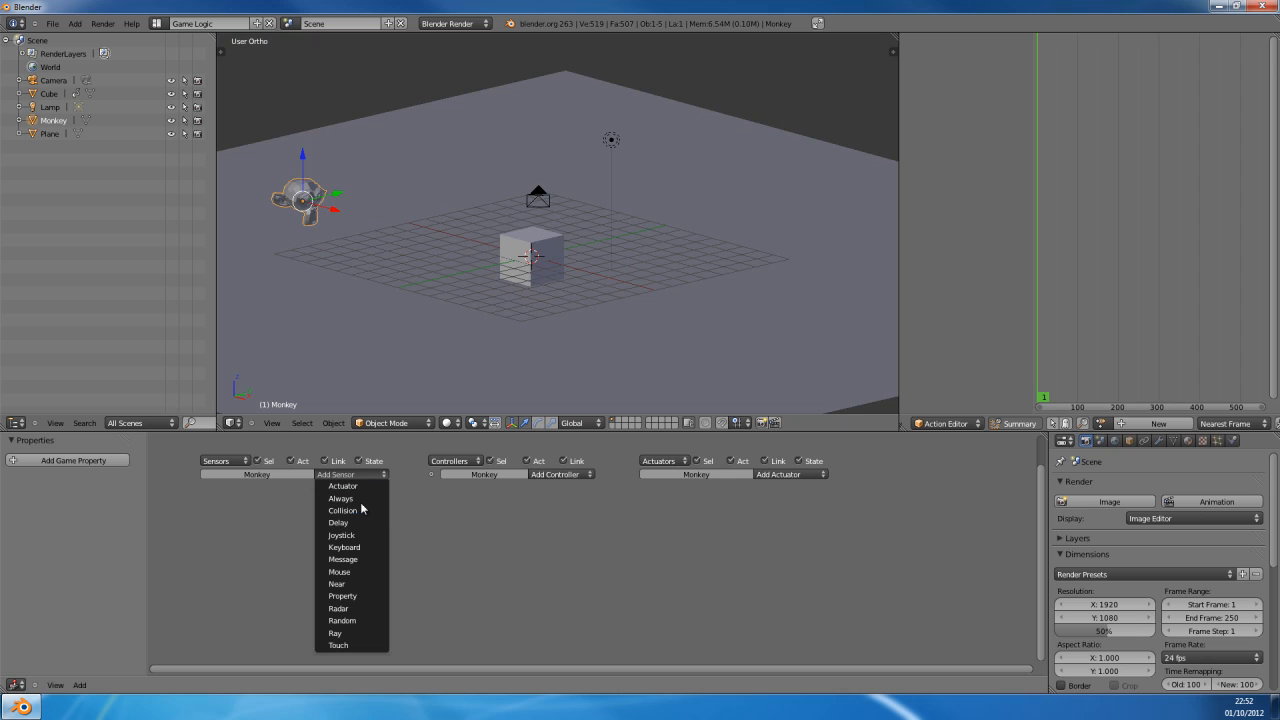
pyautogui.click(344, 548)
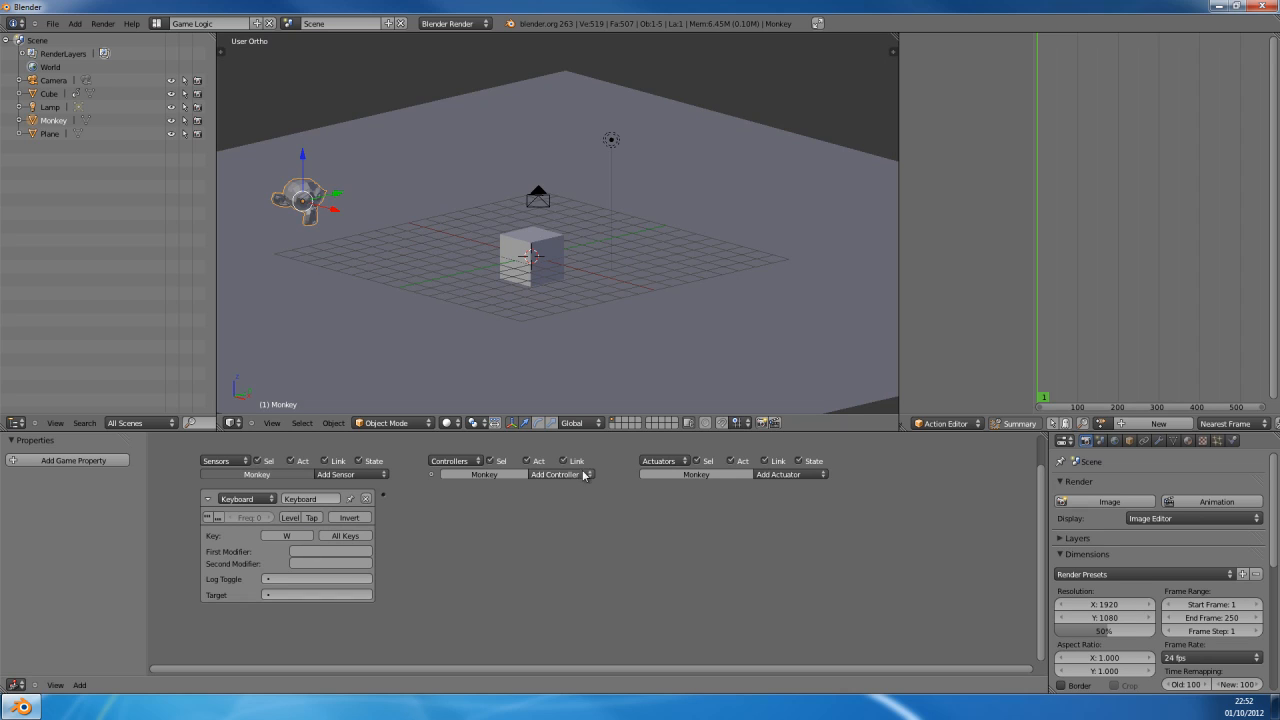
pyautogui.click(780, 474)
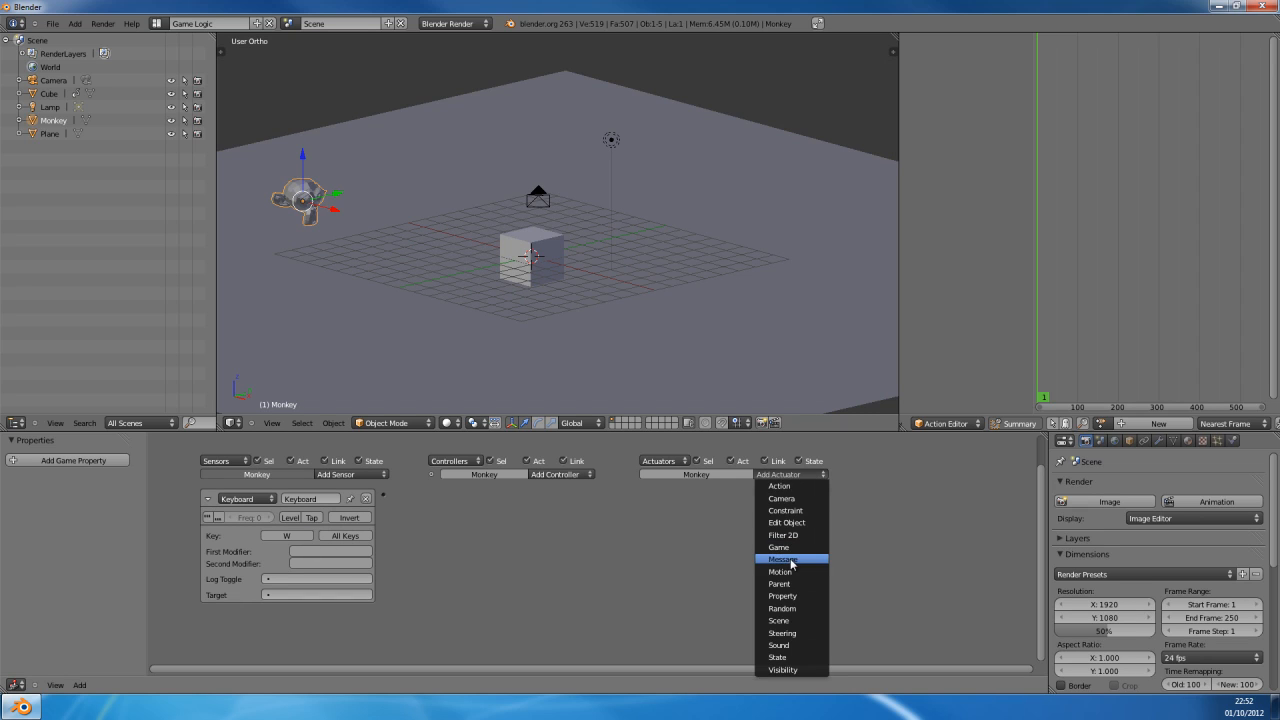
pyautogui.click(782, 560)
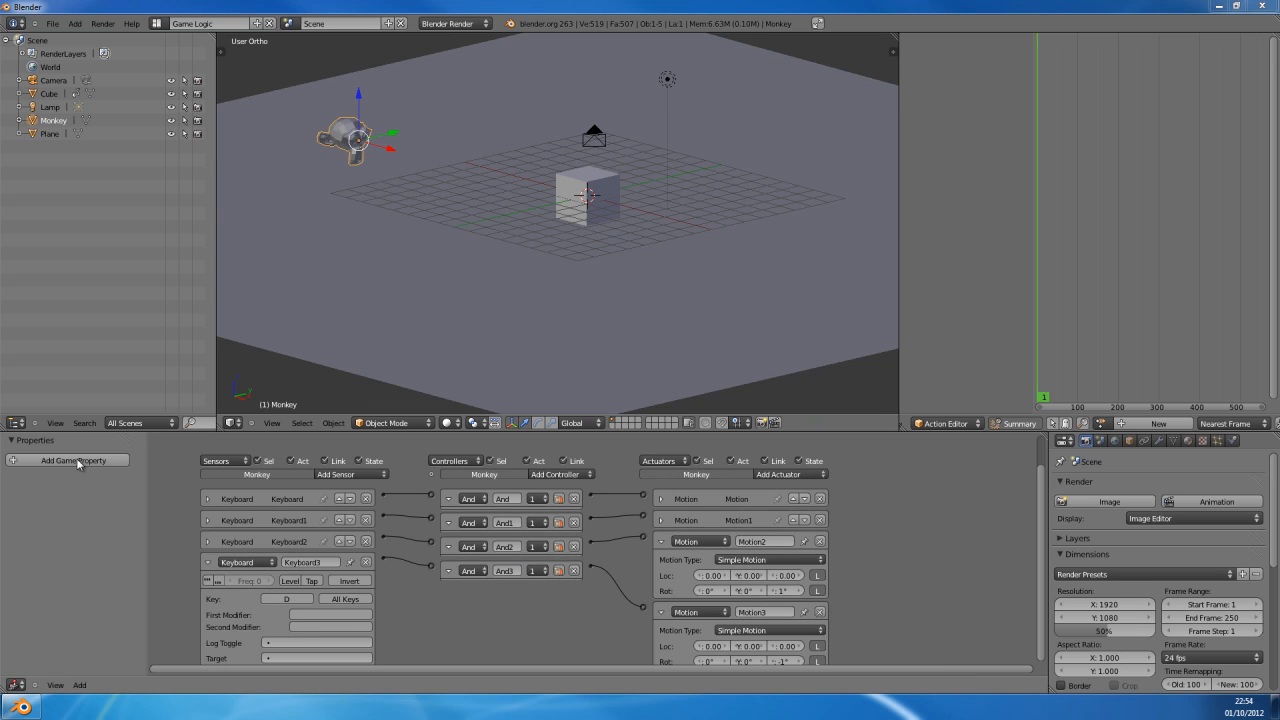
pyautogui.click(72, 460)
pyautogui.write('yer')
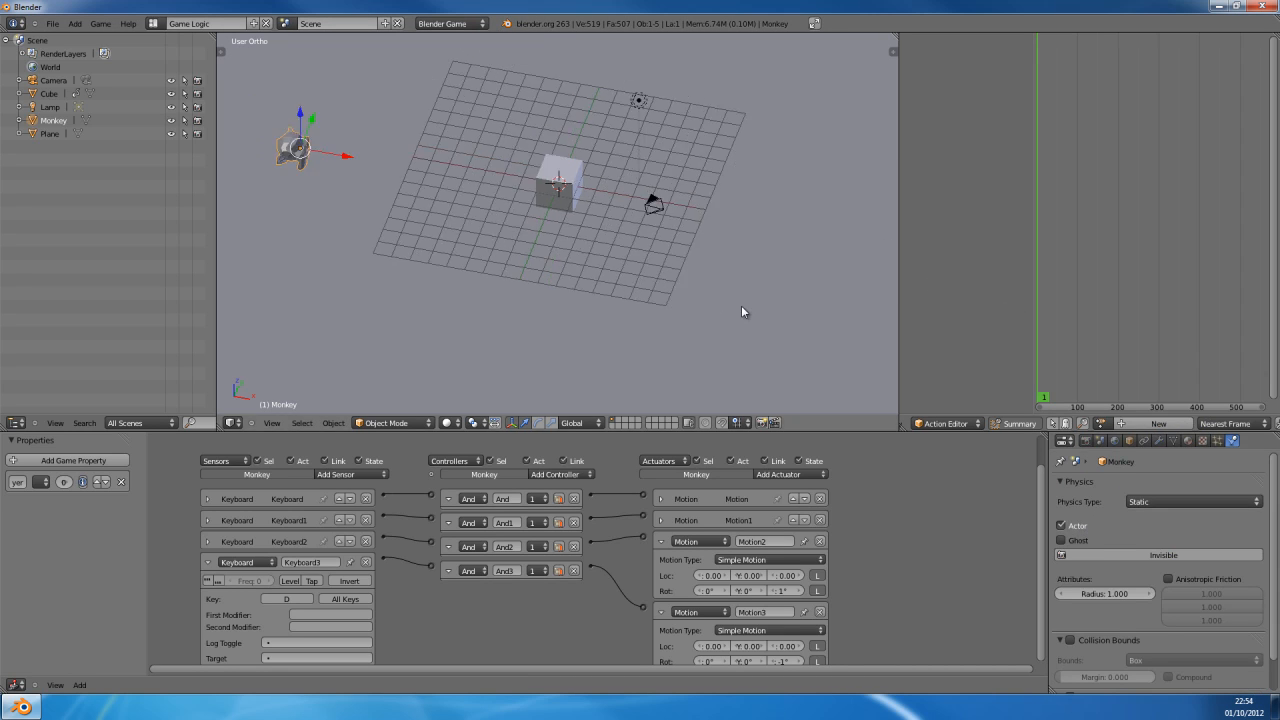
# Step: Test-run the game engine via Game > Start Game Engine, then return to the Cube's logic bricks
pyautogui.press('p')
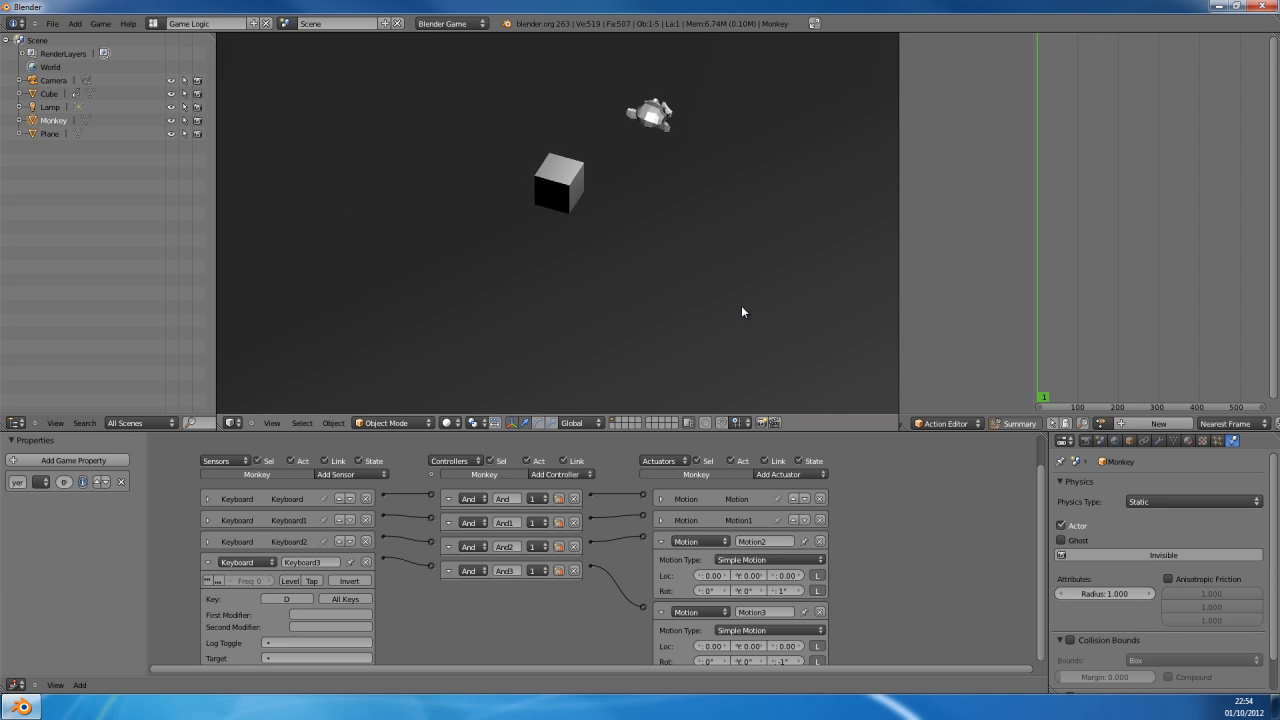
pyautogui.click(100, 24)
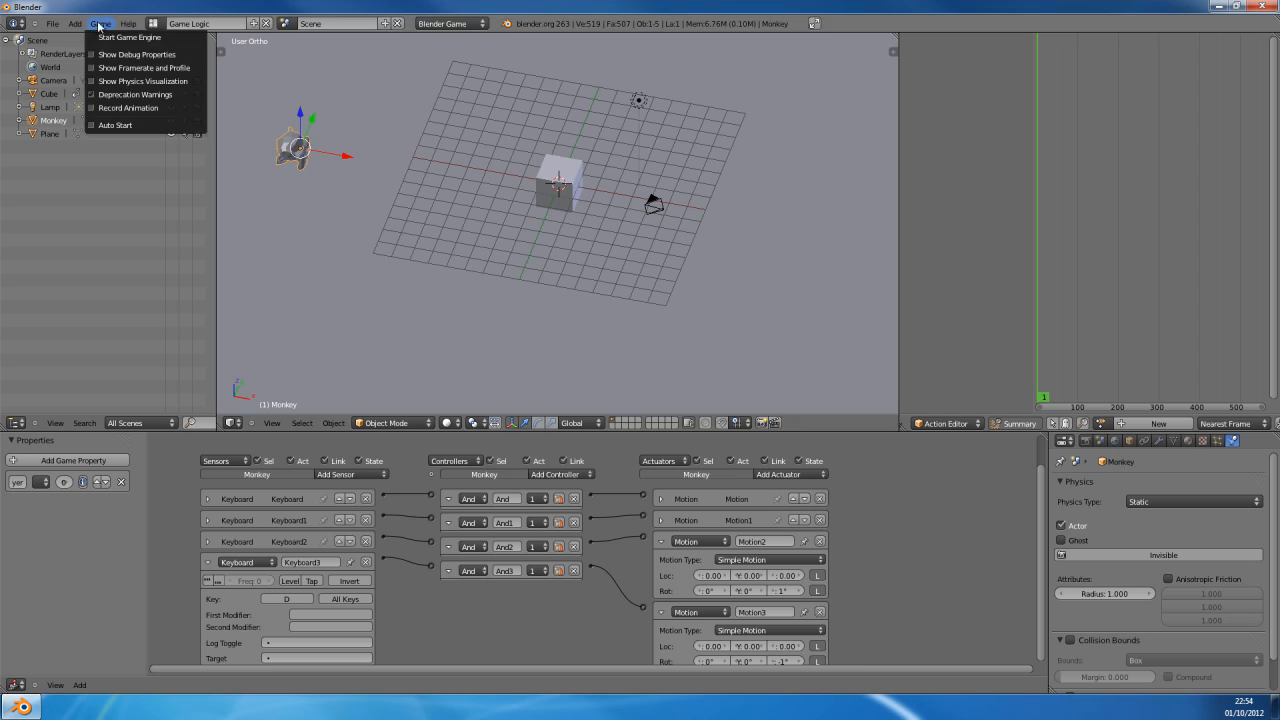
pyautogui.moveTo(212, 112)
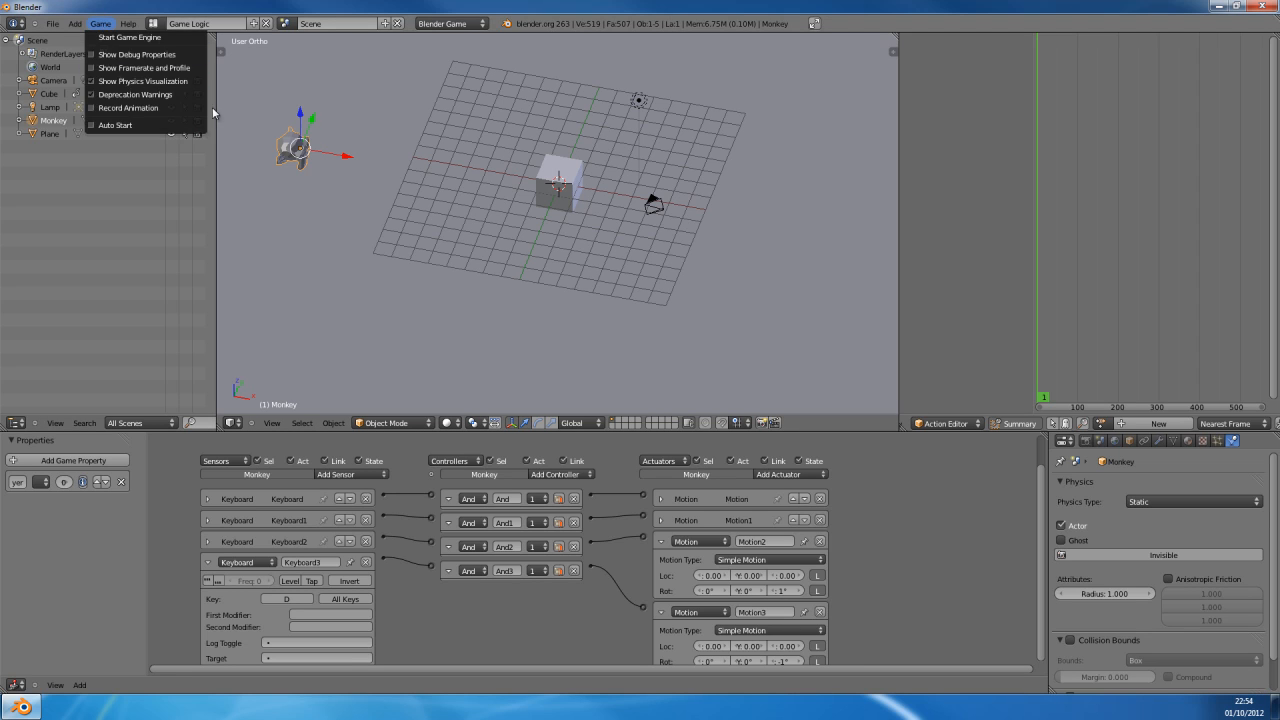
pyautogui.click(128, 36)
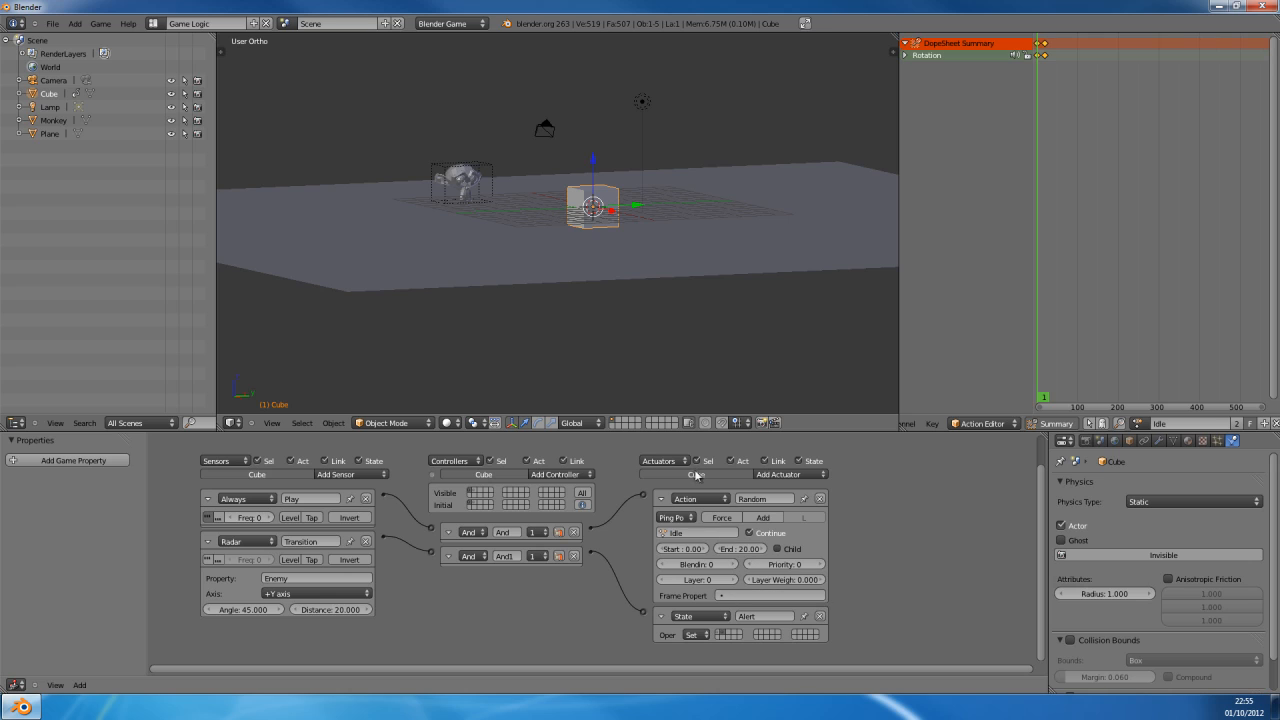
# Step: Select the Monkey to show its keyboard sensors and motion actuators
pyautogui.click(100, 24)
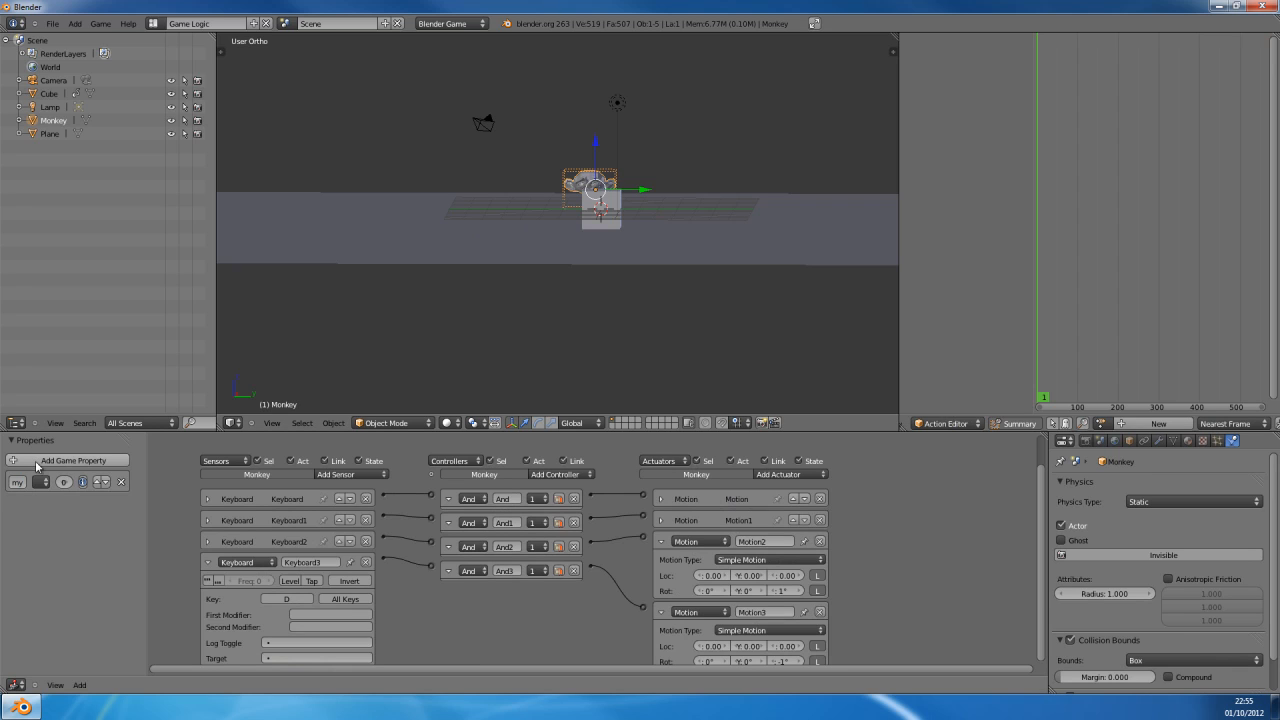
pyautogui.moveTo(148, 456)
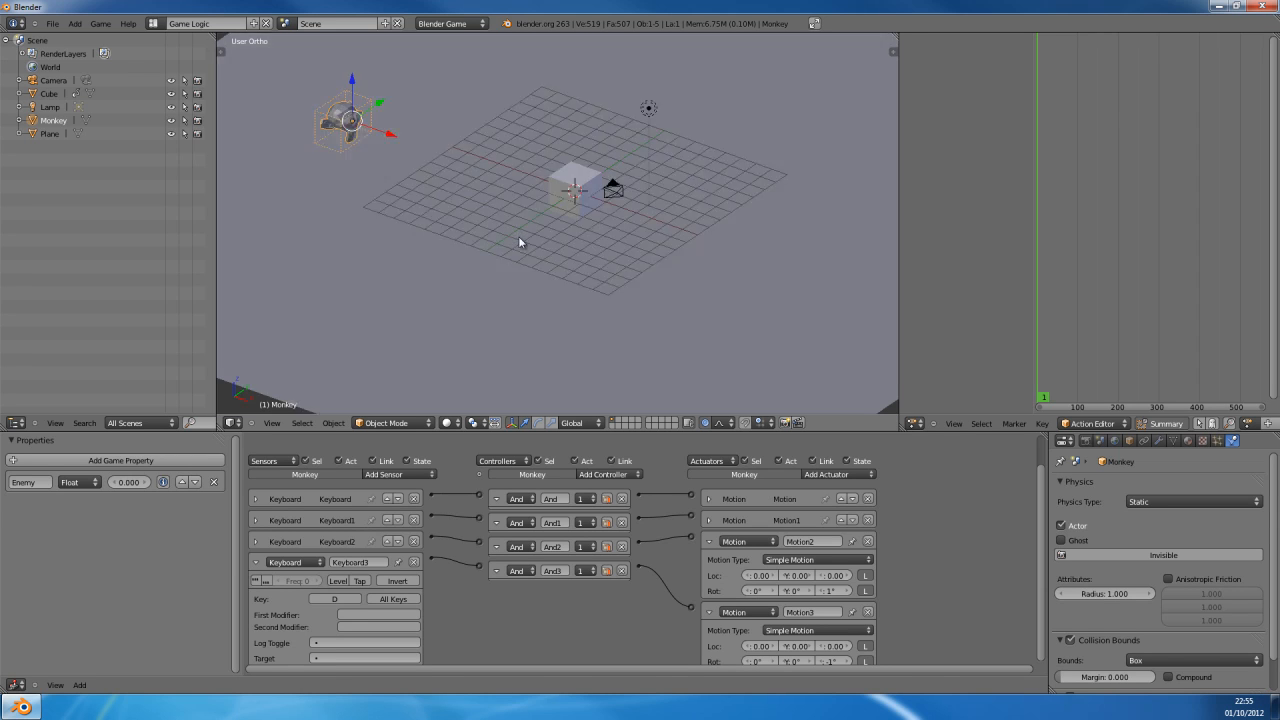
# Step: Run the game once more to check the Monkey's Enemy property behaviour against the Cube
pyautogui.press('p')
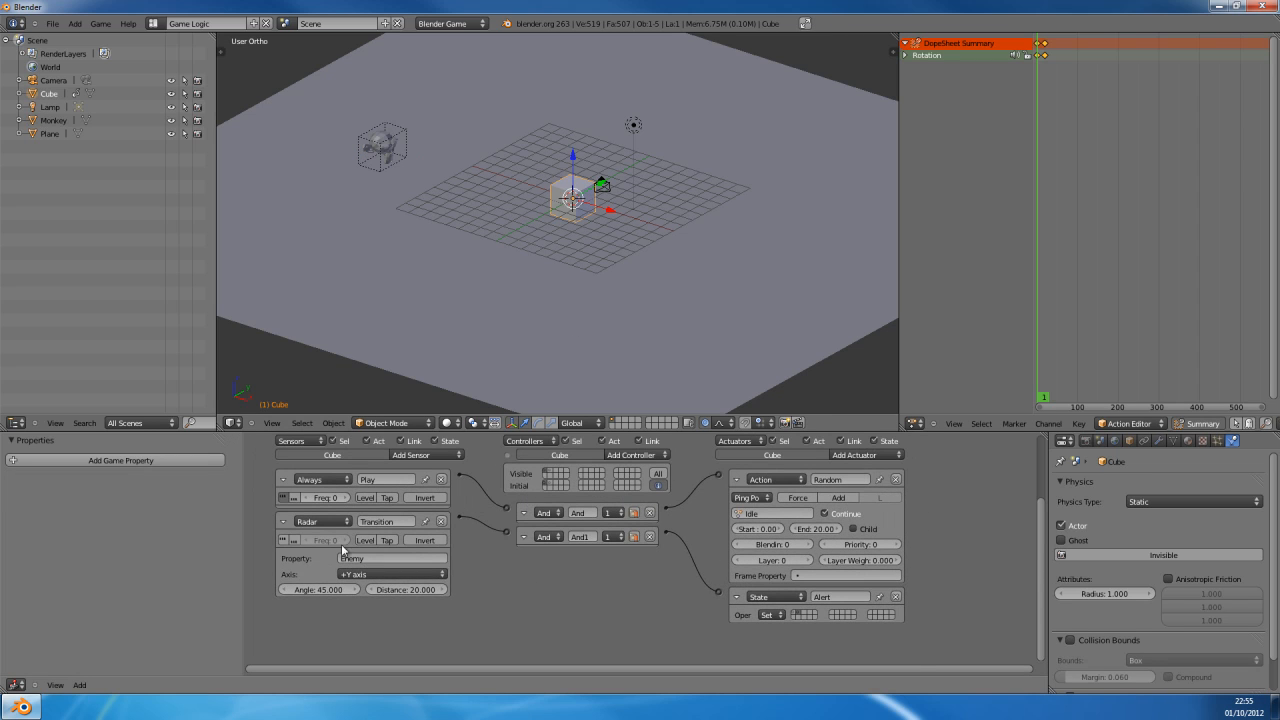
pyautogui.moveTo(258, 486)
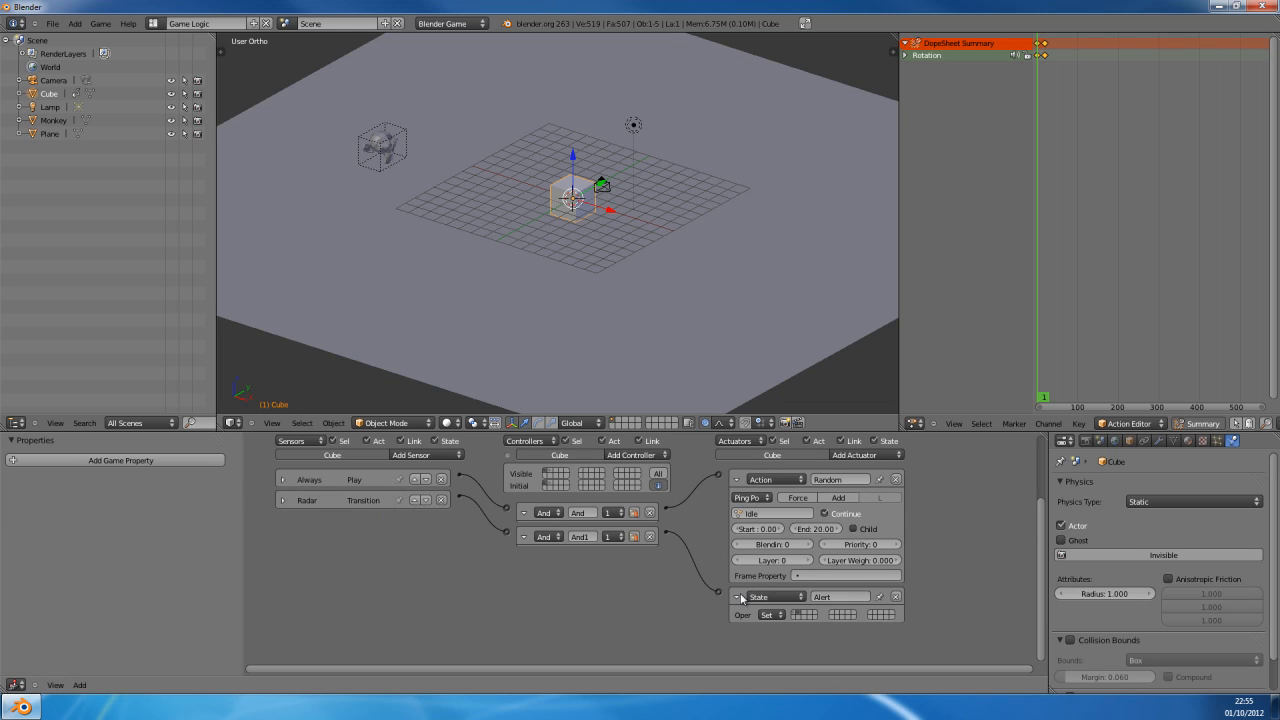
# Step: Fold and unfold the bricks, then show the Cube's alert state with its Always sensor and Steering actuator
pyautogui.click(740, 480)
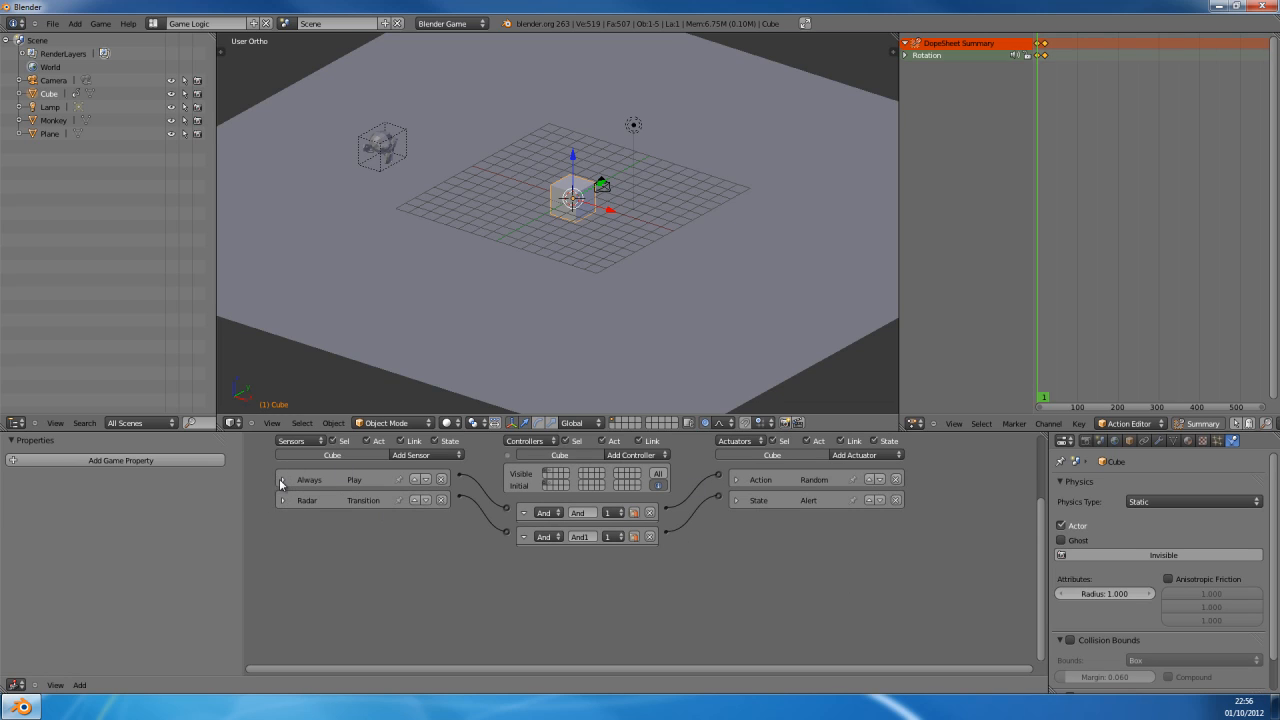
pyautogui.click(284, 480)
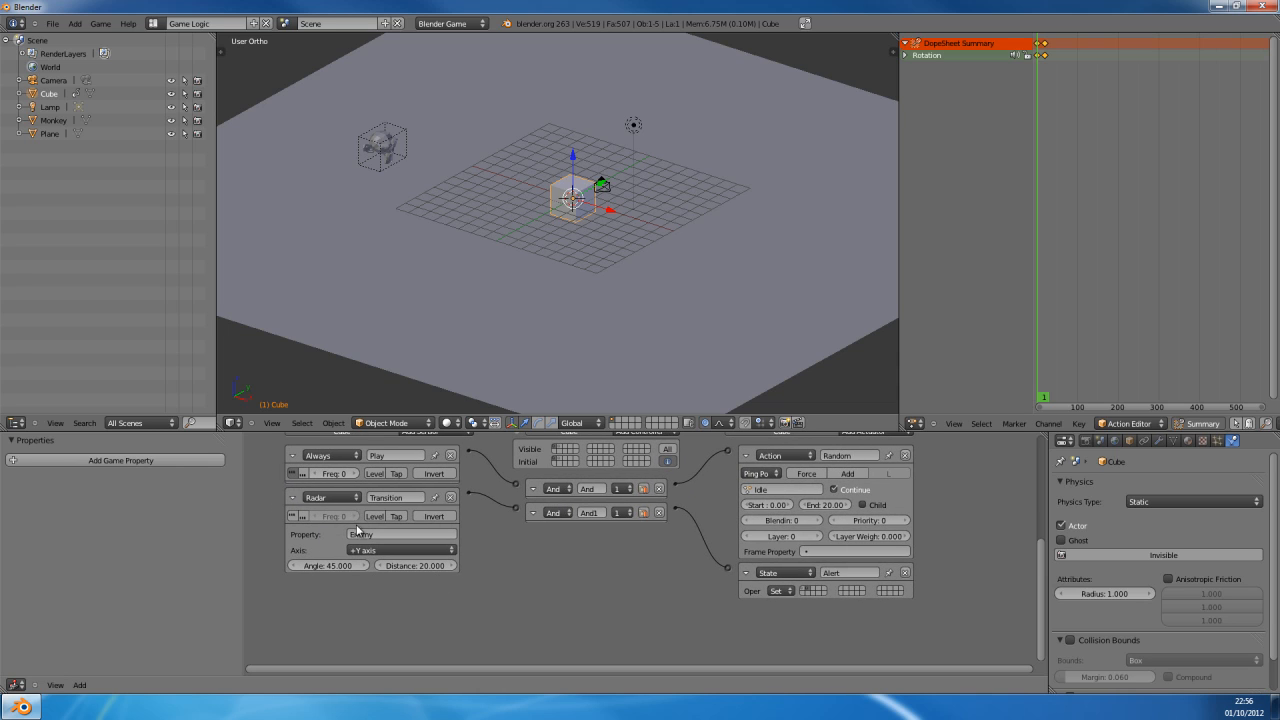
pyautogui.click(556, 488)
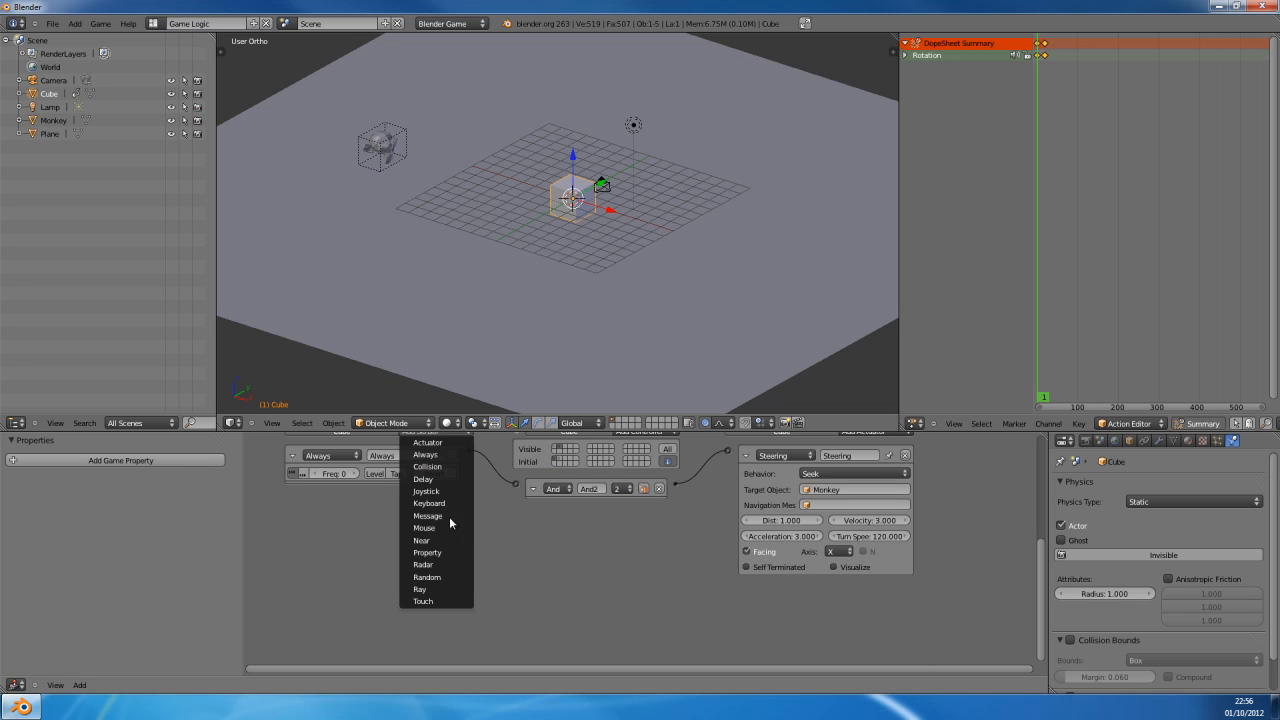
pyautogui.moveTo(420, 540)
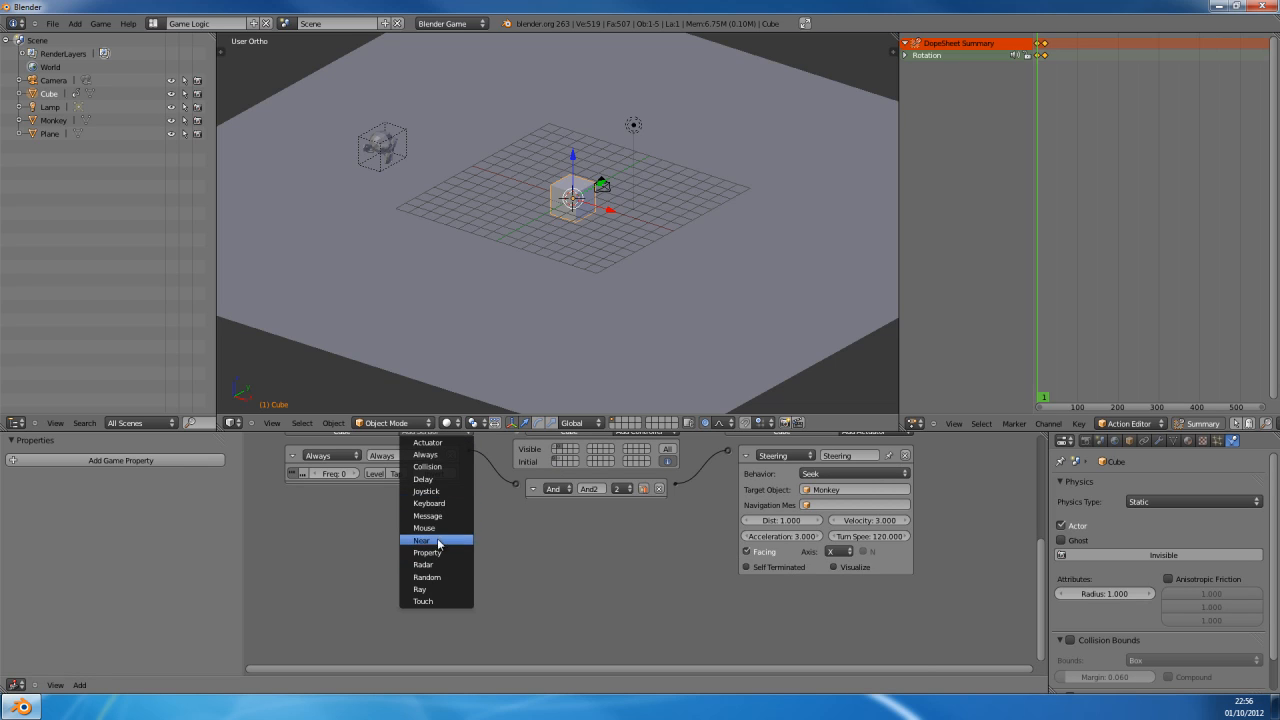
pyautogui.moveTo(428, 552)
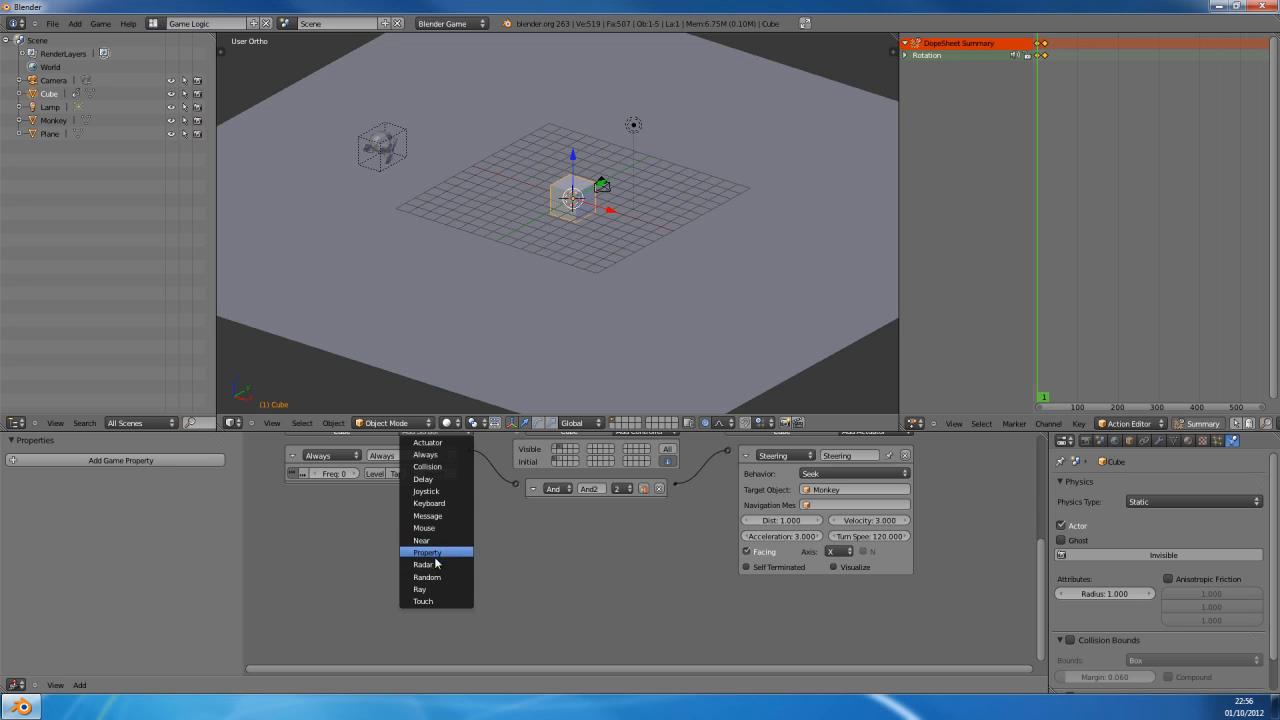
# Step: Make the new alert-state sensor a Radar aimed along the +Y axis
pyautogui.click(424, 564)
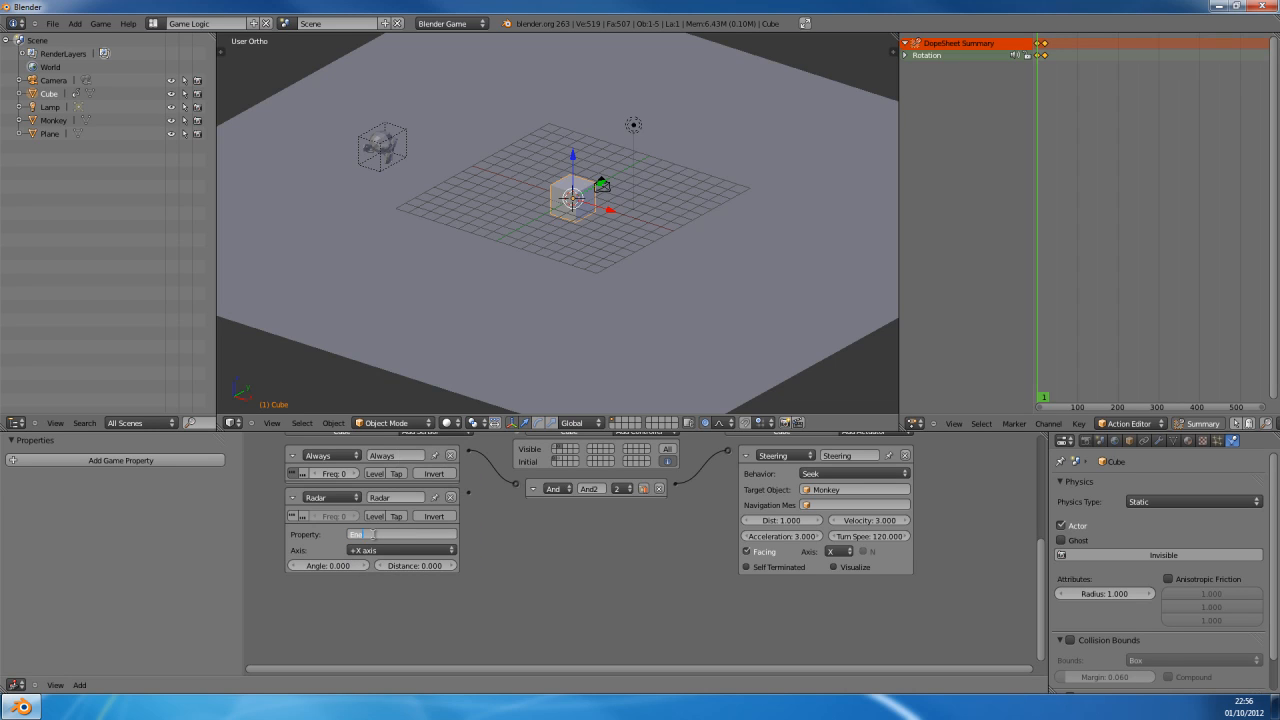
pyautogui.click(400, 550)
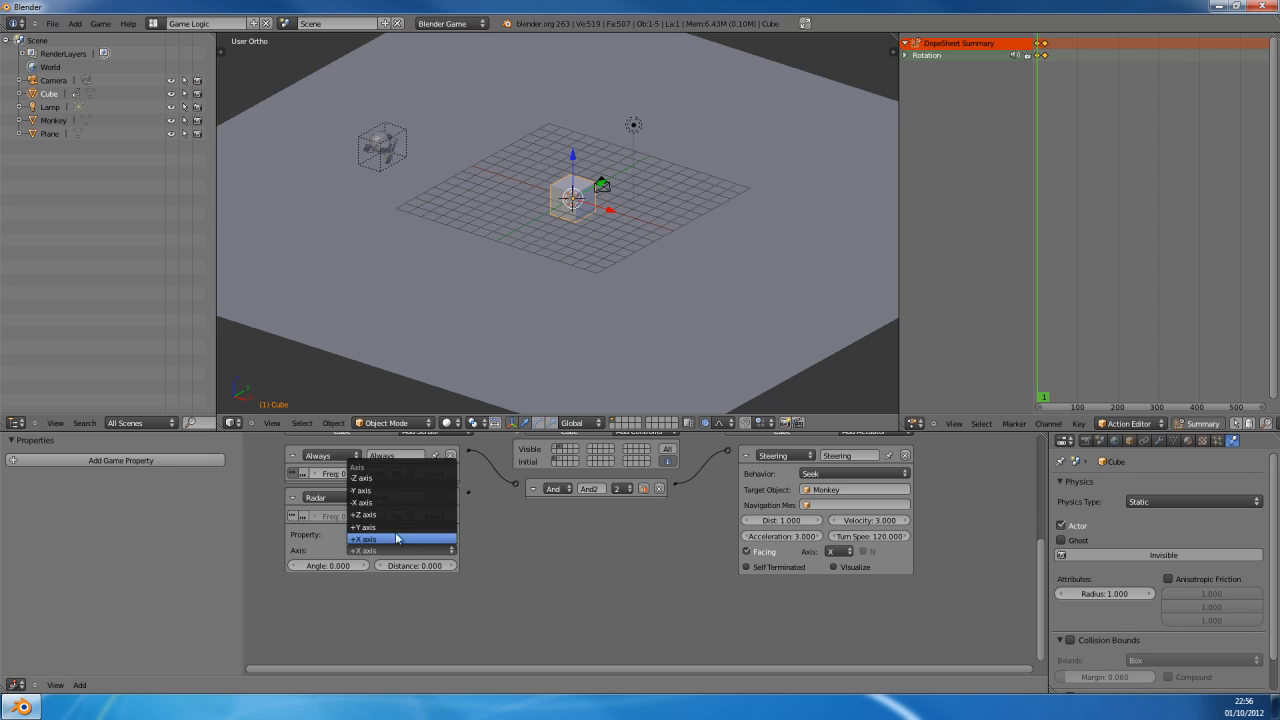
pyautogui.click(364, 540)
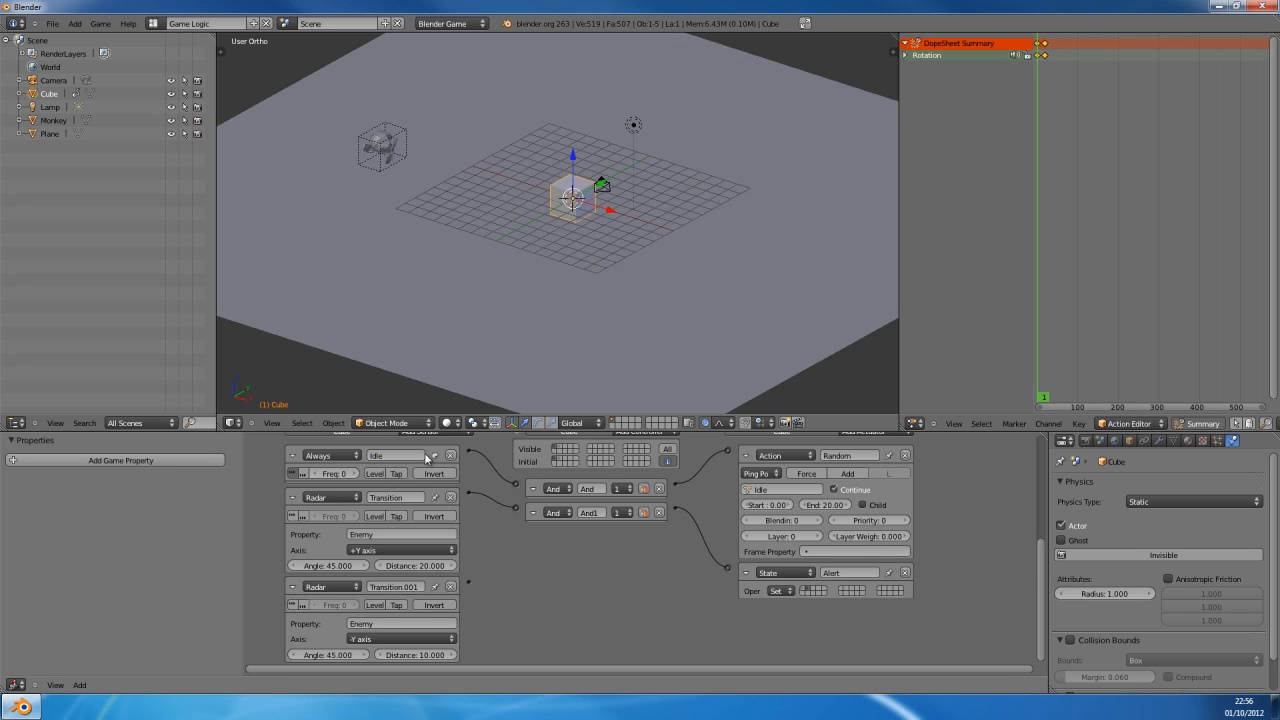
# Step: Compare the alert state alone with idle and alert shown together, then collapse the sensor bricks
pyautogui.click(452, 586)
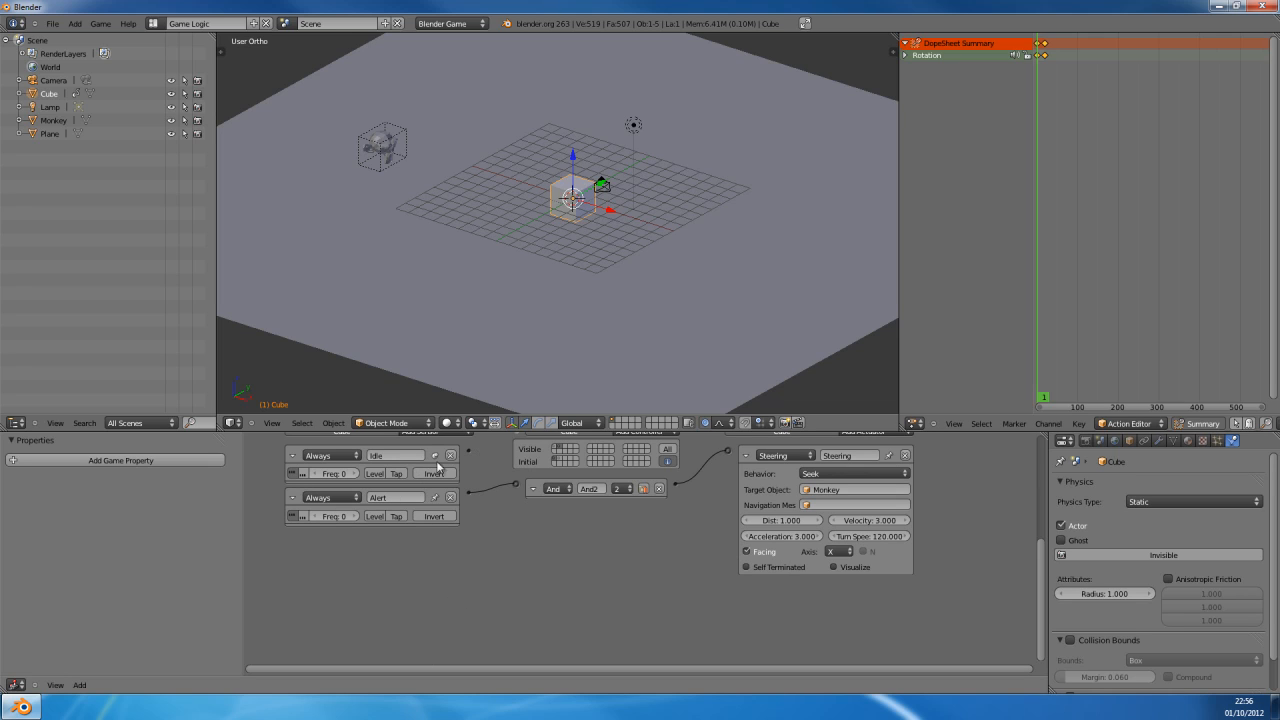
pyautogui.moveTo(444, 460)
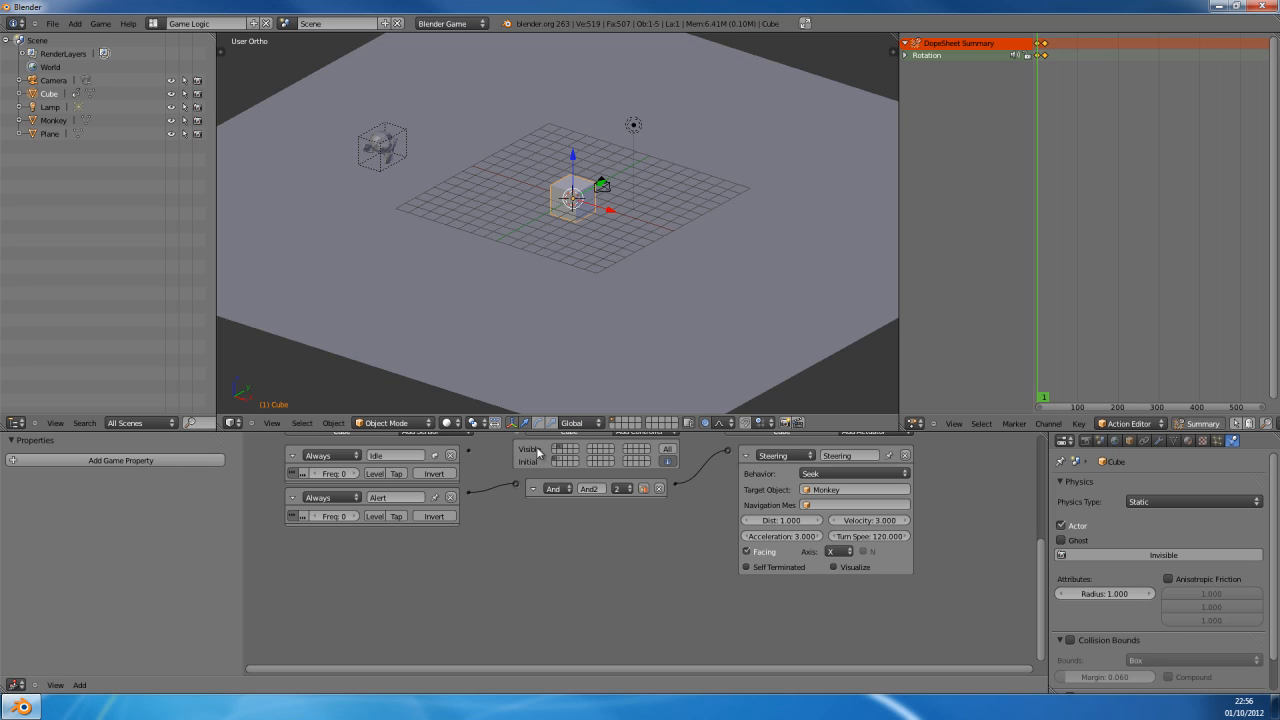
pyautogui.moveTo(560, 448)
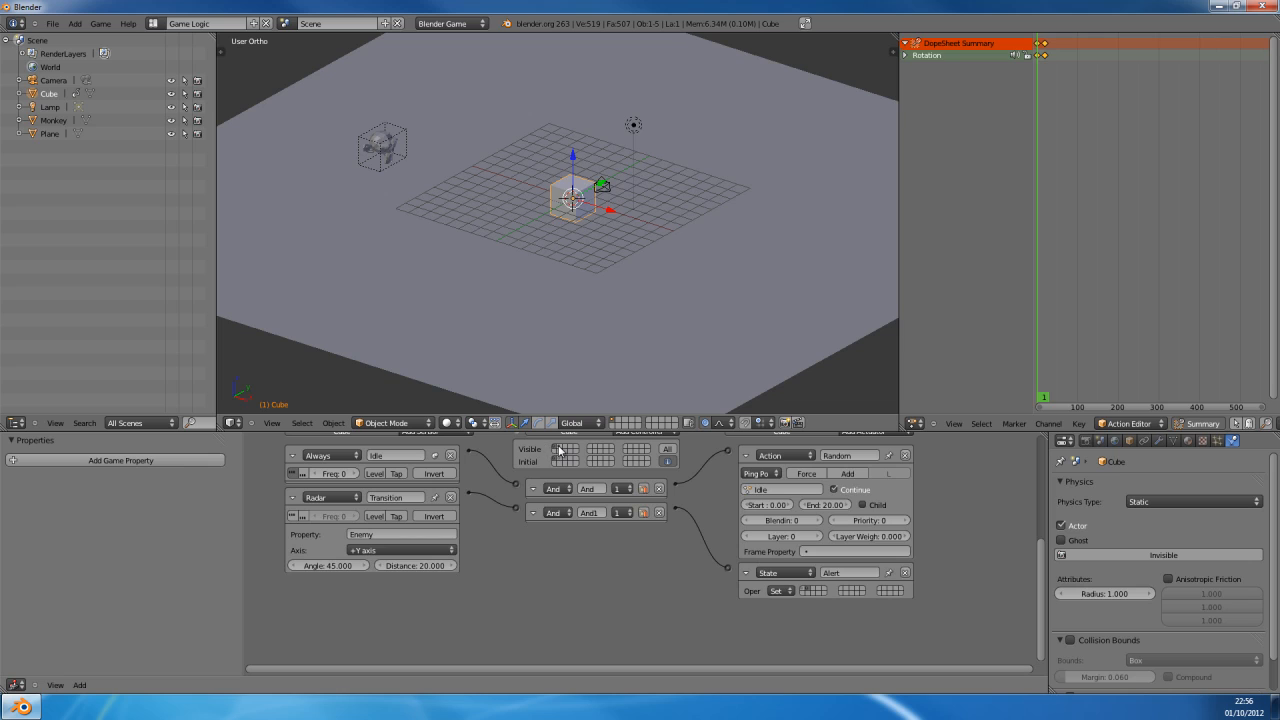
pyautogui.moveTo(556, 450)
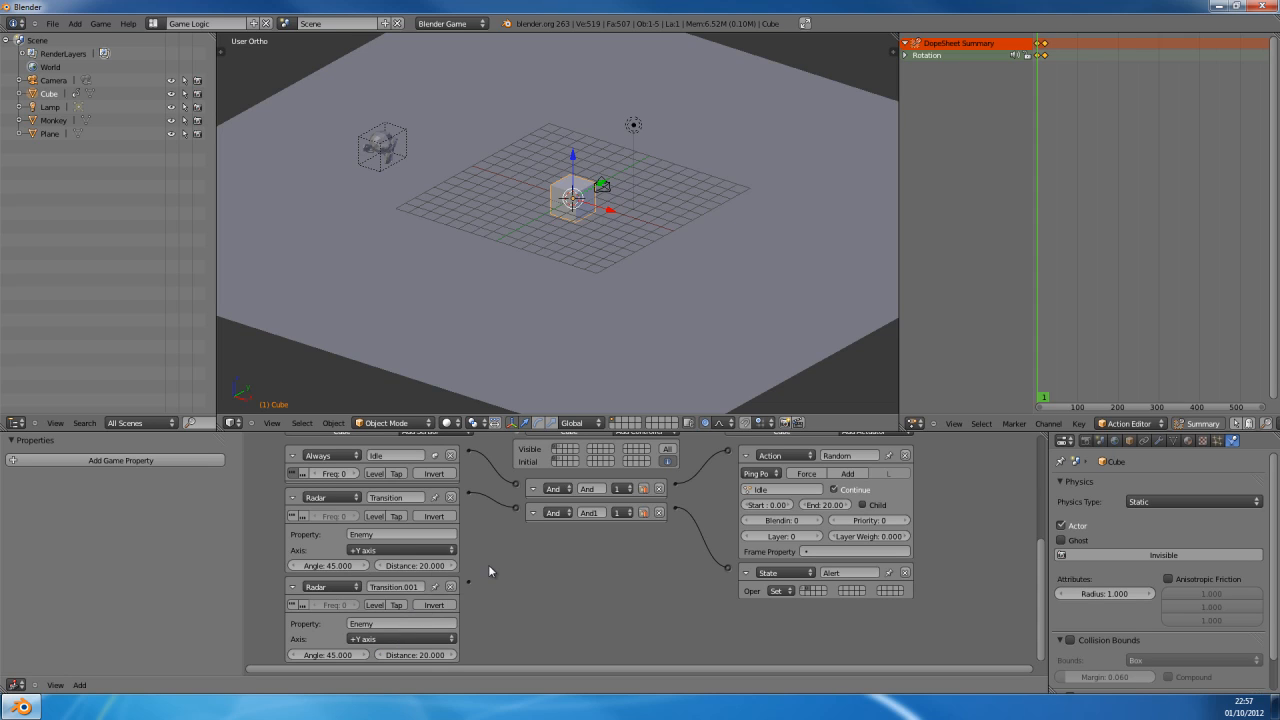
pyautogui.click(292, 588)
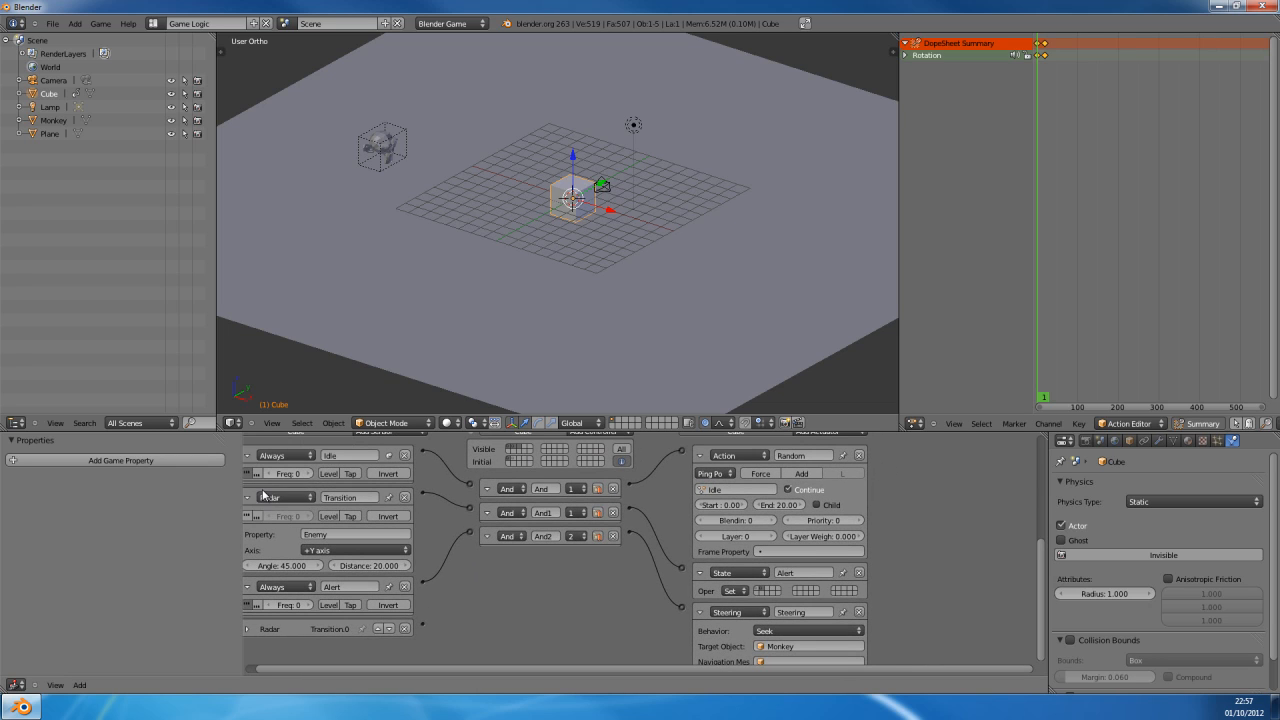
pyautogui.click(248, 496)
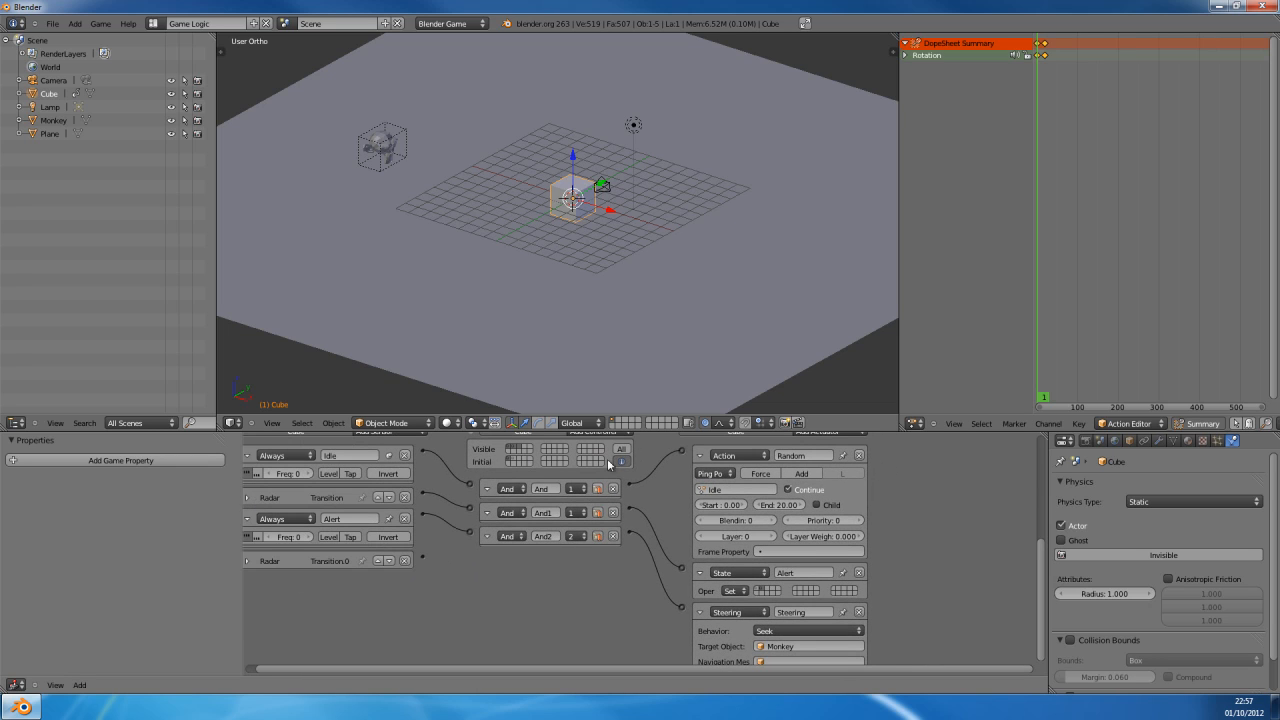
pyautogui.moveTo(624, 440)
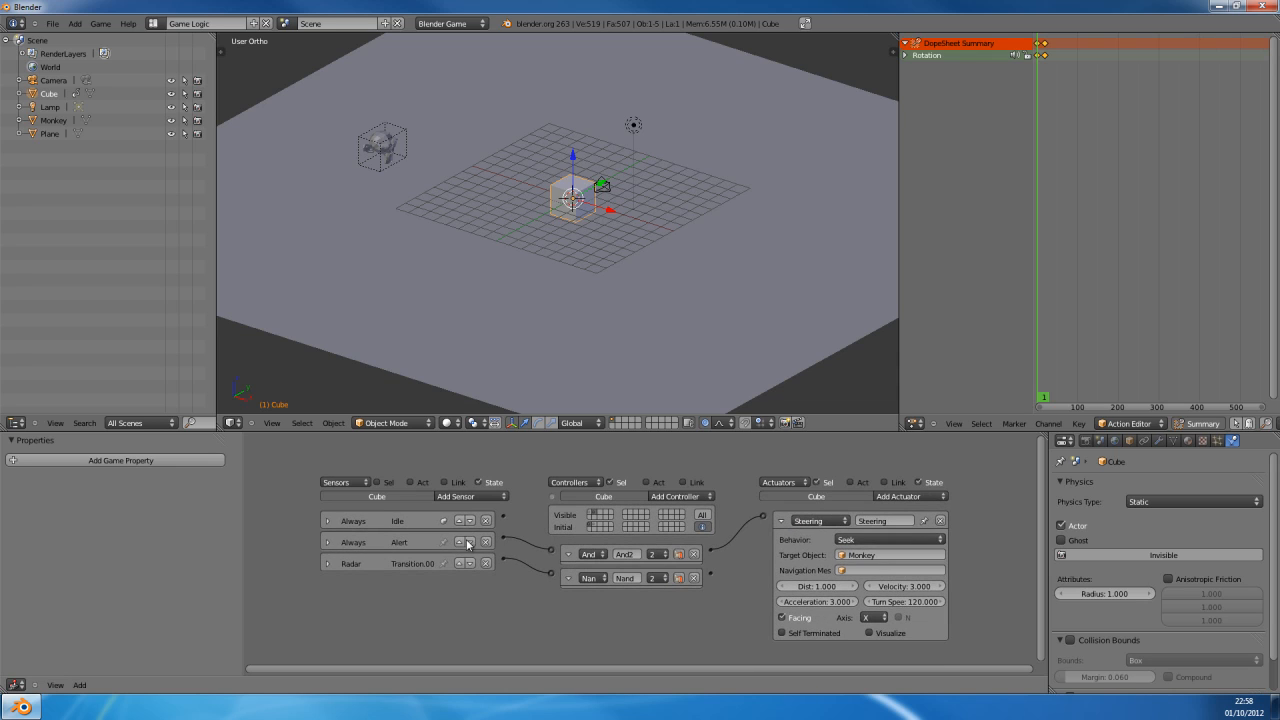
# Step: Show only the alert state and add a State actuator beside the Steering actuator
pyautogui.click(486, 520)
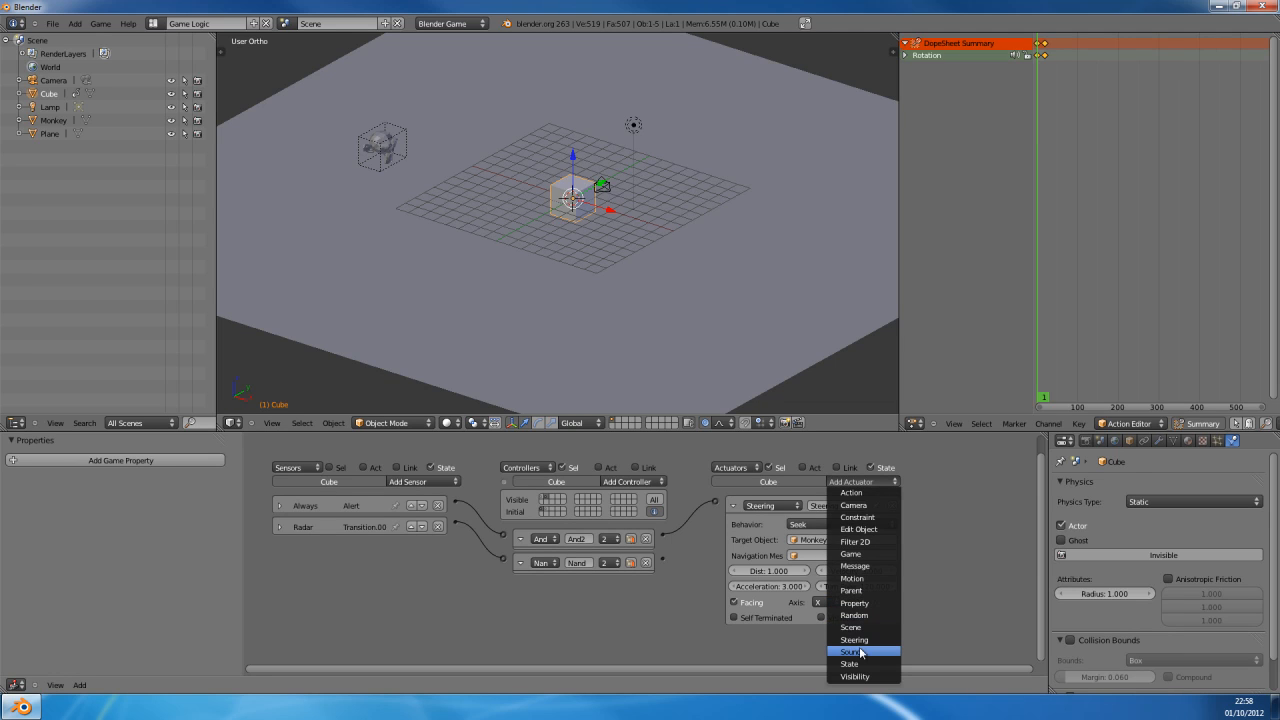
pyautogui.click(848, 664)
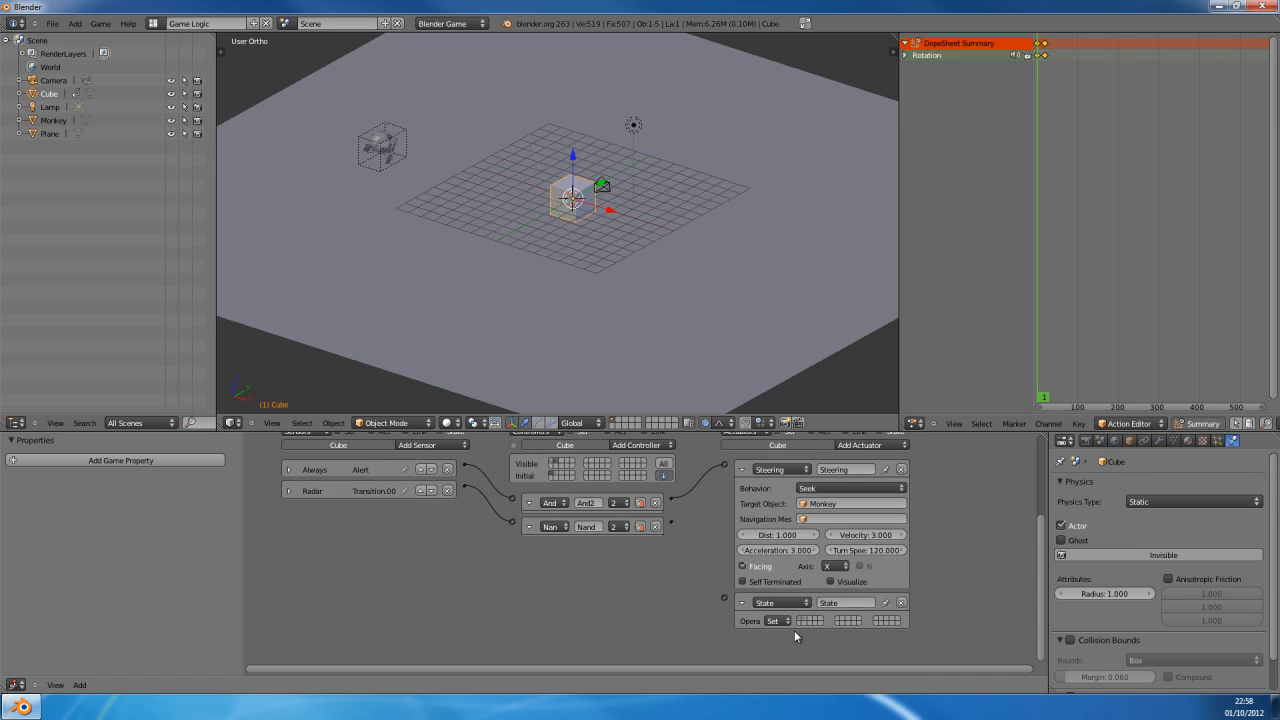
pyautogui.moveTo(810, 624)
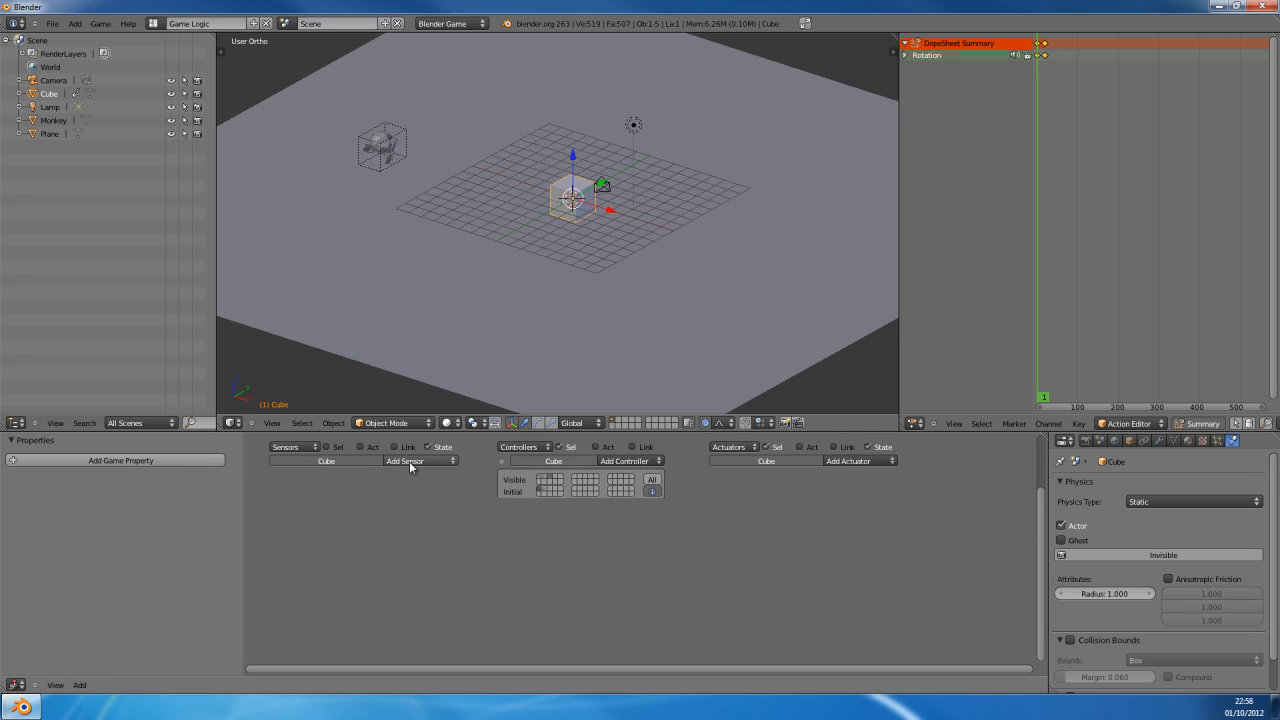
# Step: Make the sensor a Radar detecting the Enemy property along +Y with angle 45 and distance 20
pyautogui.click(418, 460)
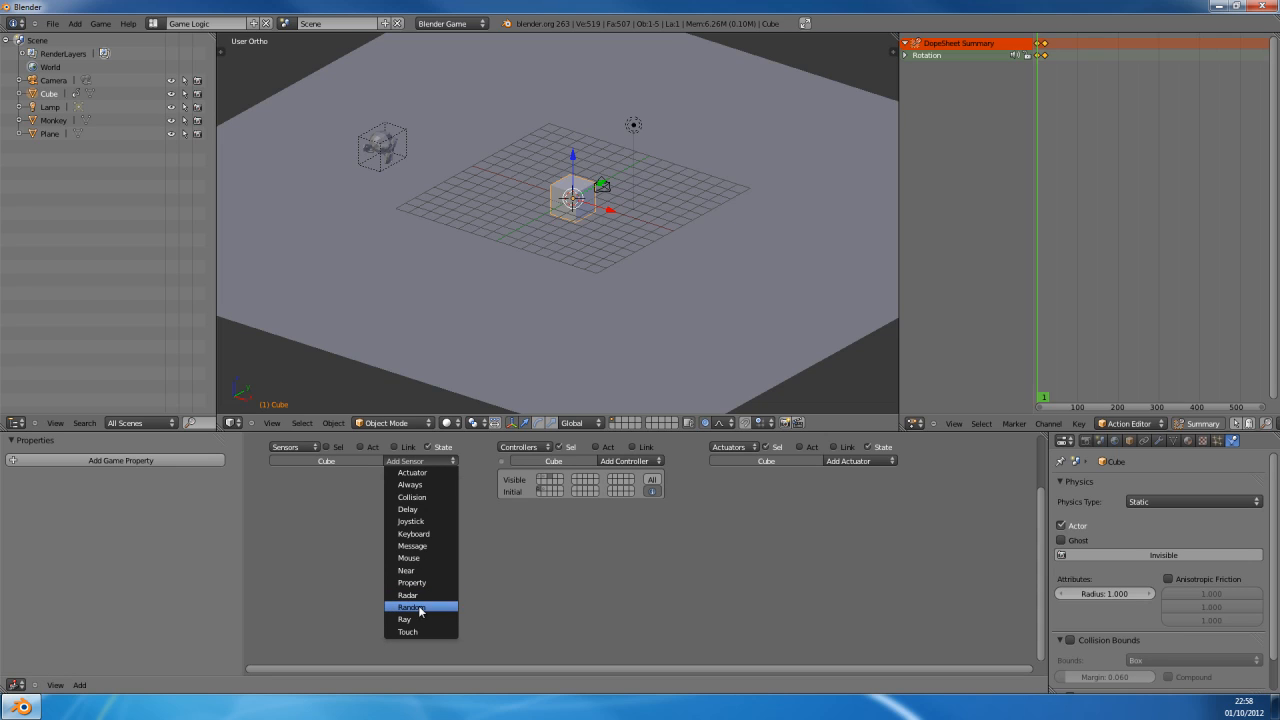
pyautogui.moveTo(404, 618)
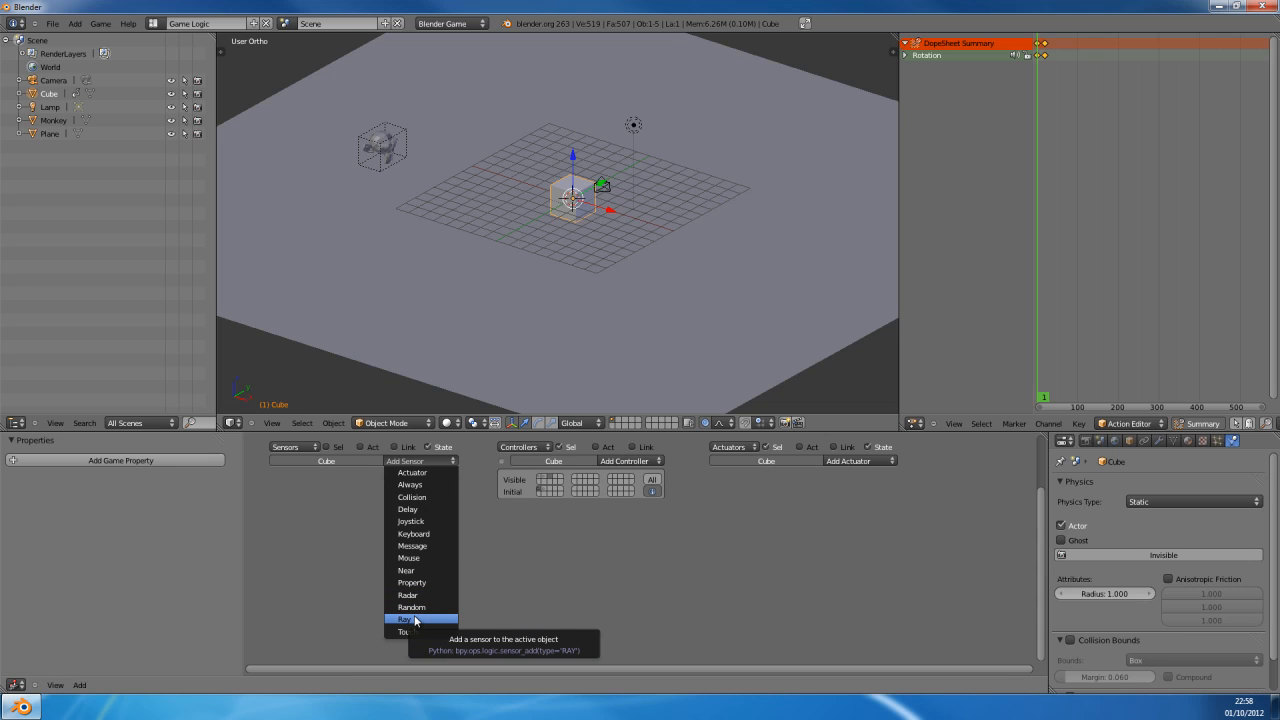
pyautogui.moveTo(424, 544)
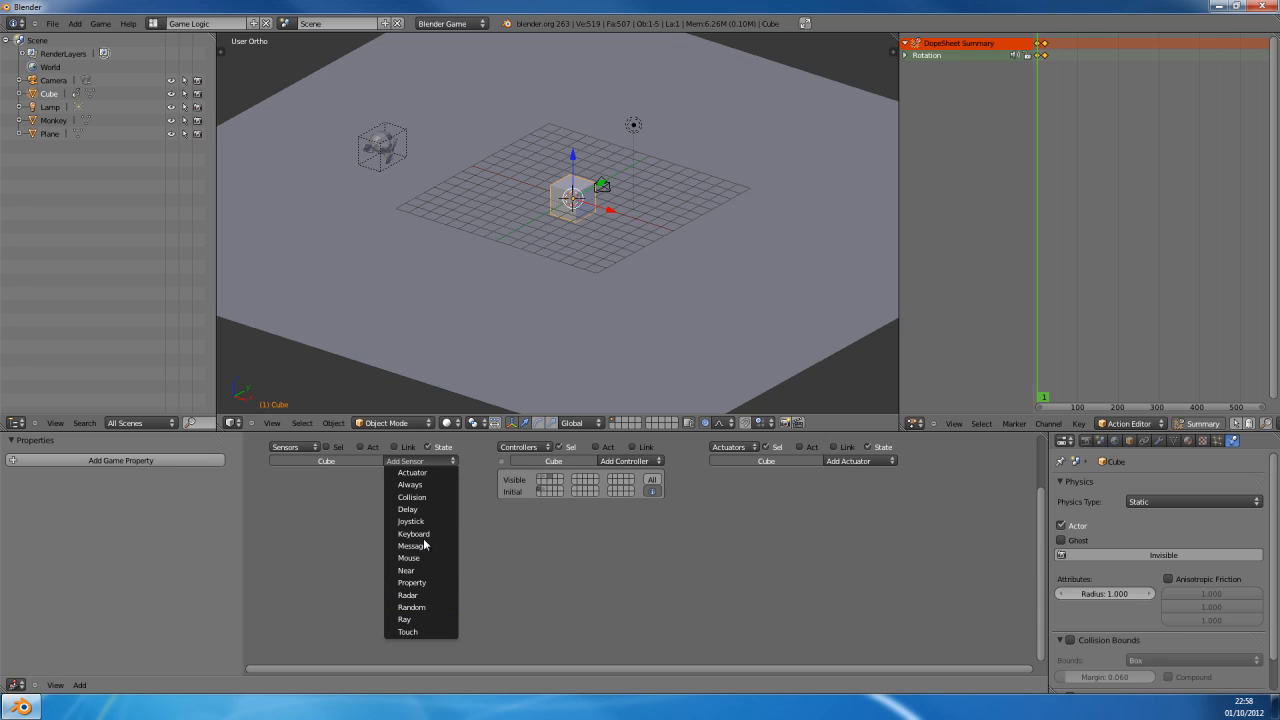
pyautogui.moveTo(436, 580)
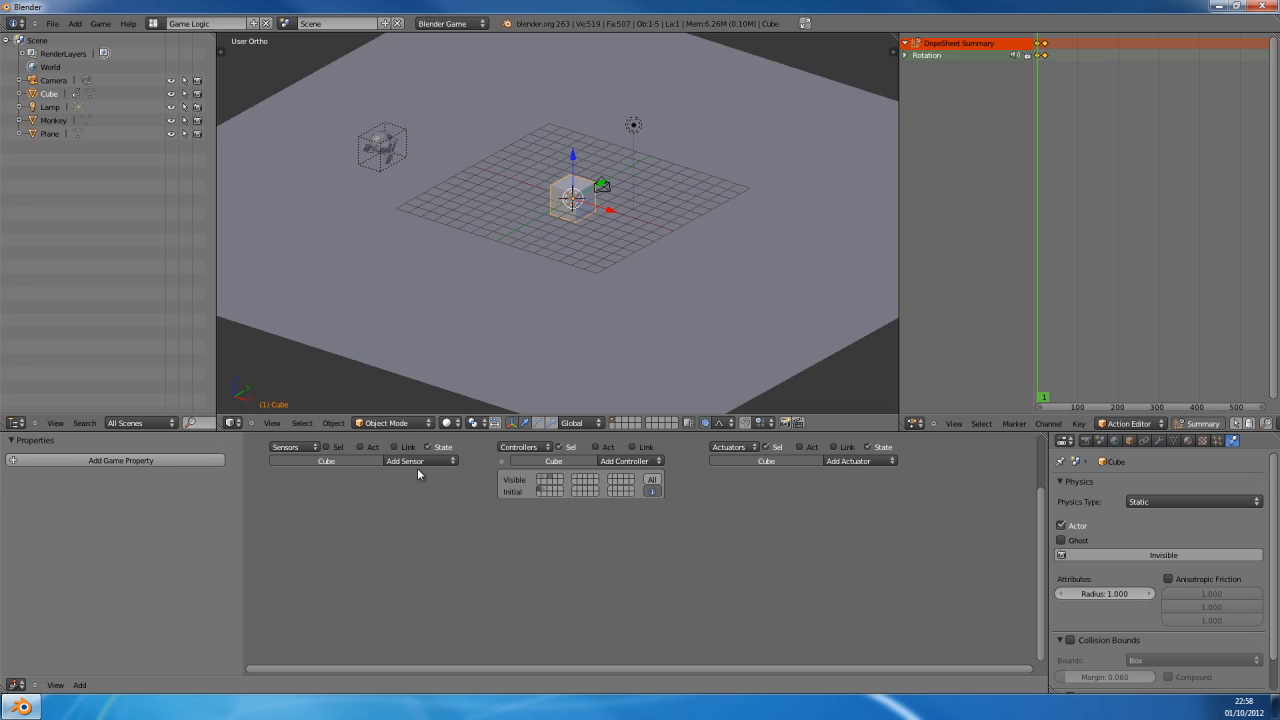
pyautogui.click(420, 460)
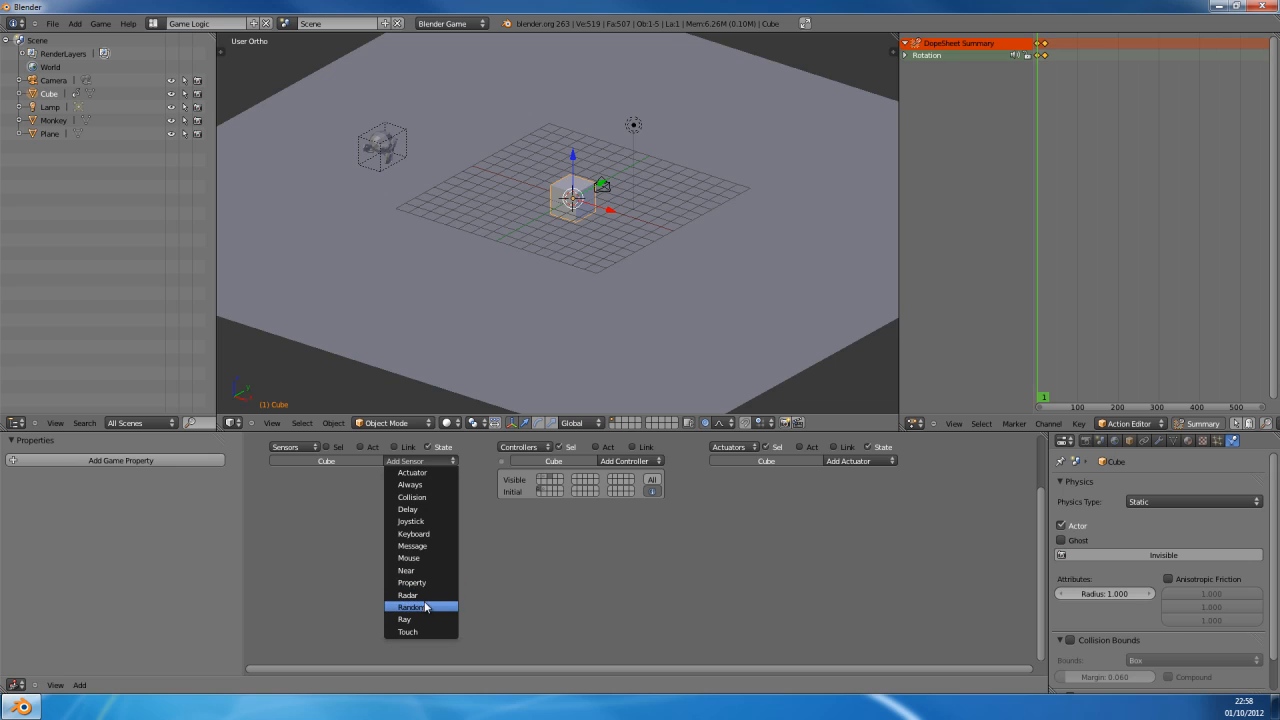
pyautogui.click(408, 596)
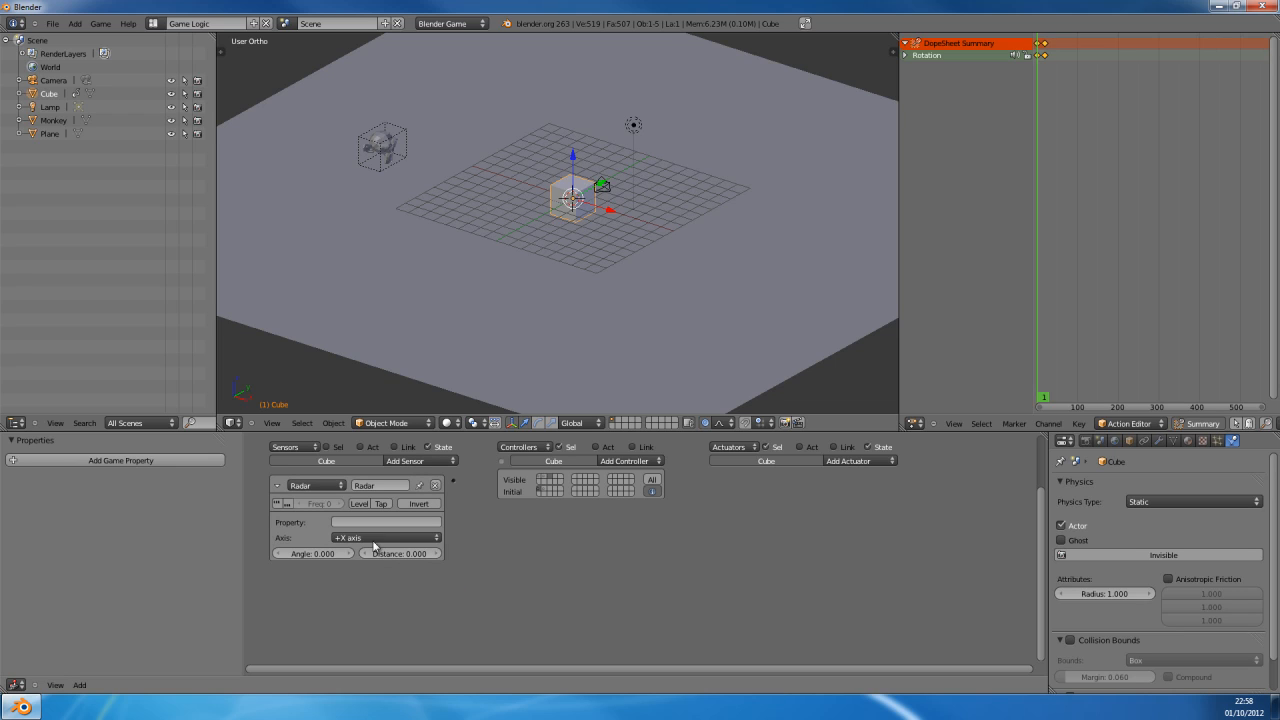
pyautogui.click(384, 536)
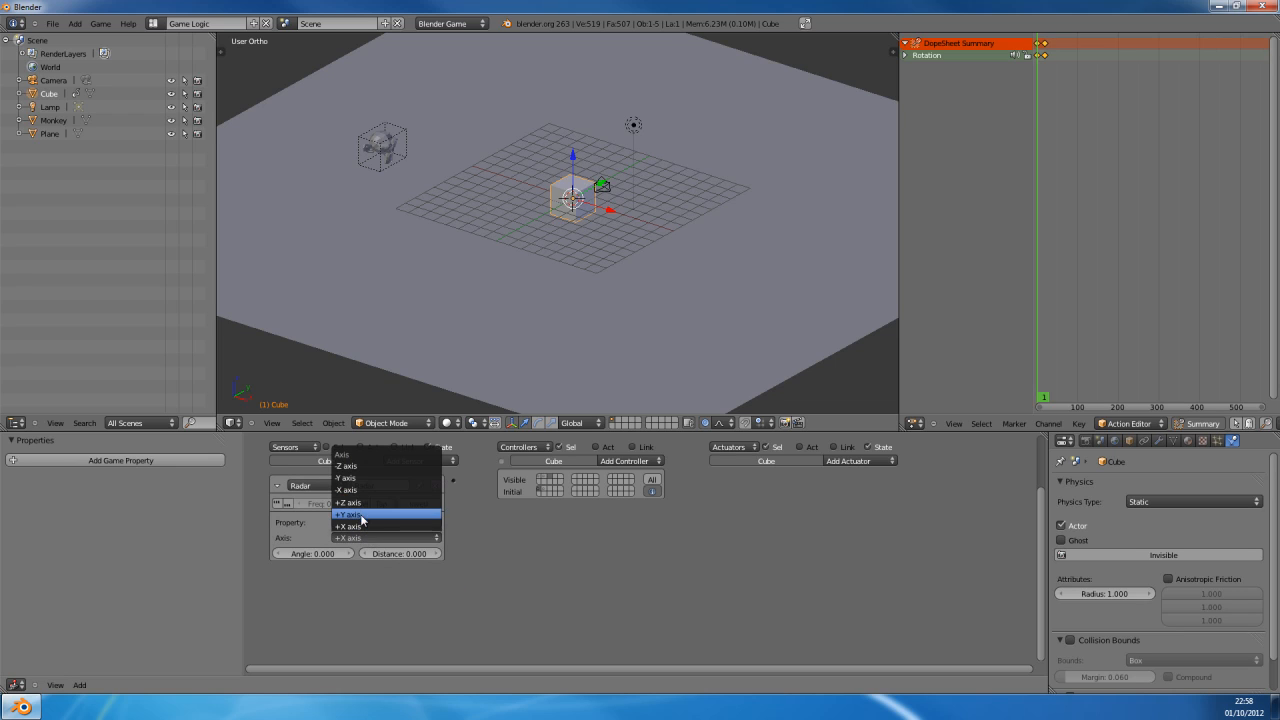
pyautogui.click(348, 516)
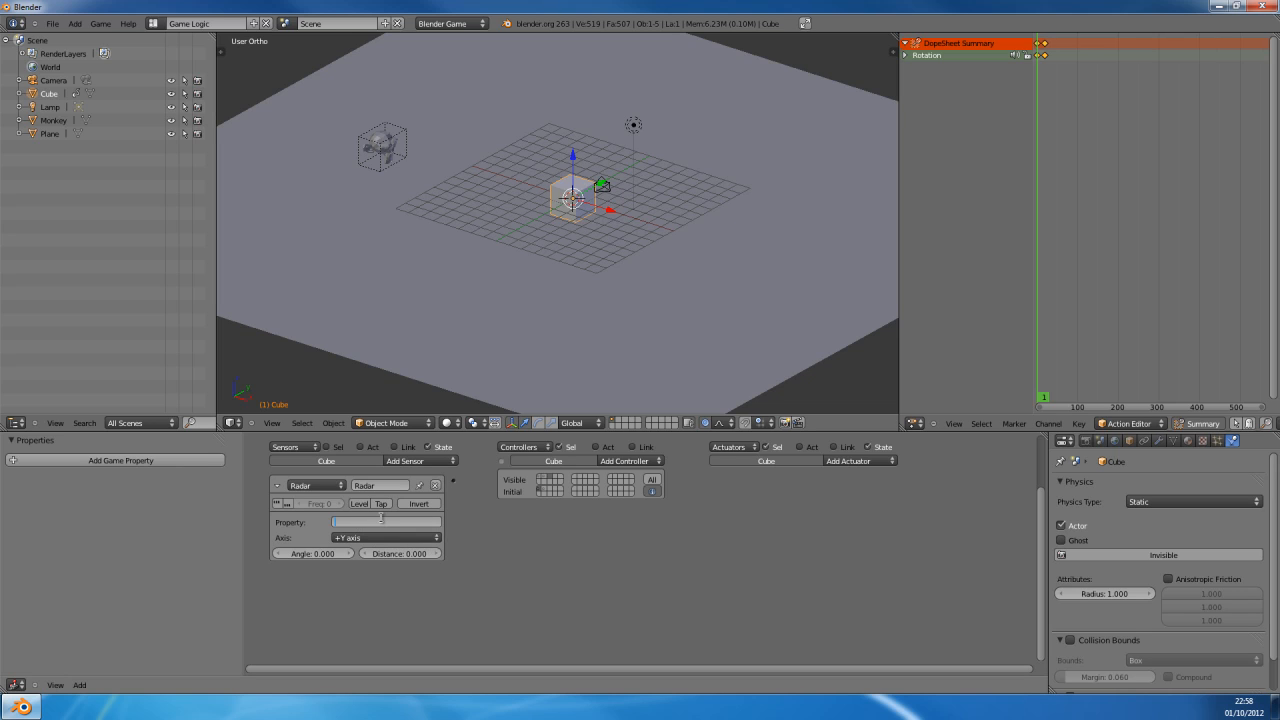
pyautogui.write('Enemy')
pyautogui.click(400, 554)
pyautogui.write('2')
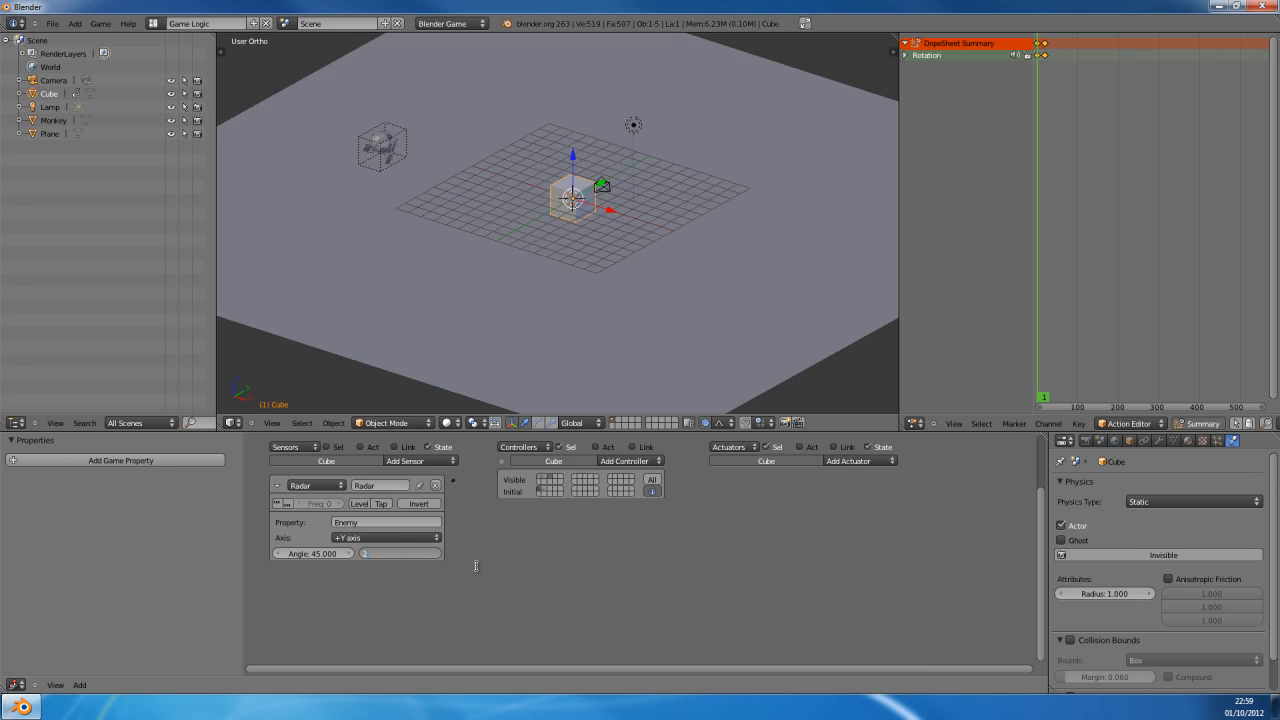
pyautogui.click(400, 552)
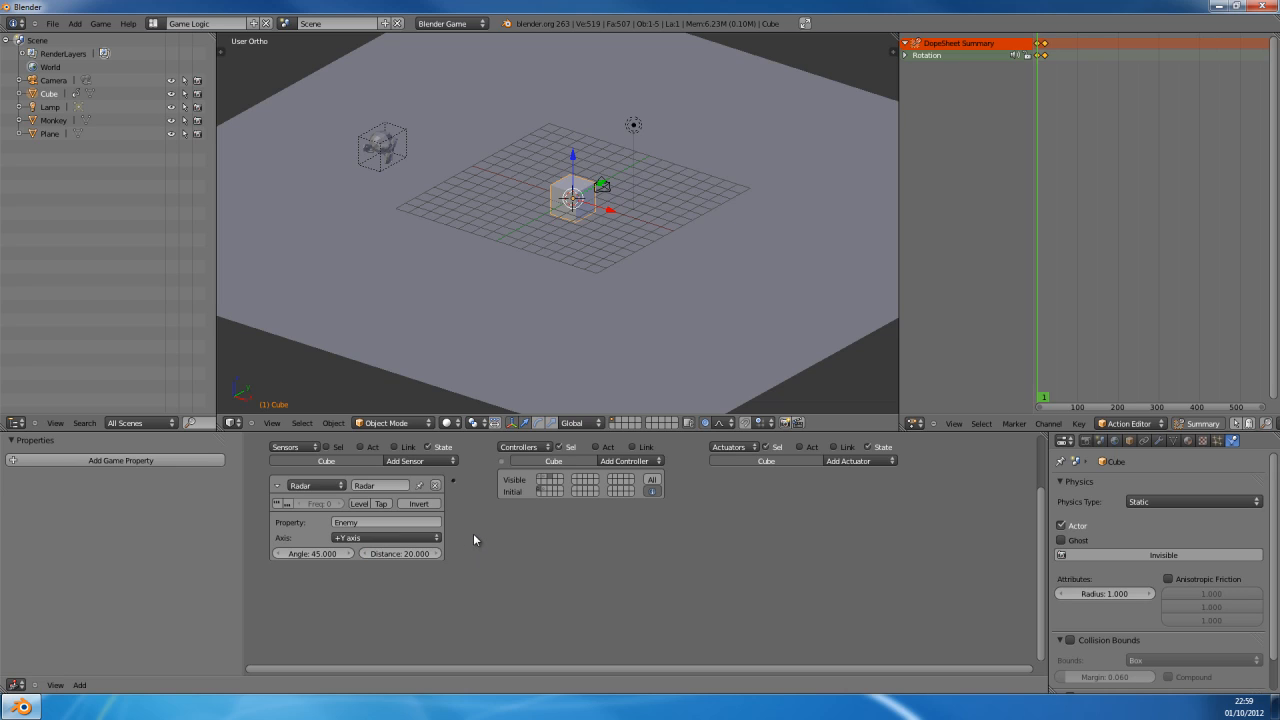
pyautogui.moveTo(836, 452)
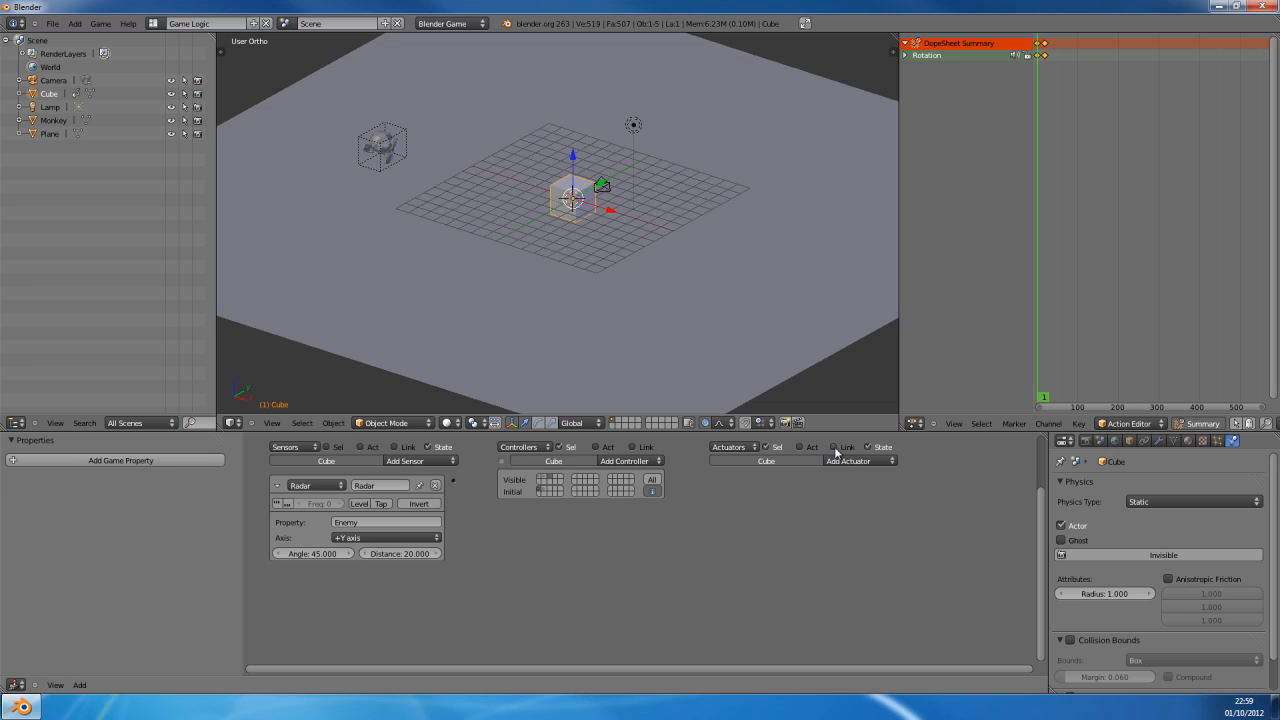
# Step: Add a Property sensor, a Timer game property delay, and a Property actuator assigning 0 to delay
pyautogui.click(418, 460)
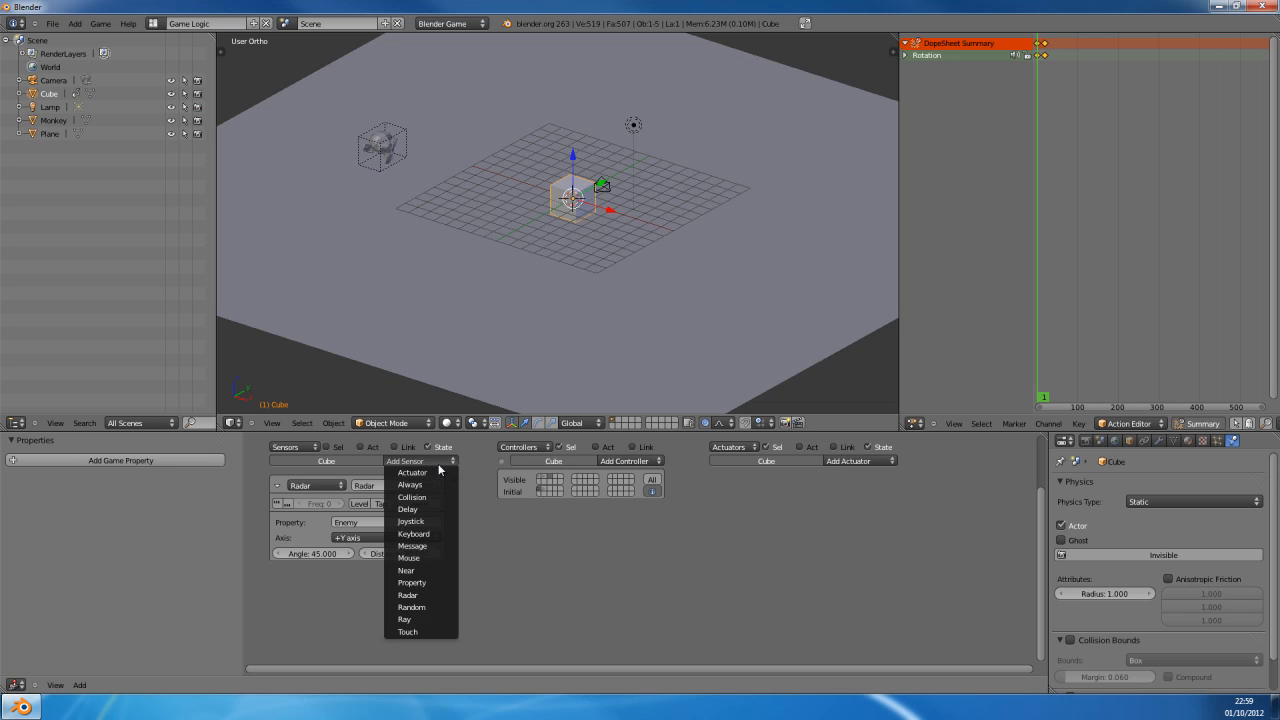
pyautogui.click(412, 582)
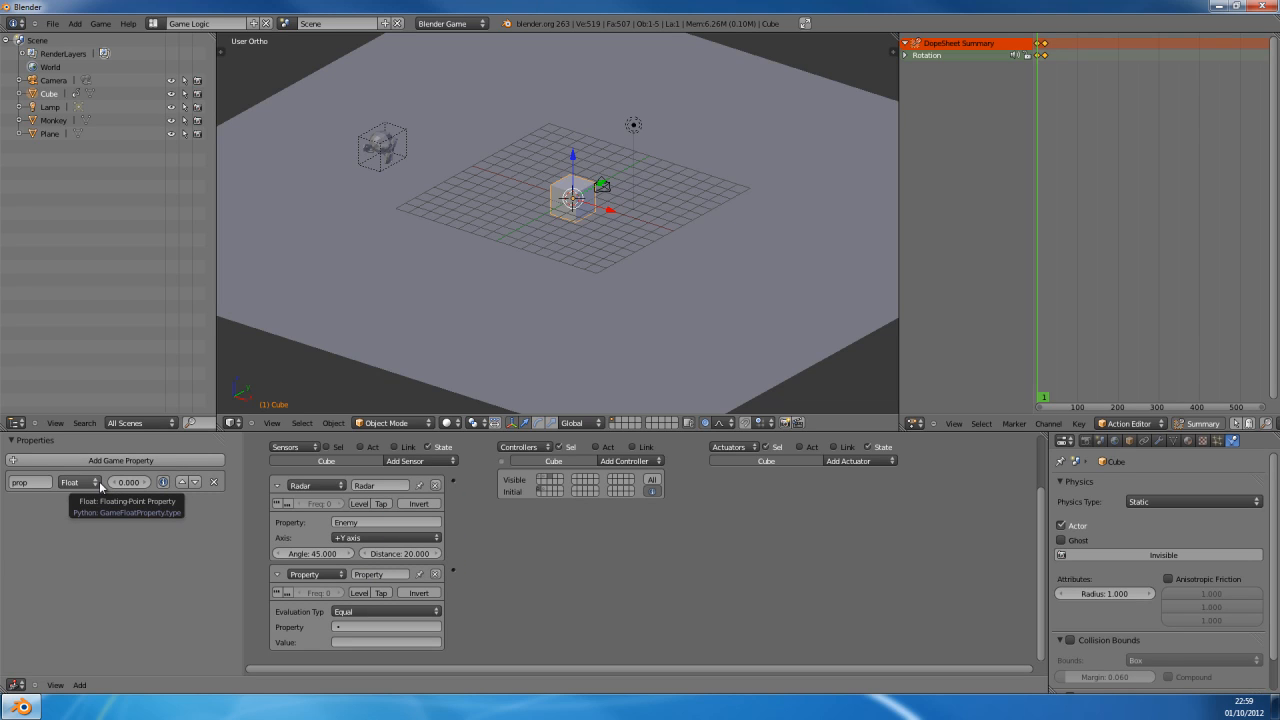
pyautogui.click(84, 482)
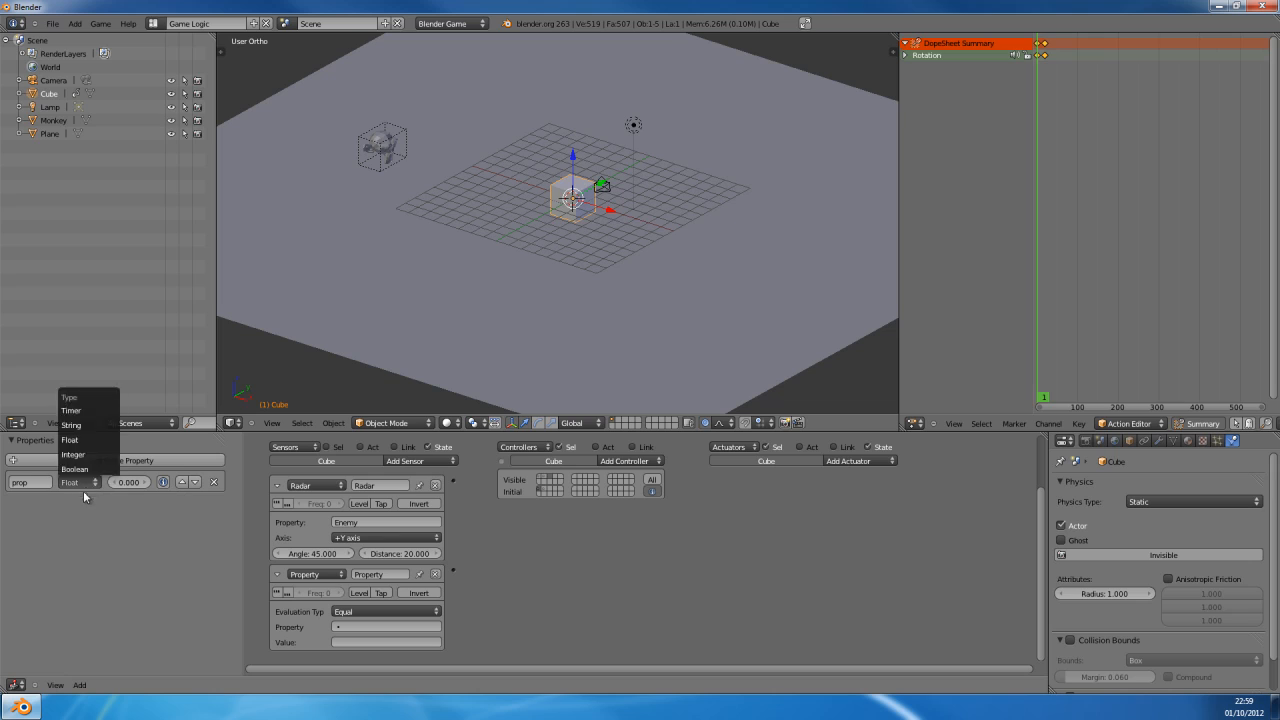
pyautogui.click(72, 412)
pyautogui.write('delay')
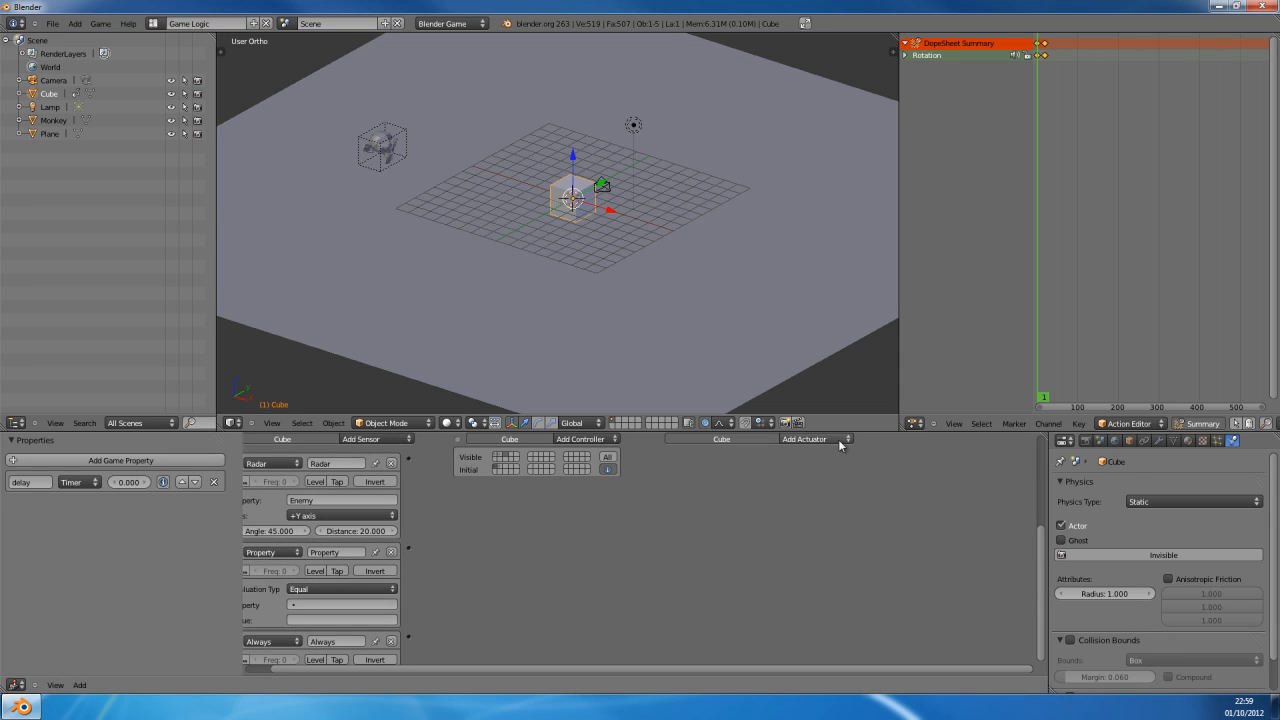
pyautogui.click(816, 438)
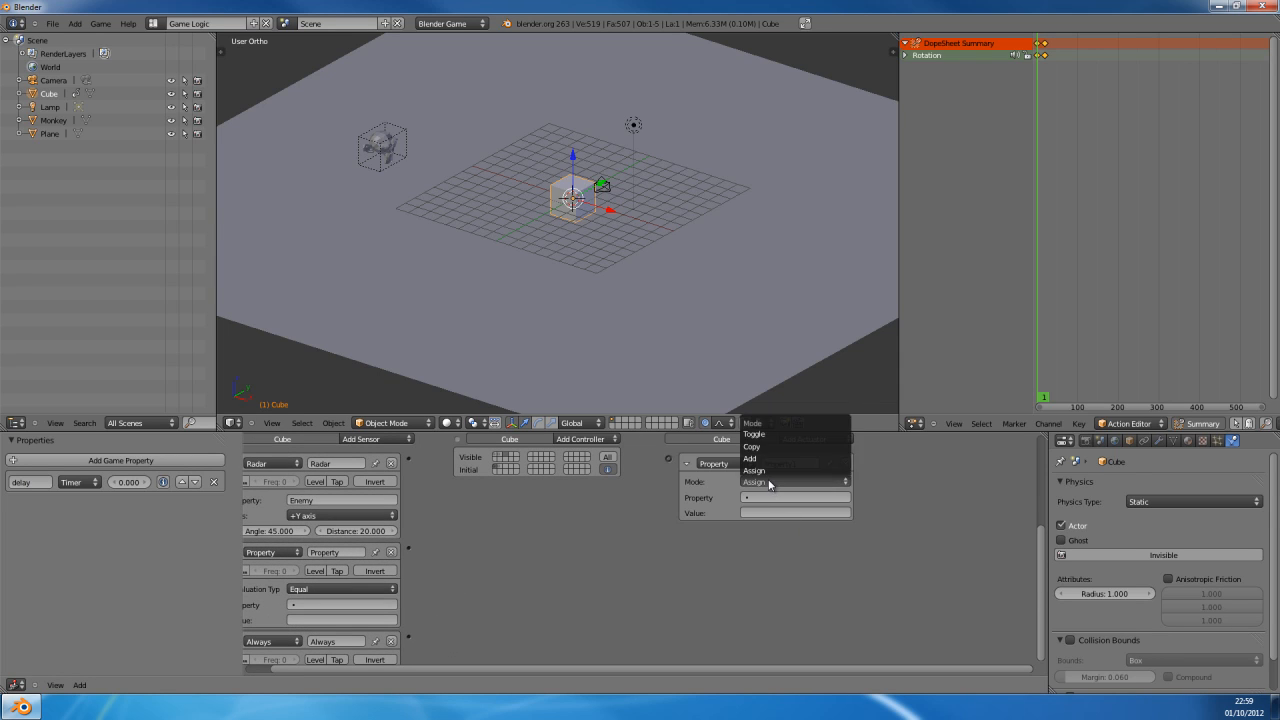
pyautogui.click(754, 470)
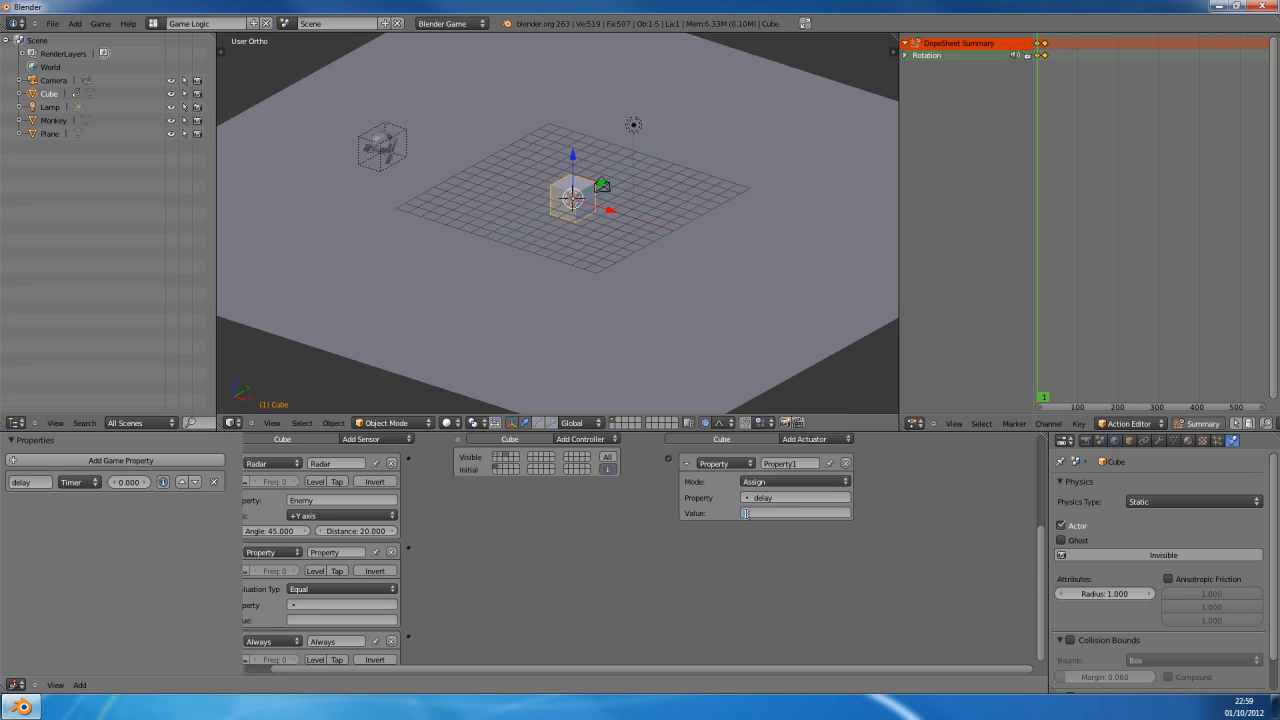
pyautogui.write('0')
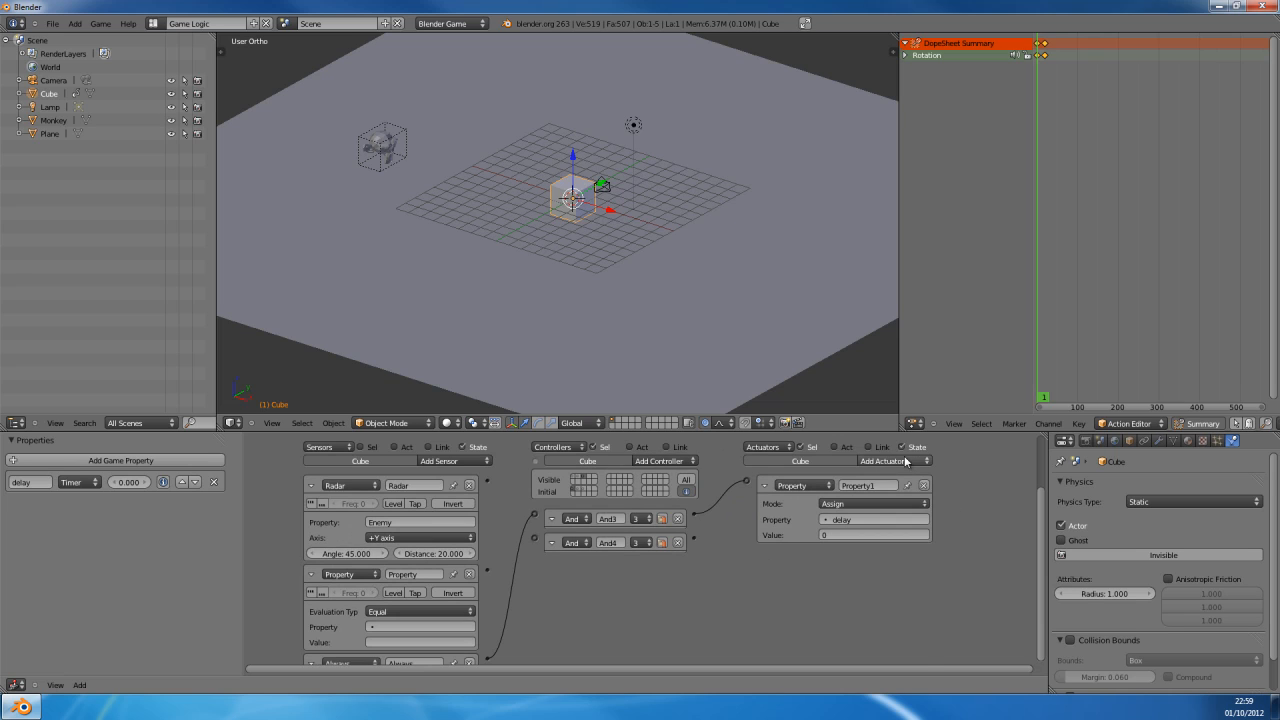
# Step: Add two State actuators wired to And controllers, then fold all sensor and actuator bricks
pyautogui.click(890, 460)
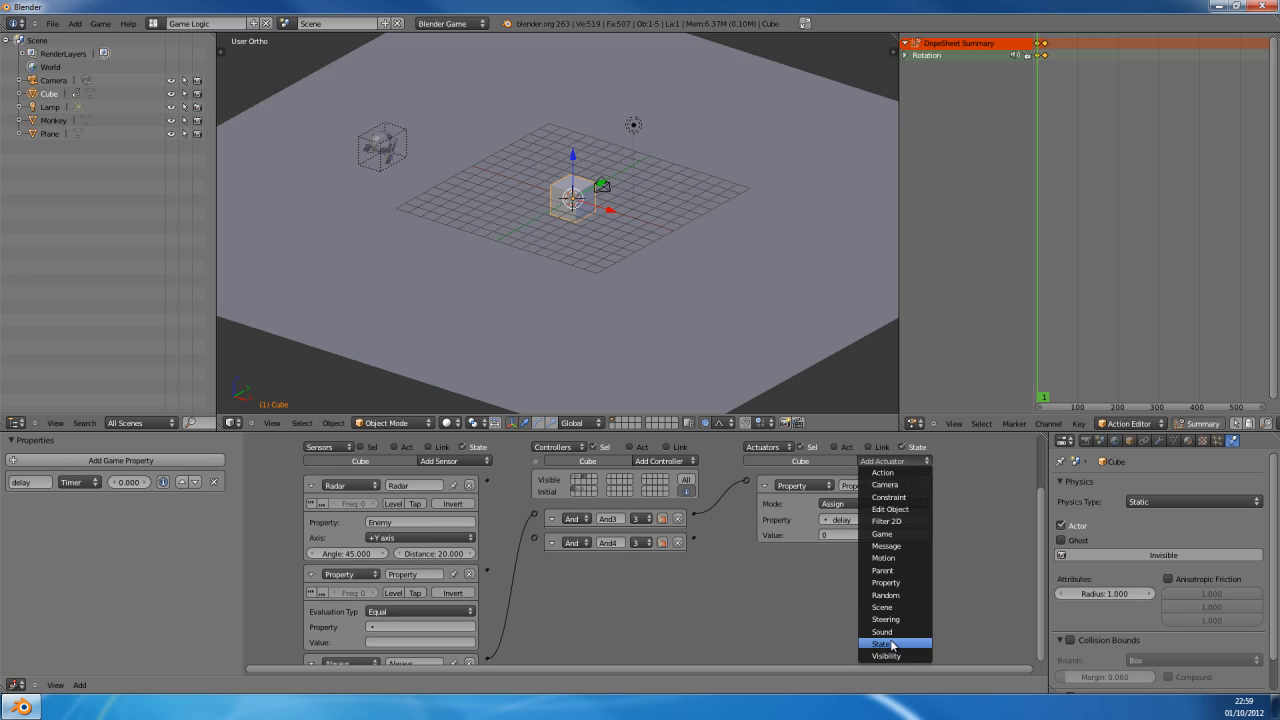
pyautogui.click(882, 644)
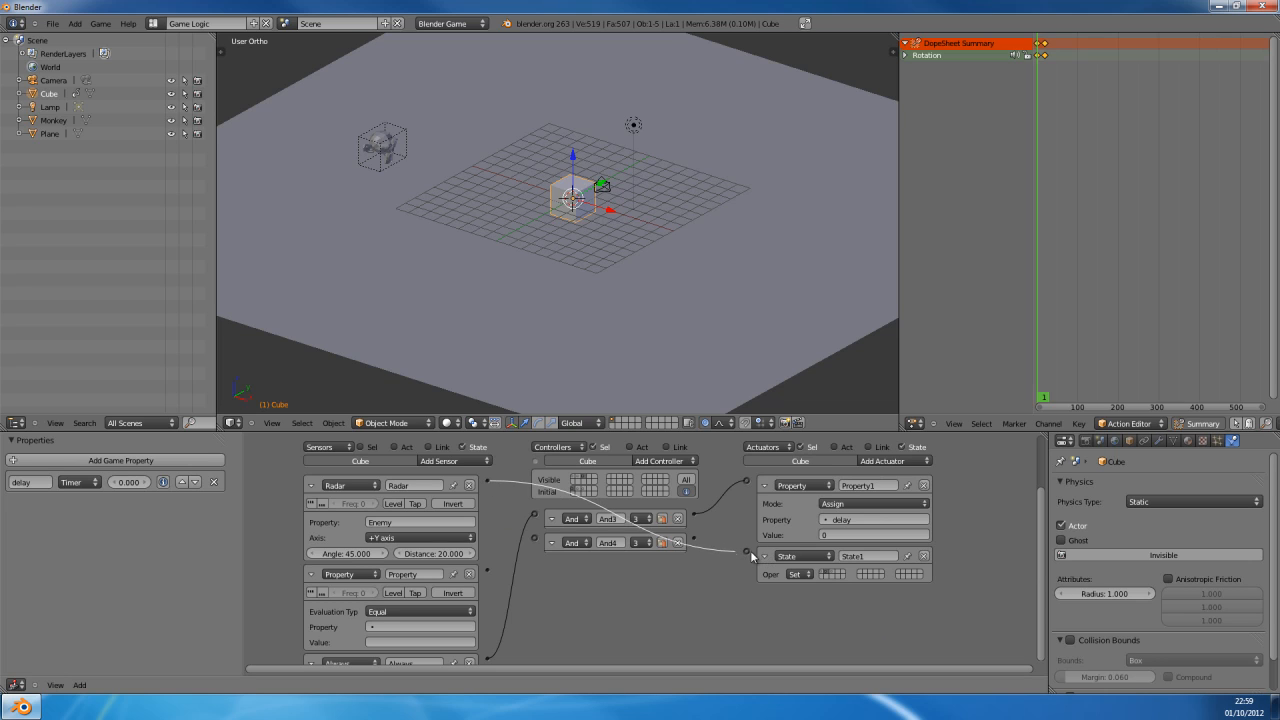
pyautogui.click(890, 460)
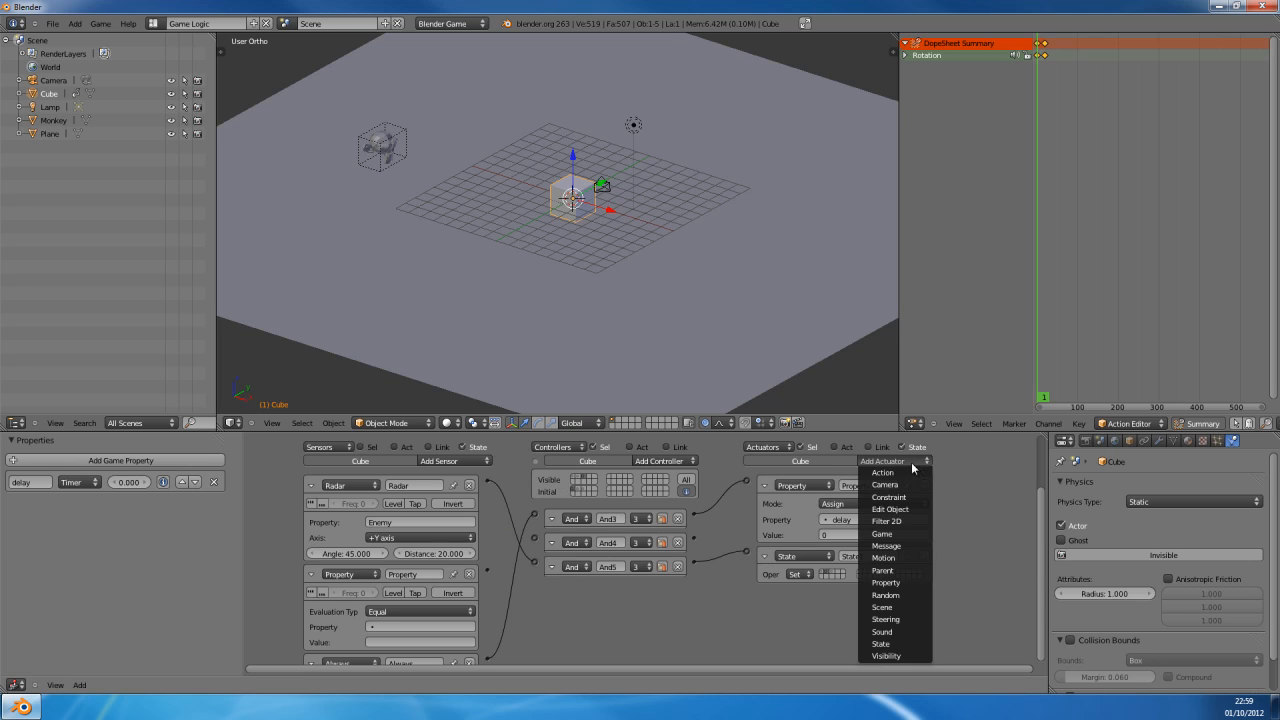
pyautogui.moveTo(882, 632)
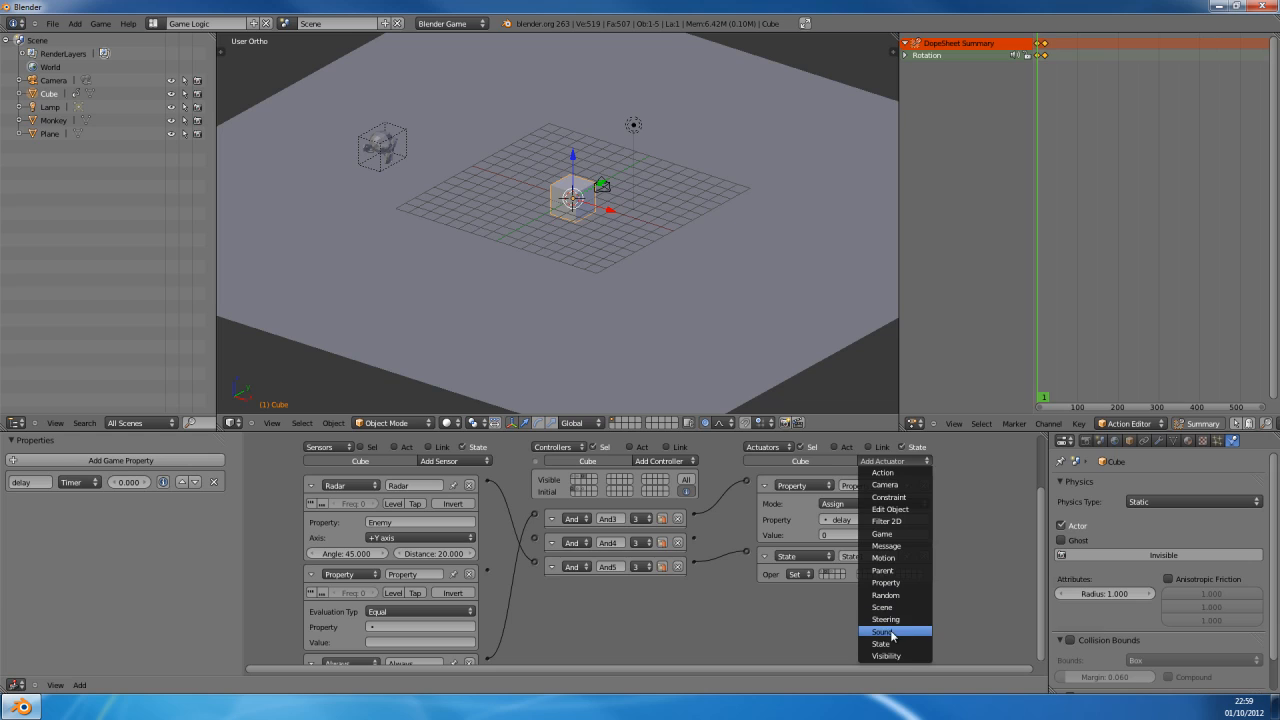
pyautogui.click(880, 644)
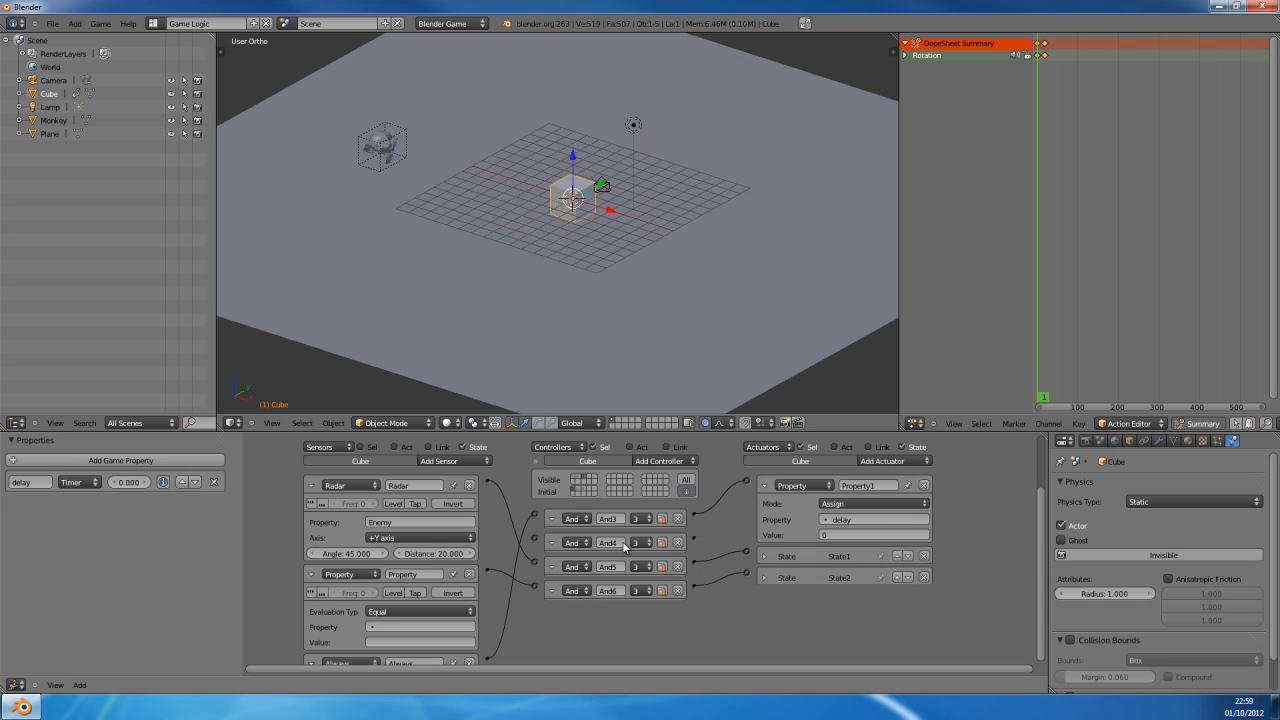
pyautogui.click(678, 542)
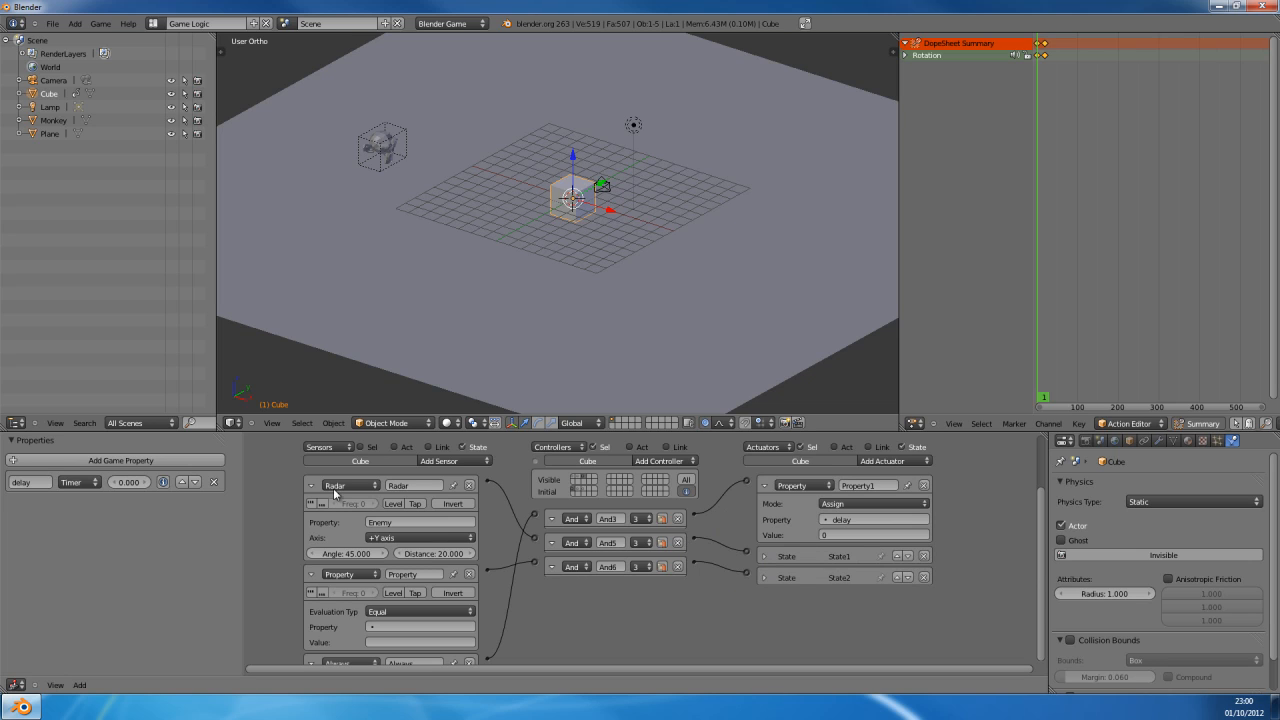
pyautogui.click(312, 486)
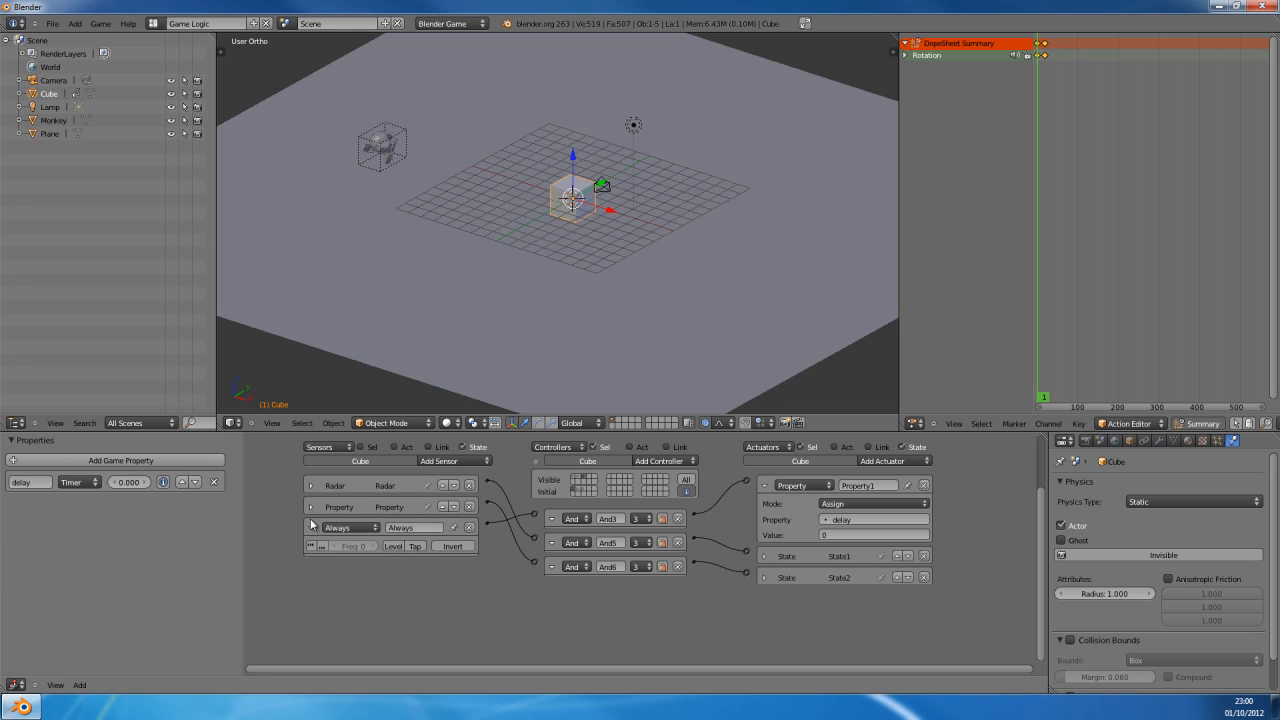
pyautogui.click(312, 528)
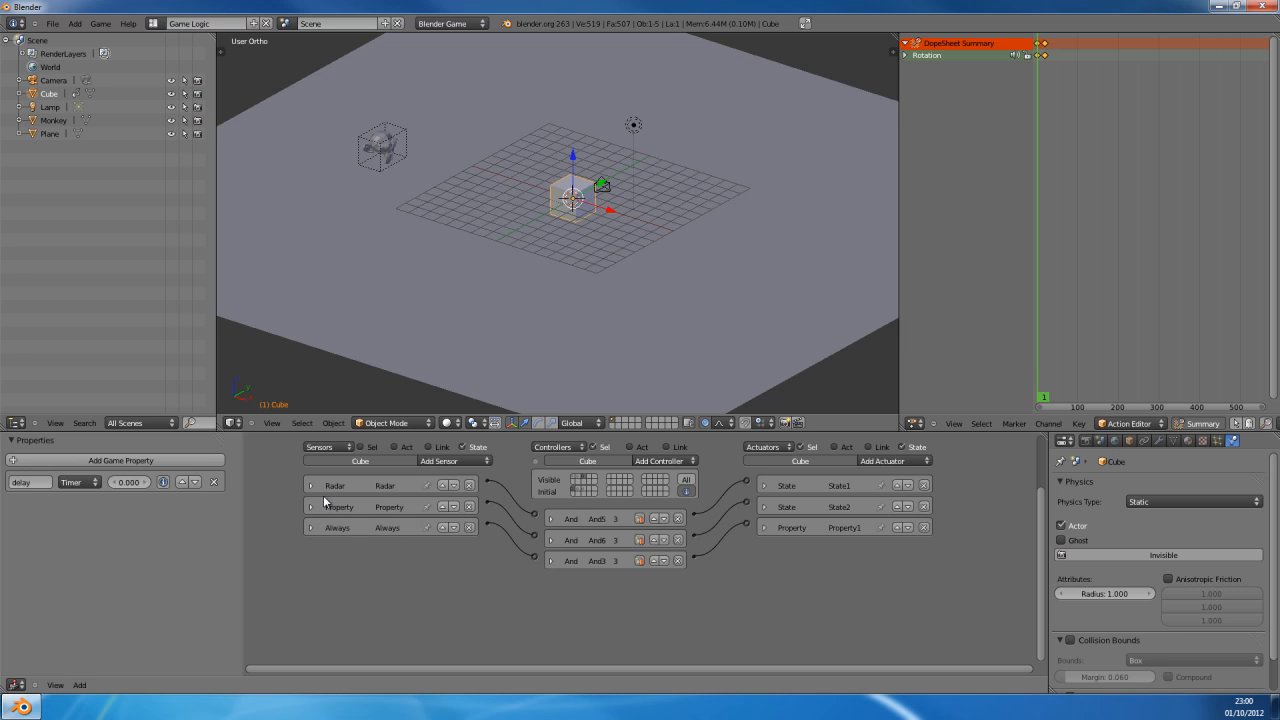
# Step: Review the alert-state bricks, toggling the Radar sensor's details open and closed
pyautogui.click(312, 486)
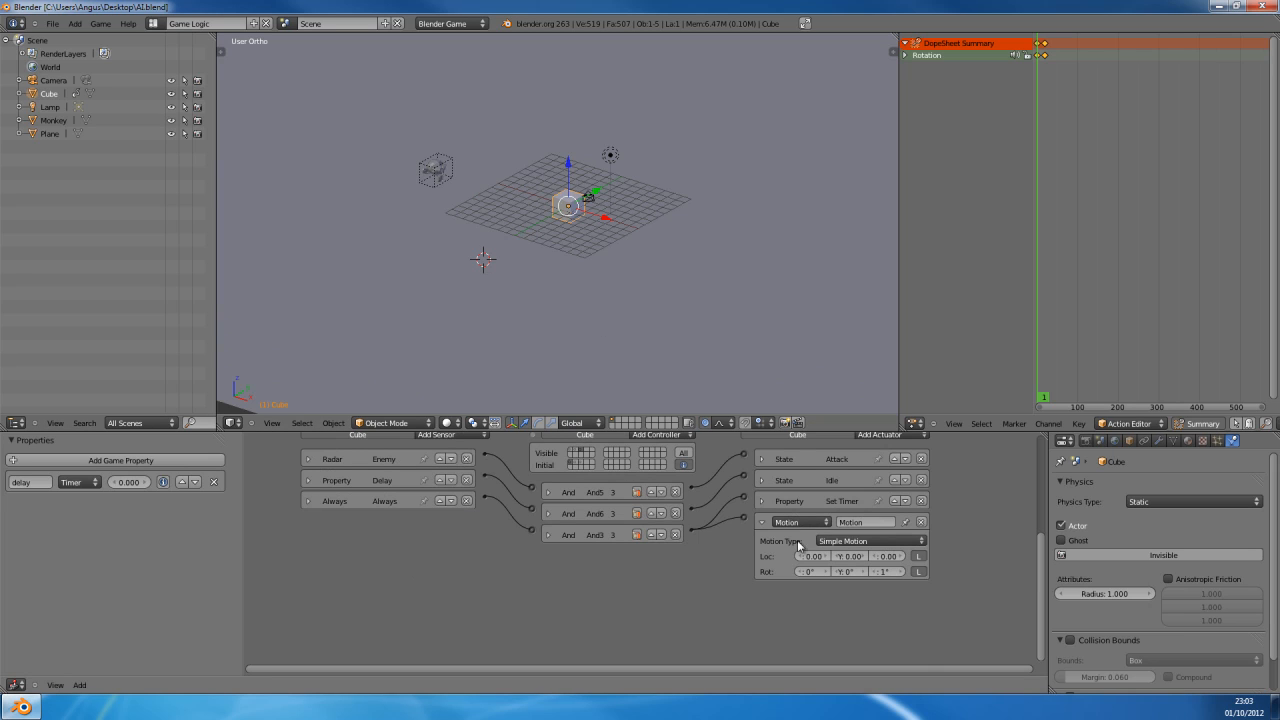
pyautogui.click(764, 520)
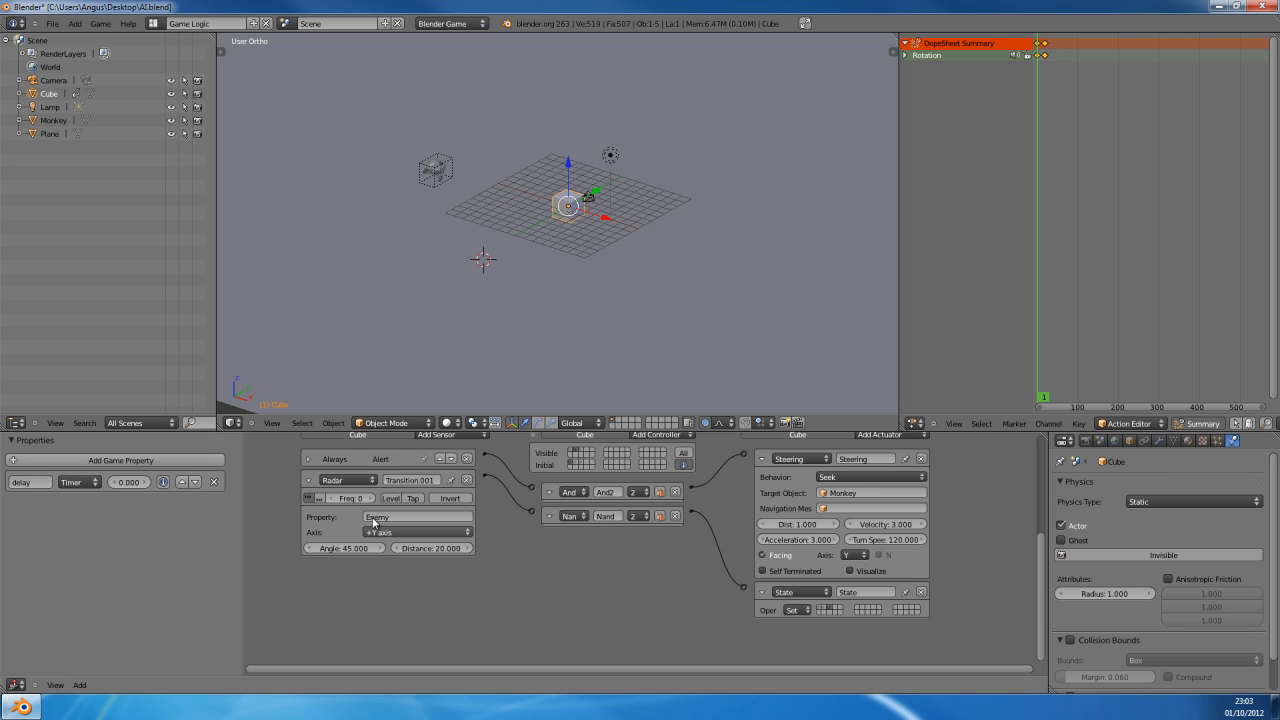
pyautogui.click(308, 480)
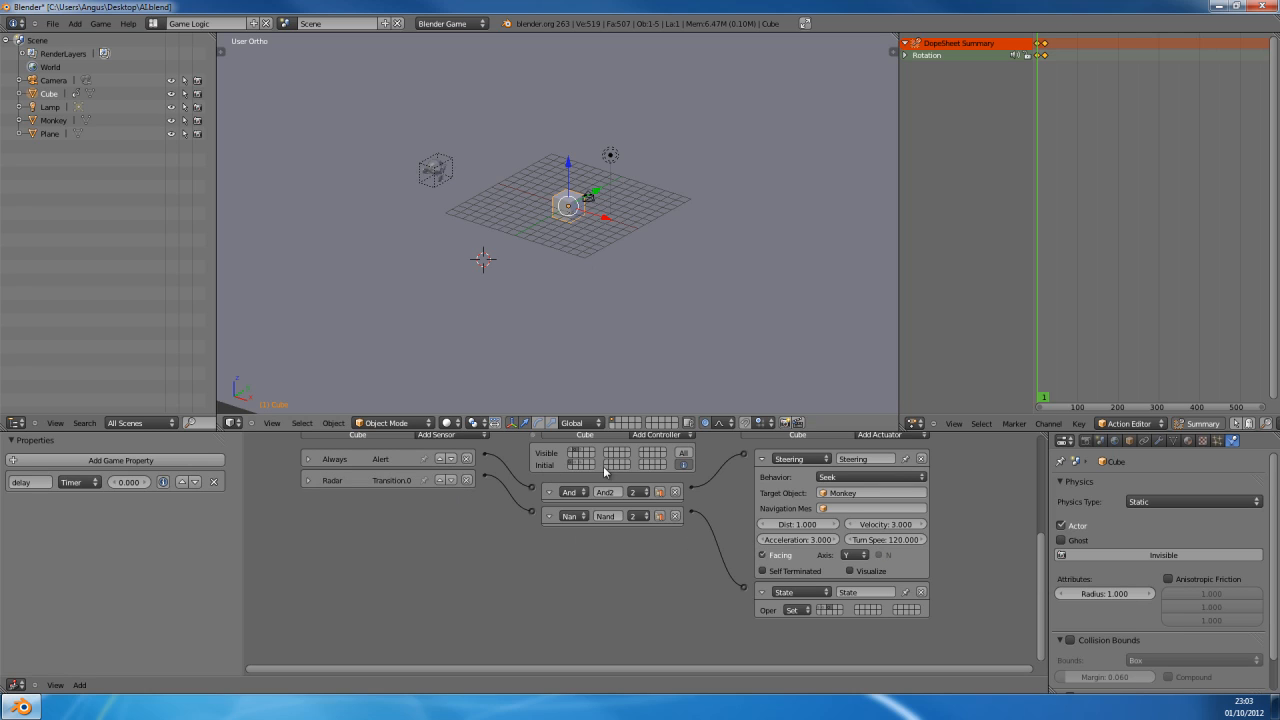
pyautogui.click(308, 480)
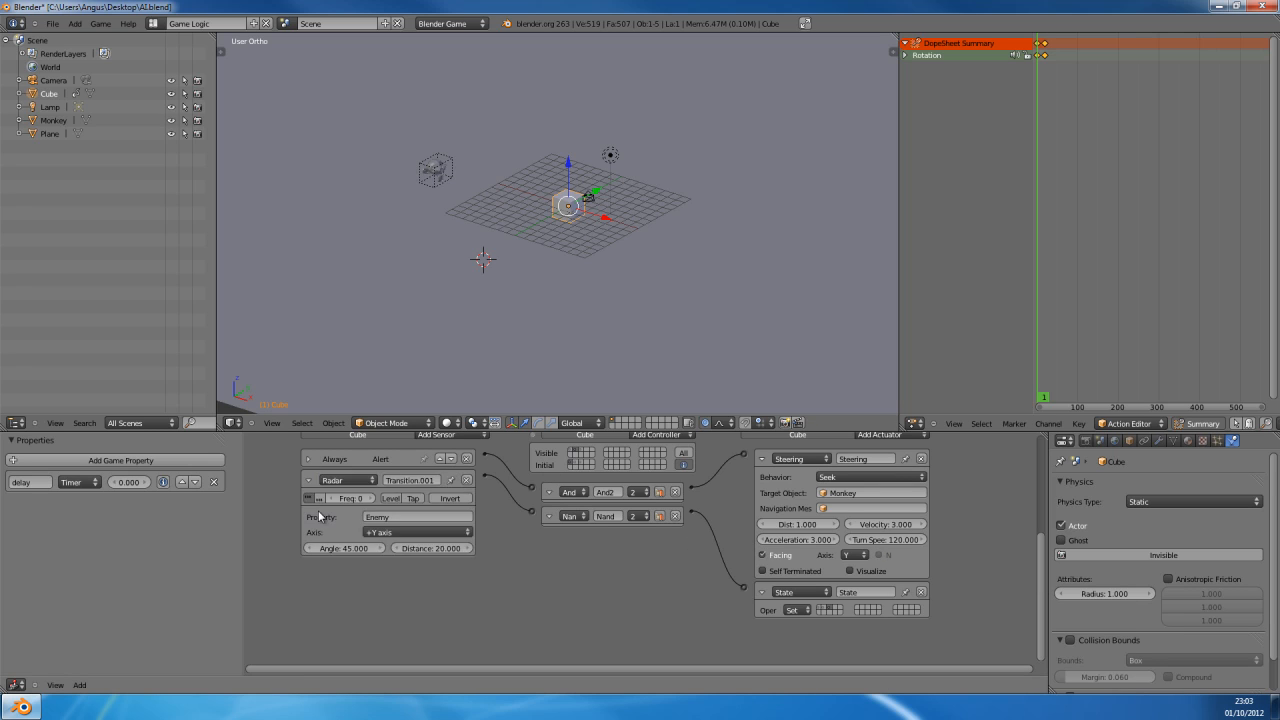
pyautogui.click(308, 480)
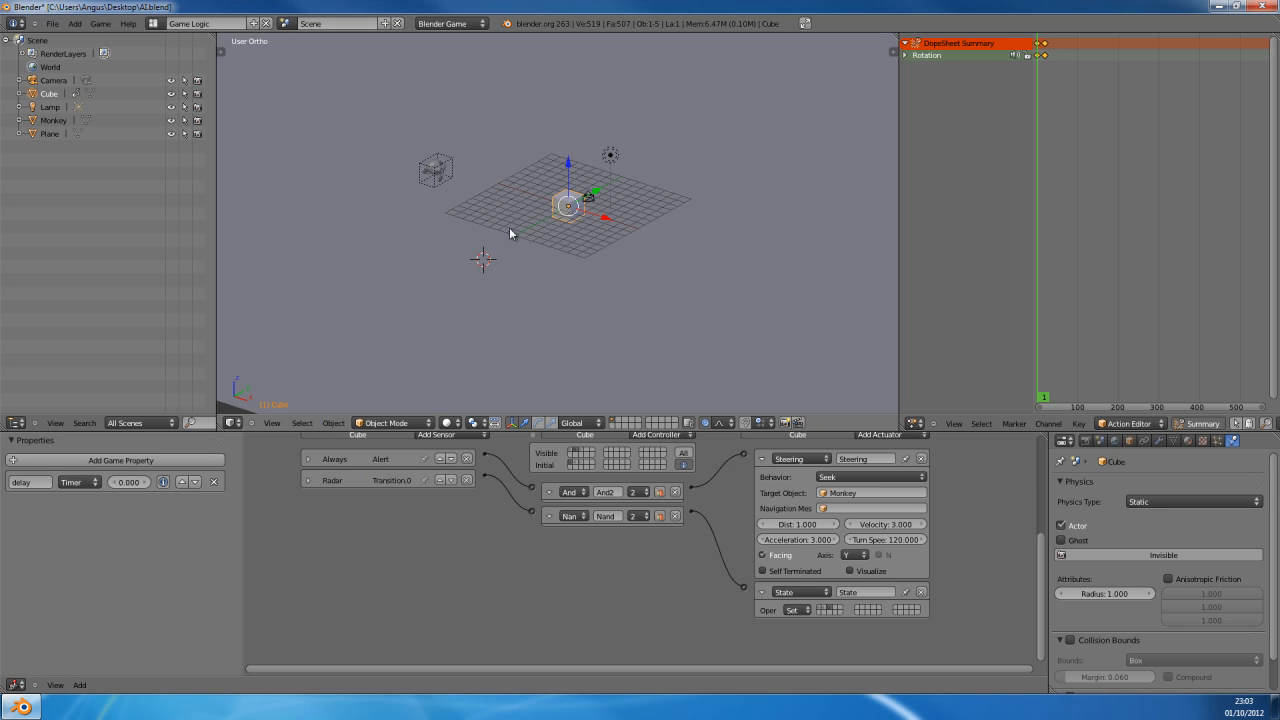